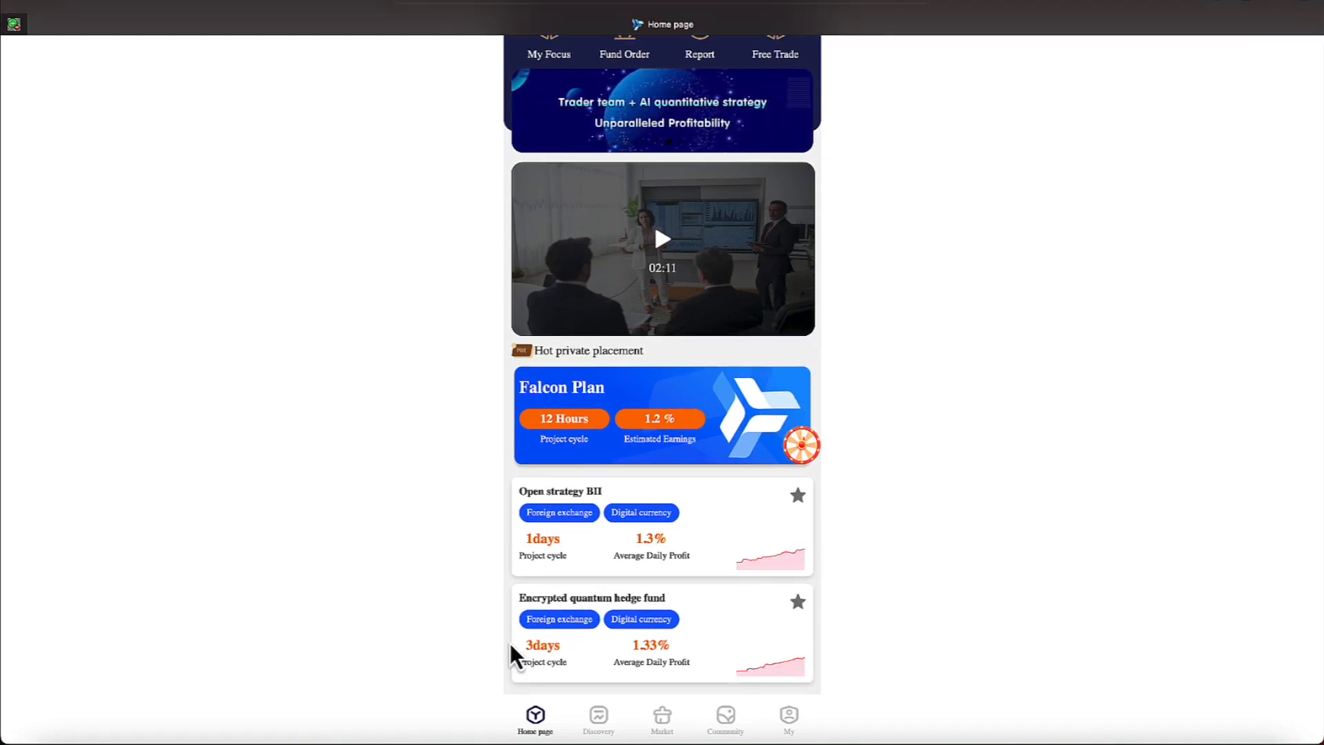
Glance at the fund orders, return home, then show the My account page with balance 198.2616.
{"action": "scroll", "scroll_direction": "up", "scroll_amount": 3}
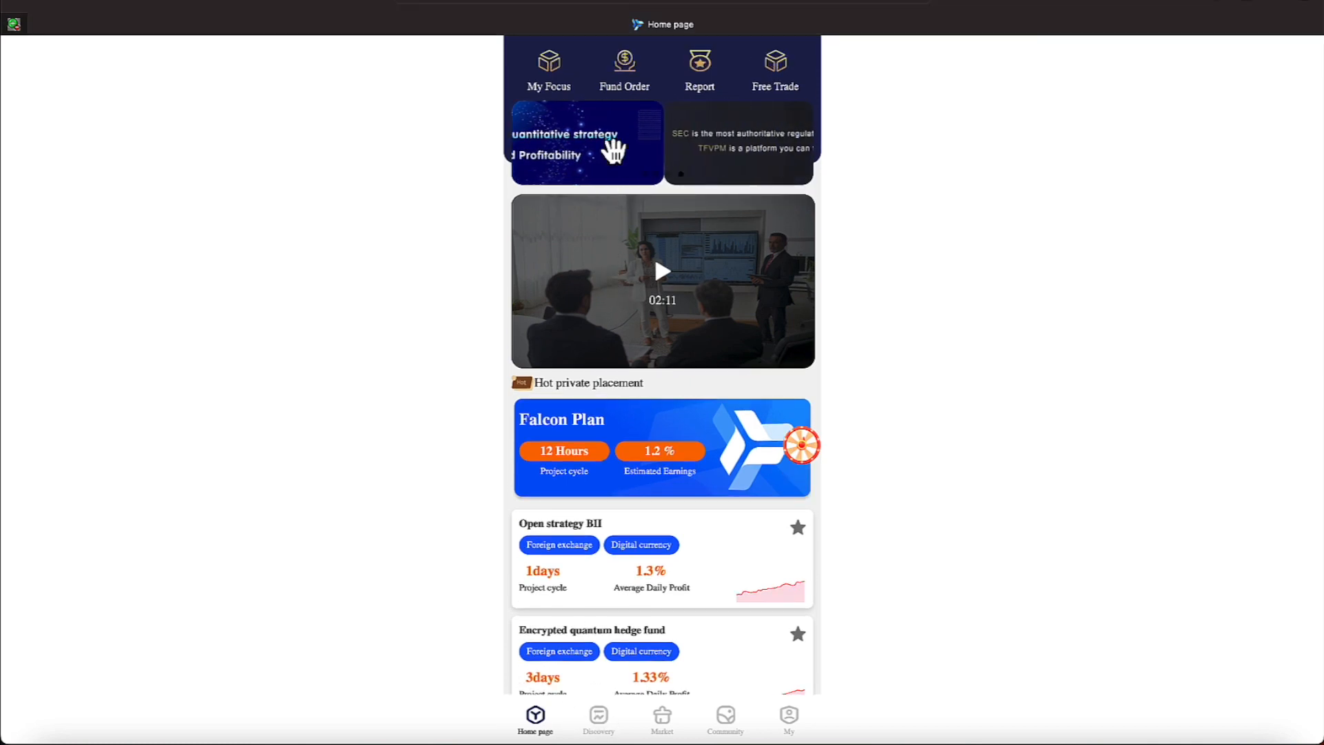
{"action": "left_click", "coordinate": [624, 67]}
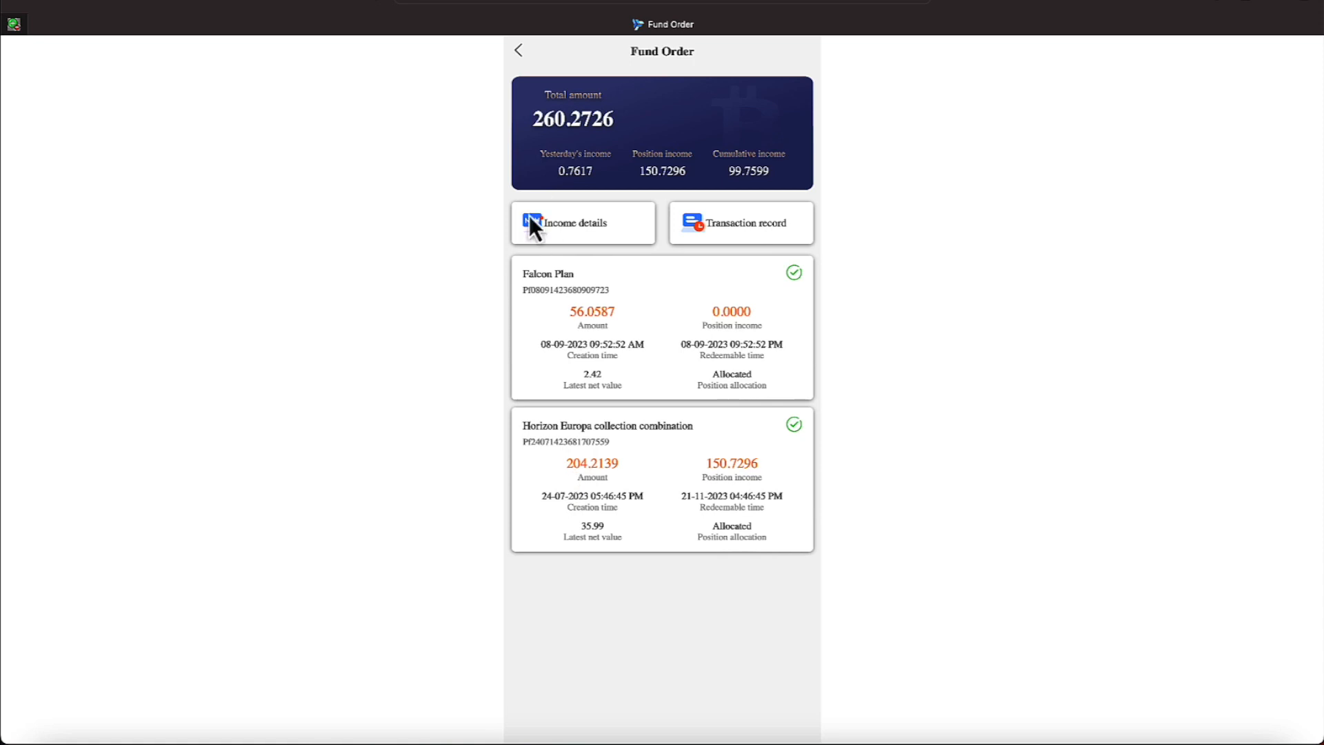
{"action": "left_click", "coordinate": [518, 51]}
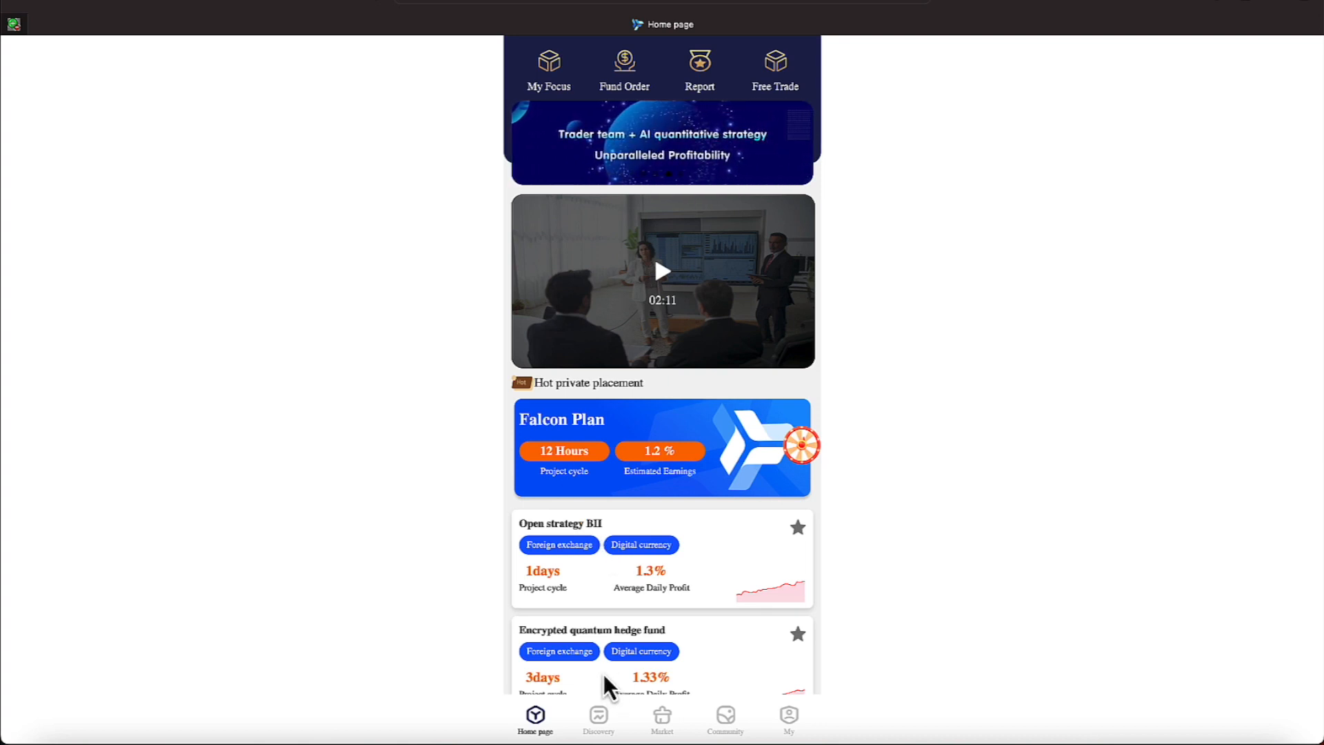
{"action": "left_click", "coordinate": [787, 718]}
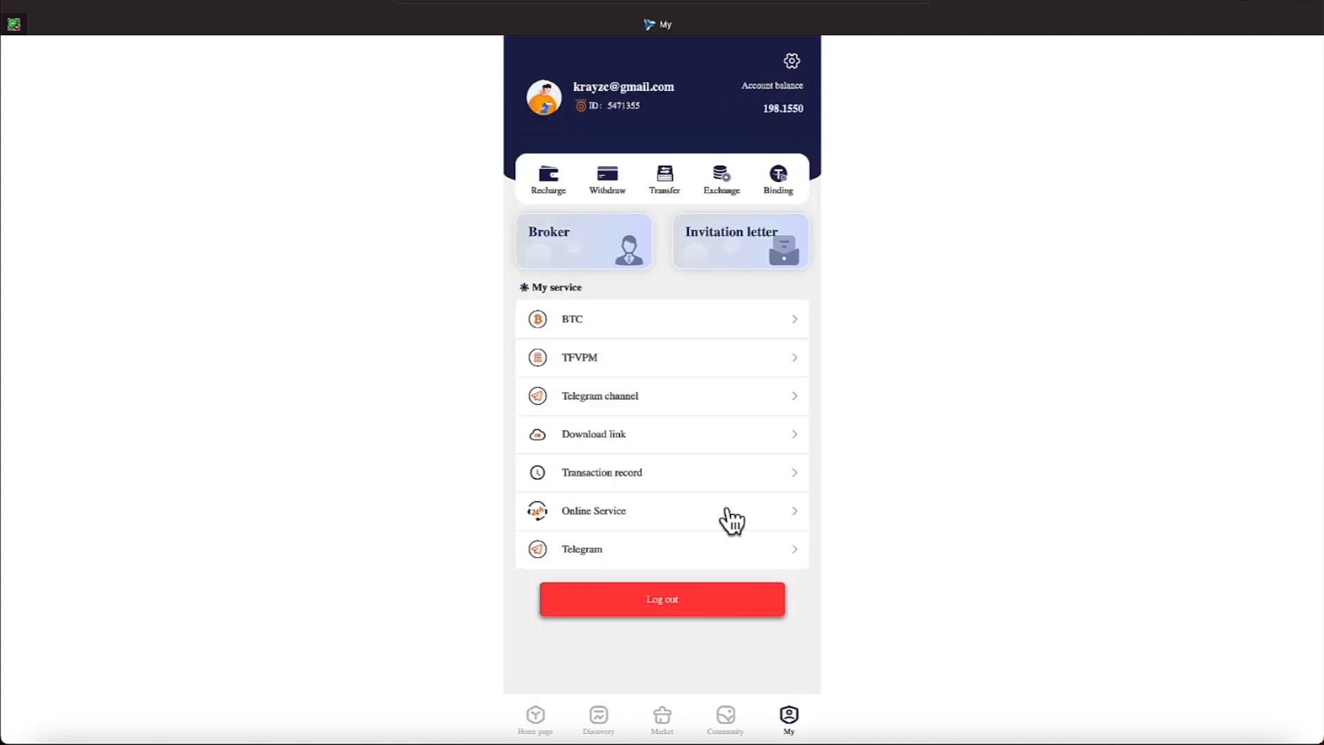
{"action": "left_click", "coordinate": [584, 240]}
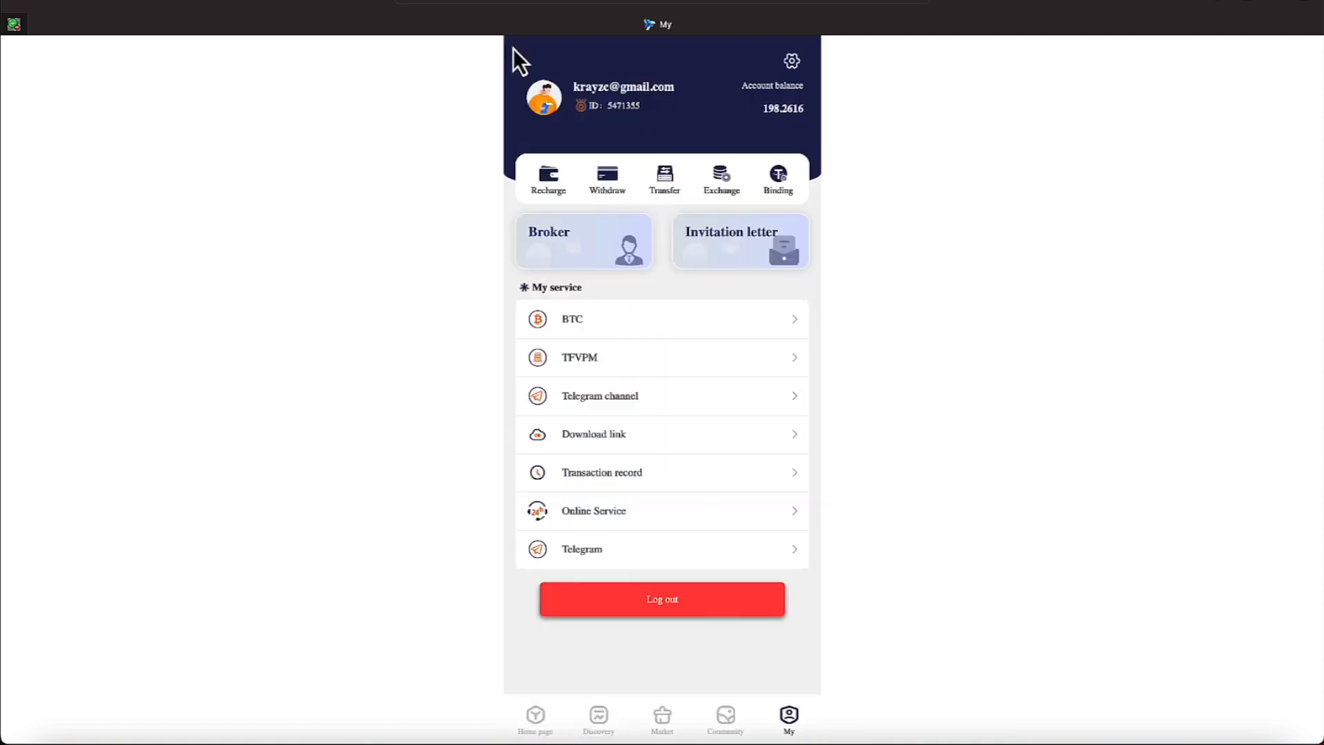
{"action": "mouse_move", "coordinate": [783, 174]}
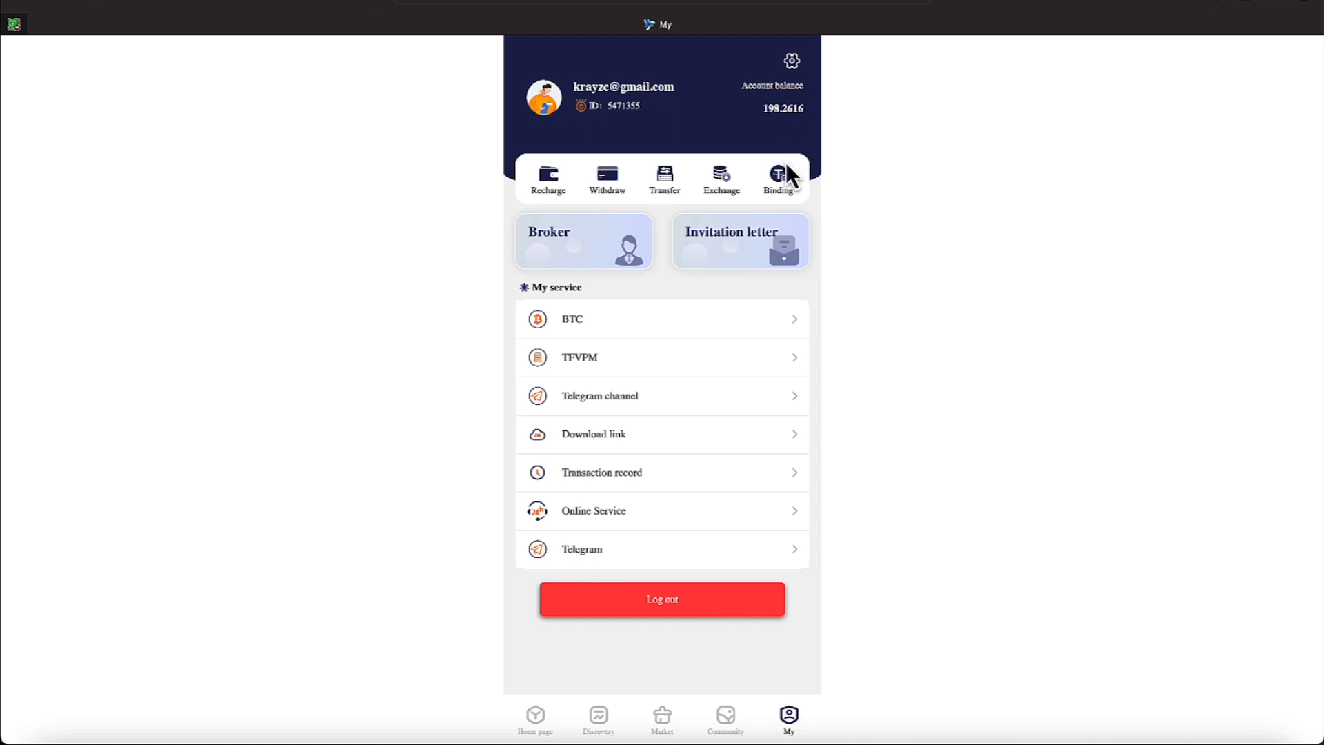
{"action": "mouse_move", "coordinate": [535, 719]}
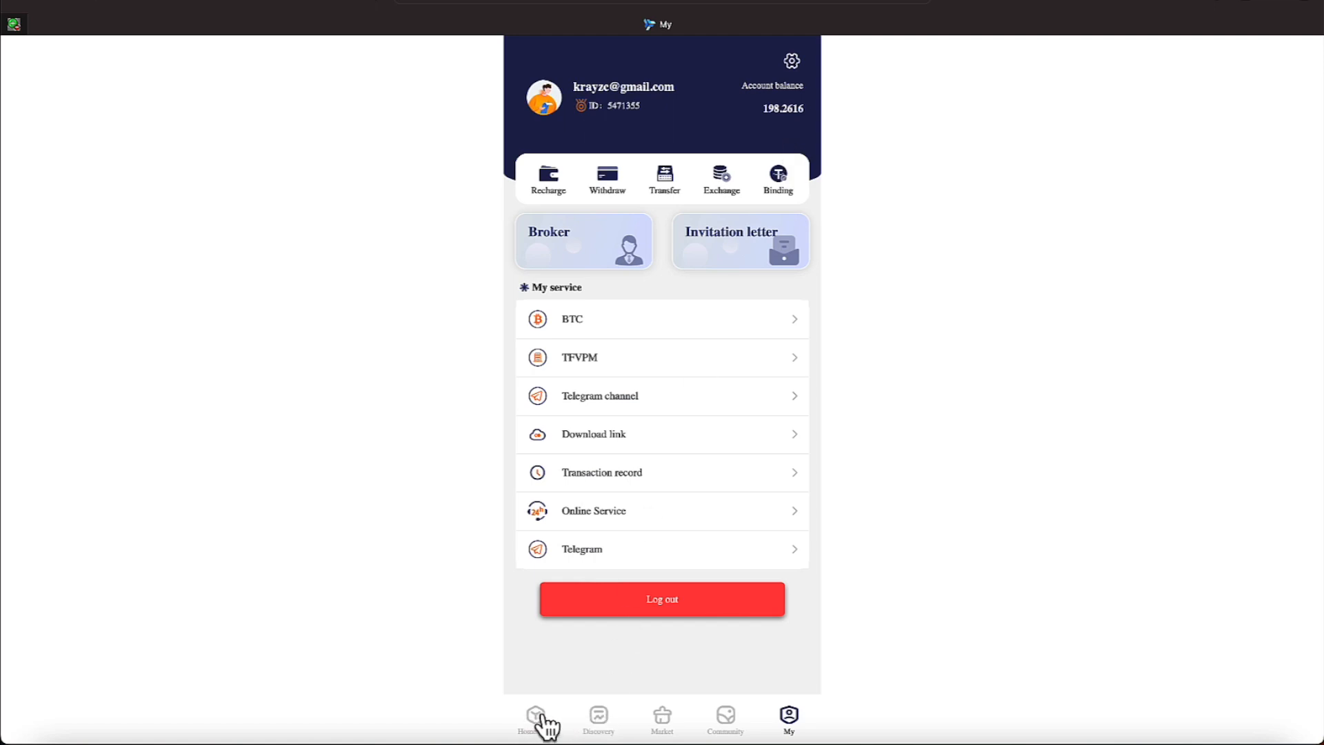
Return to the home fund listings and bring the Encrypted quantum hedge fund card into view.
{"action": "left_click", "coordinate": [597, 719]}
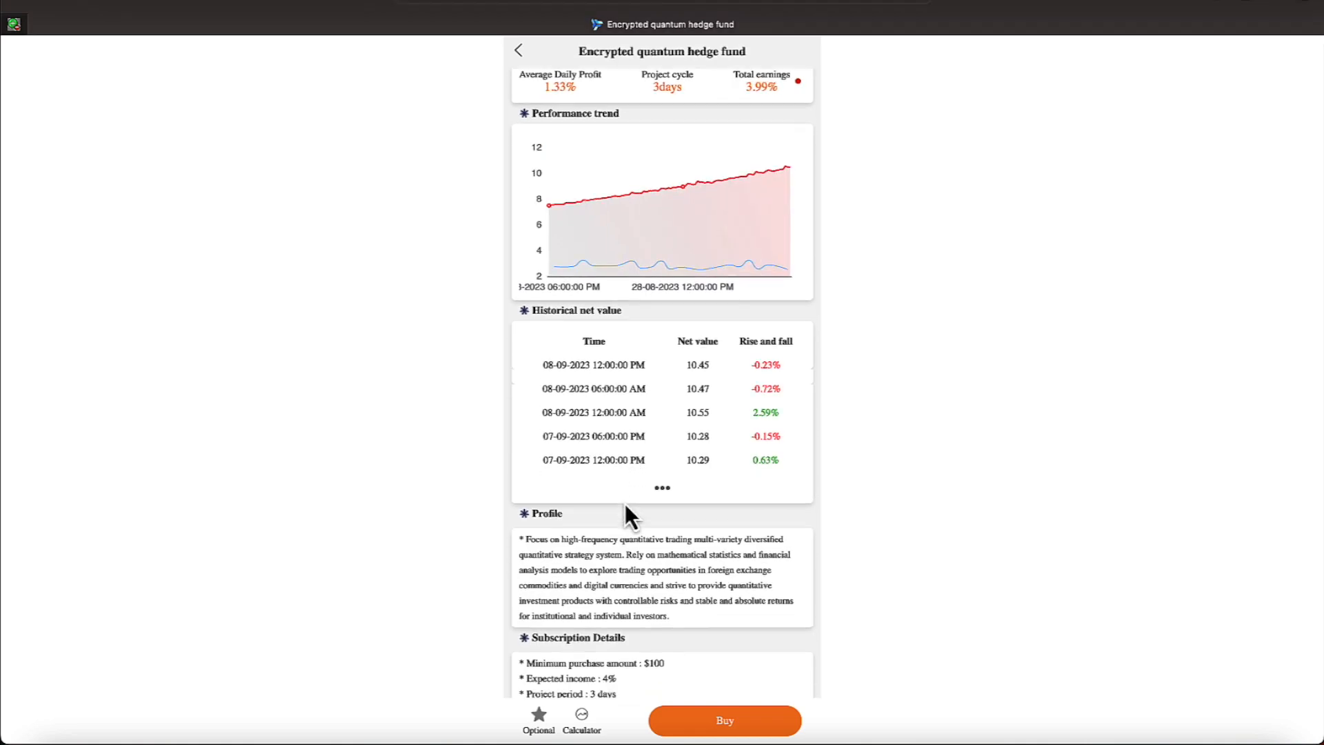
{"action": "scroll", "scroll_direction": "up", "scroll_amount": 3}
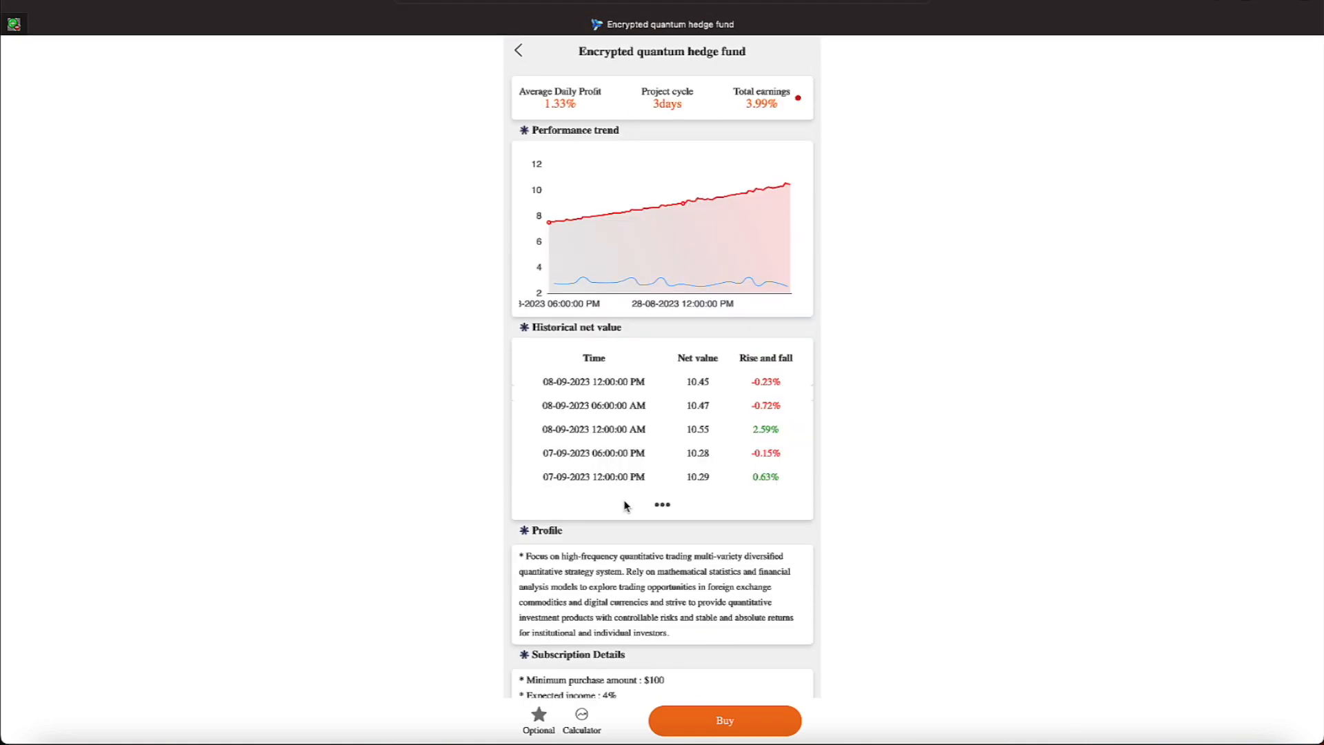
Accept the risk disclosure and submit a 198.2616 purchase of the hedge fund.
{"action": "left_click", "coordinate": [724, 720]}
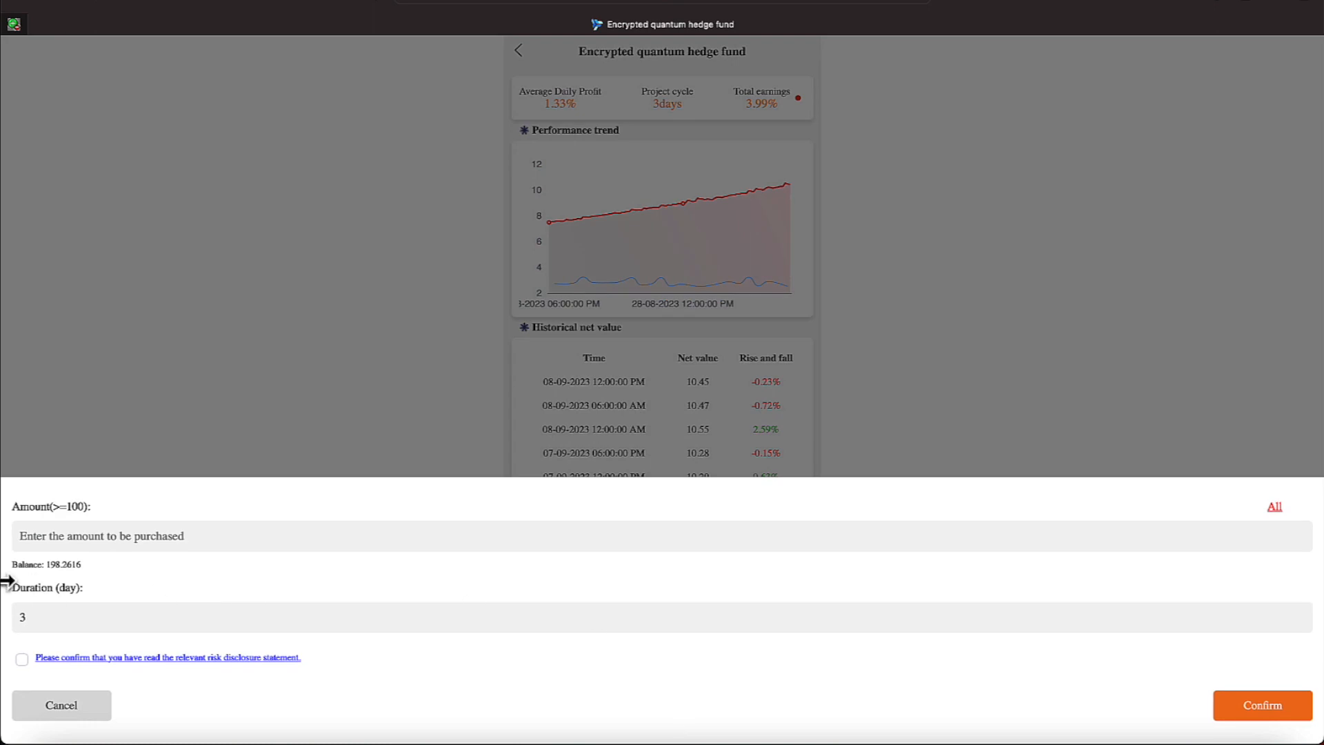
{"action": "left_click", "coordinate": [22, 659]}
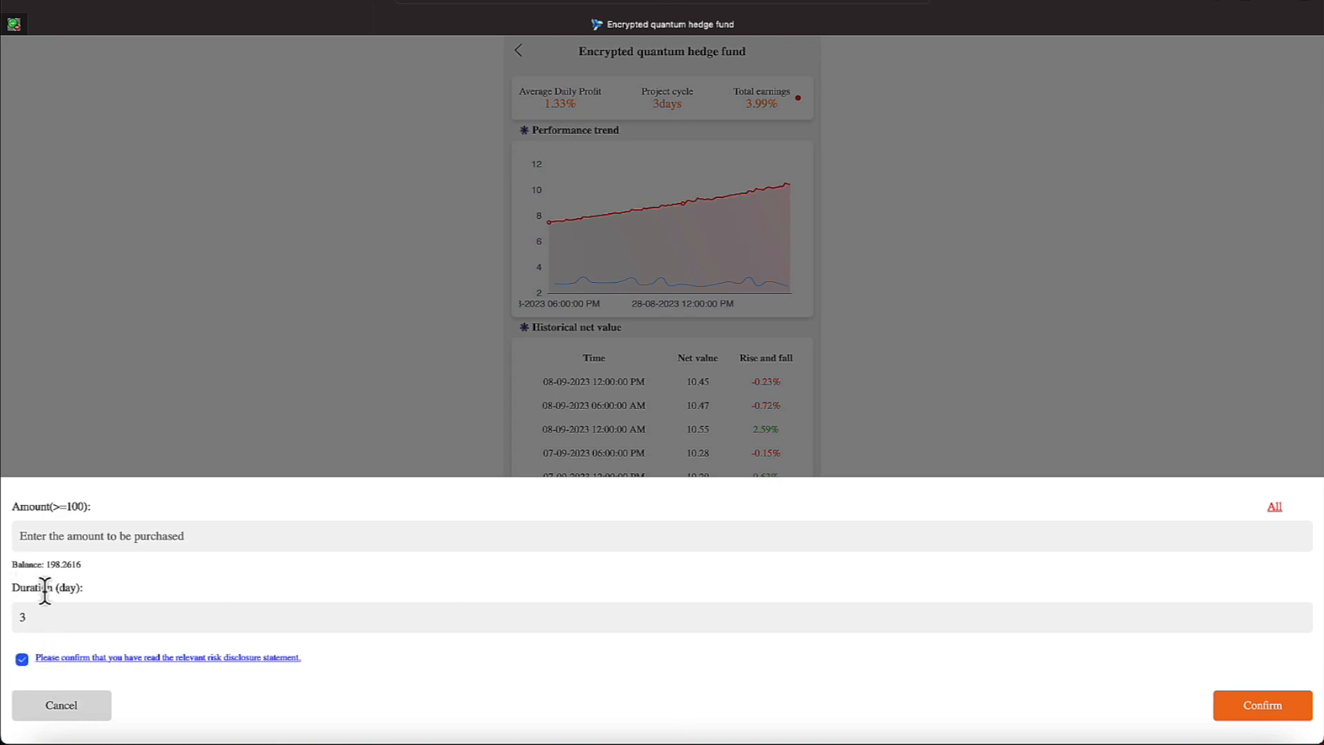
{"action": "type", "text": "1"}
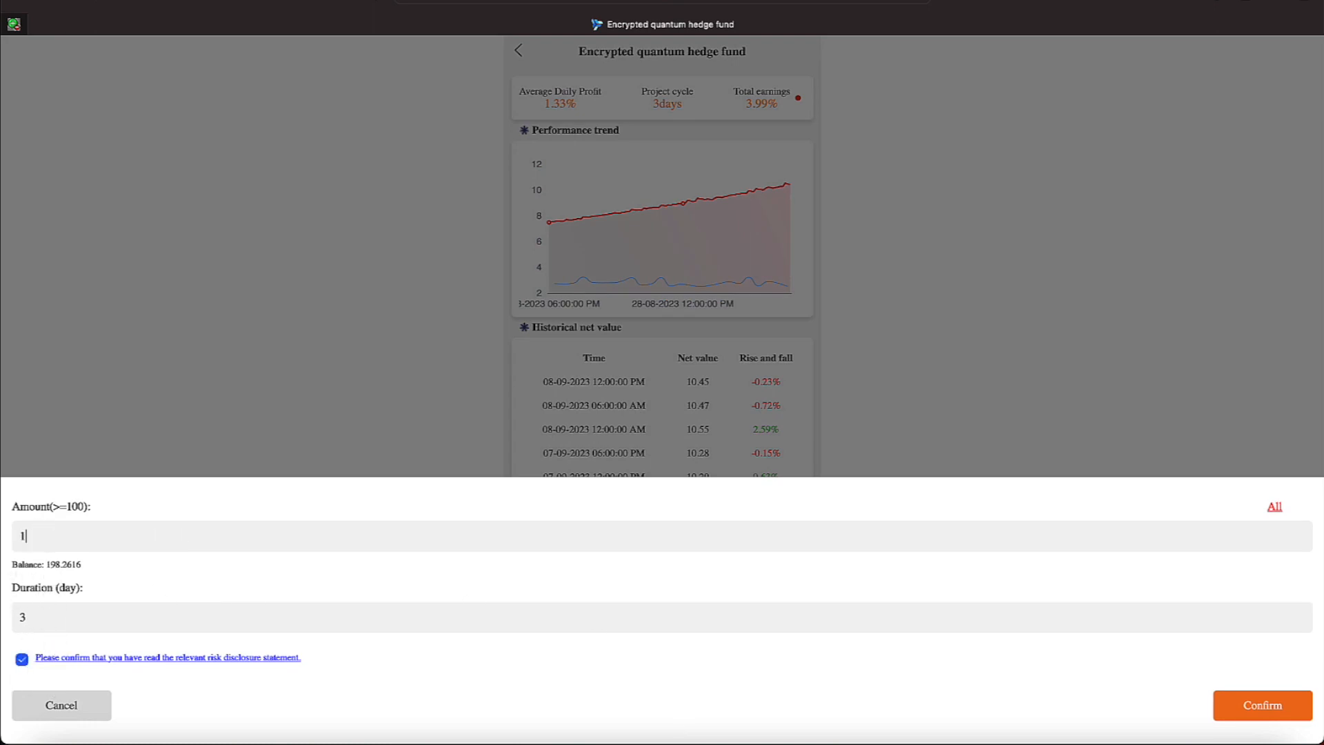
{"action": "type", "text": "98"}
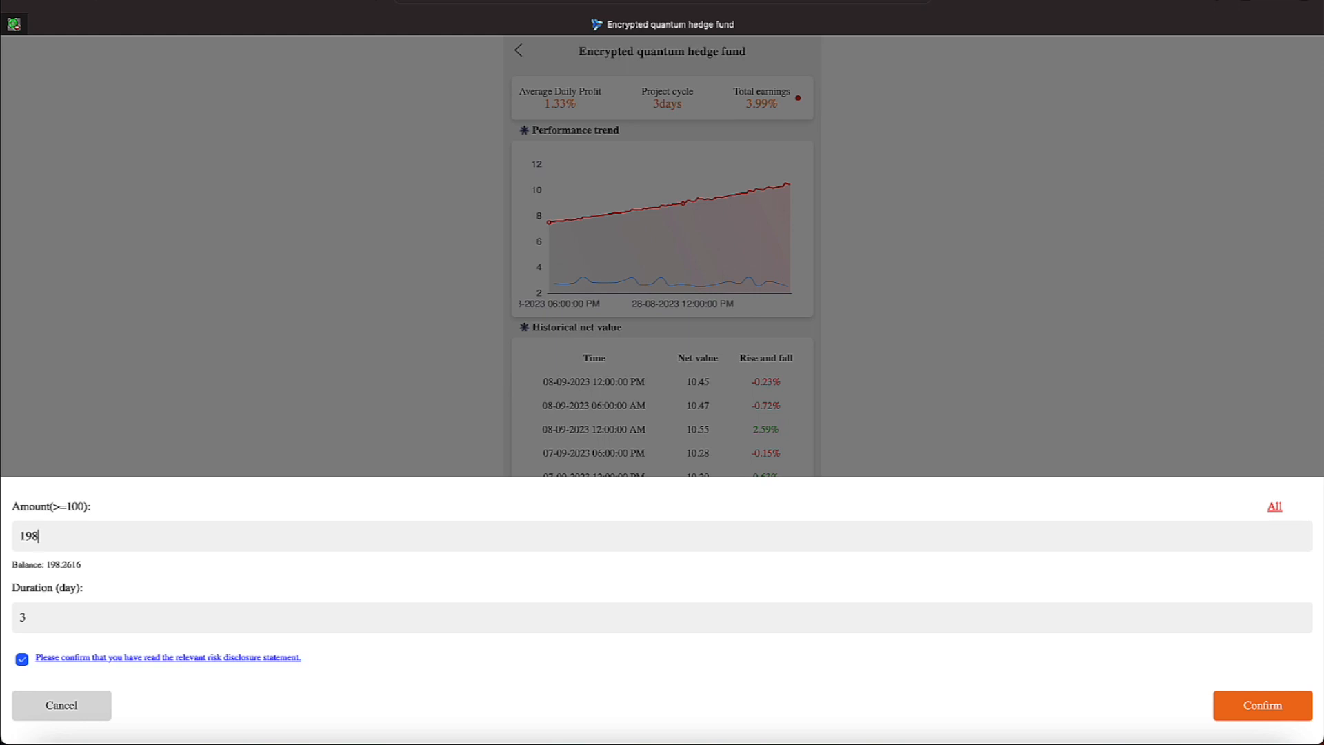
{"action": "type", "text": ".2"}
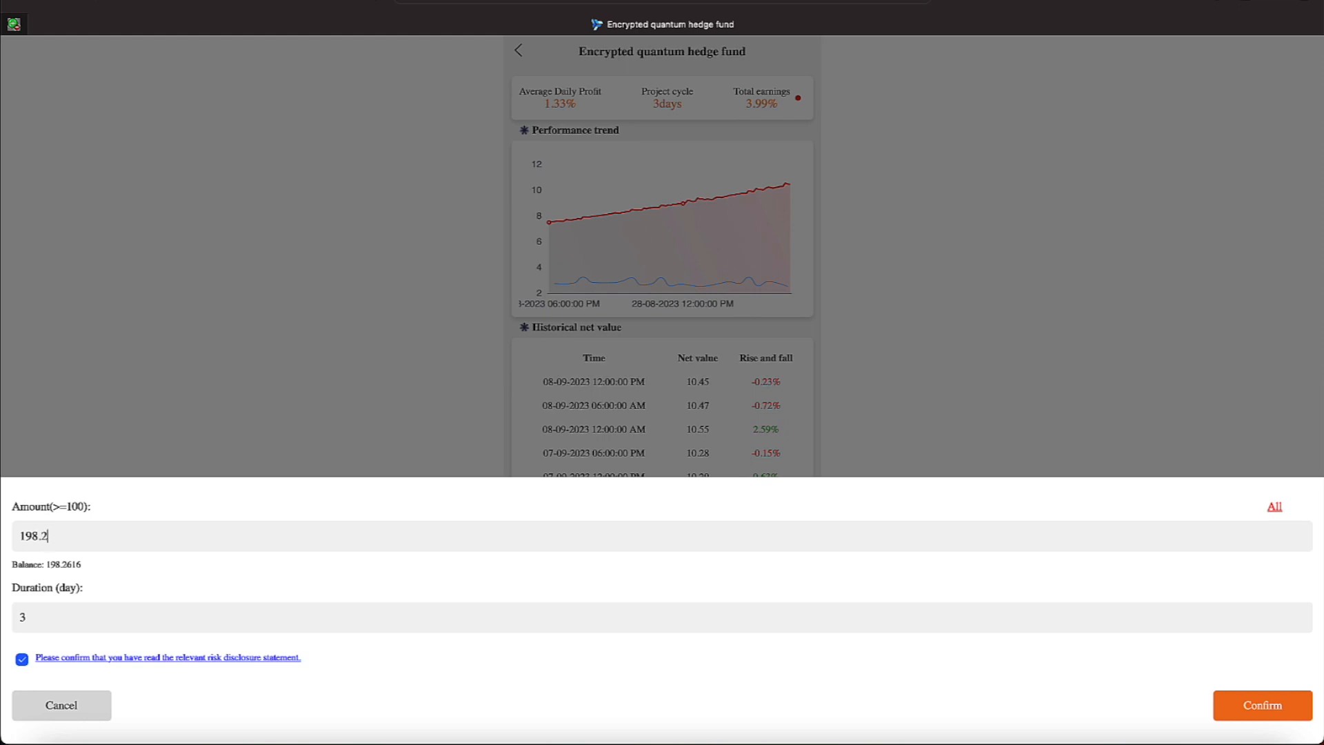
{"action": "type", "text": "616"}
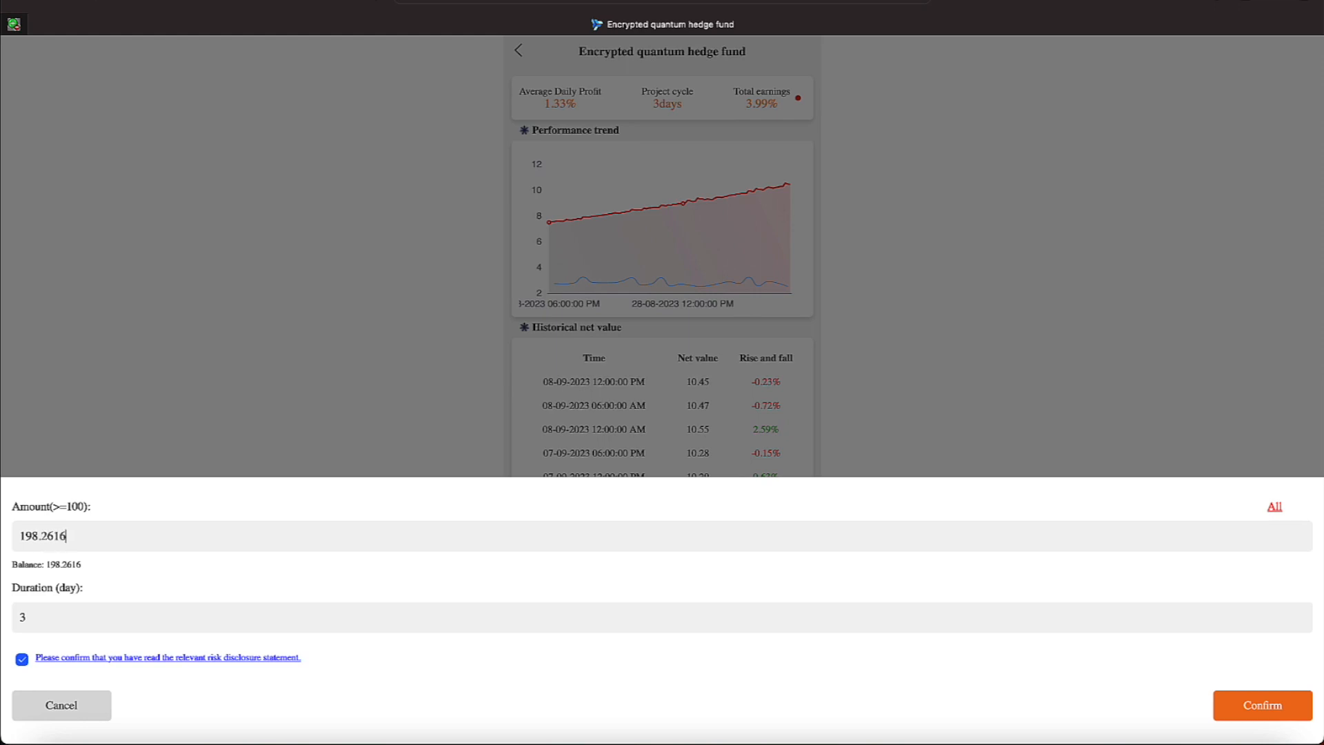
{"action": "mouse_move", "coordinate": [1246, 706]}
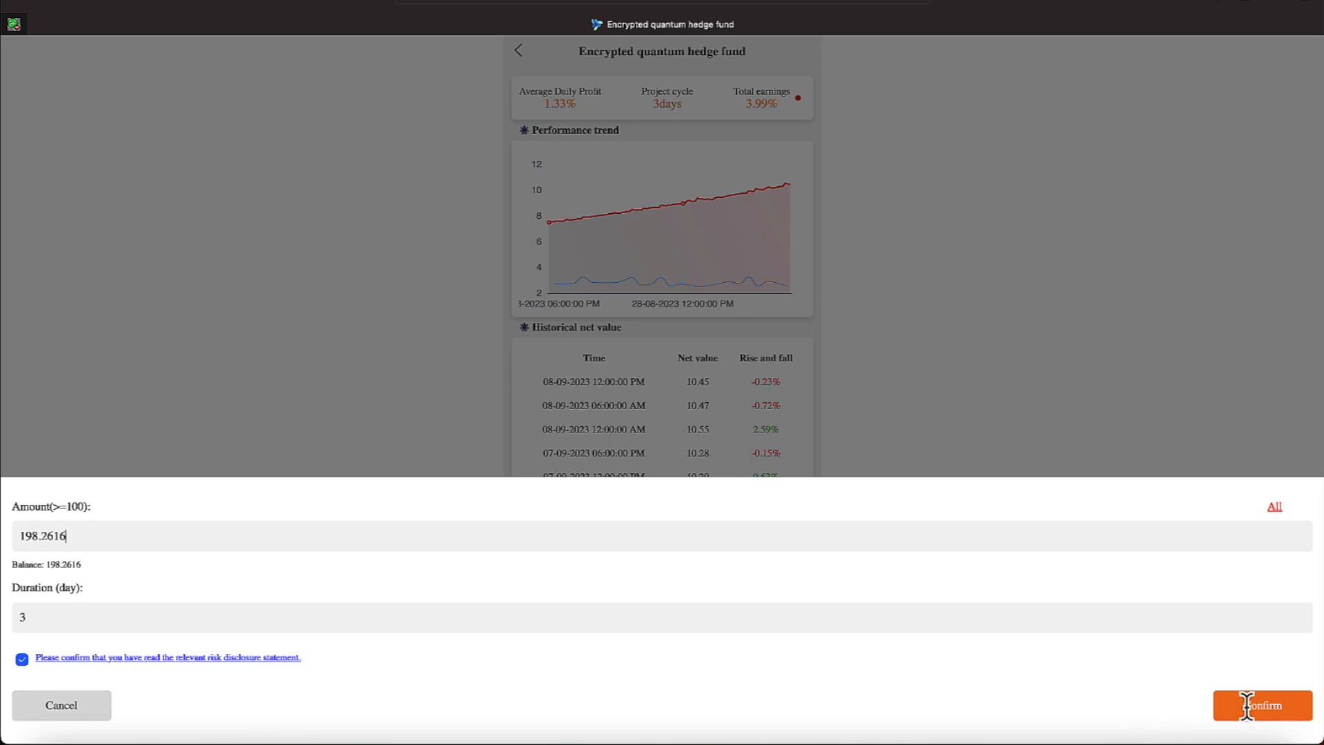
{"action": "left_click", "coordinate": [1261, 705]}
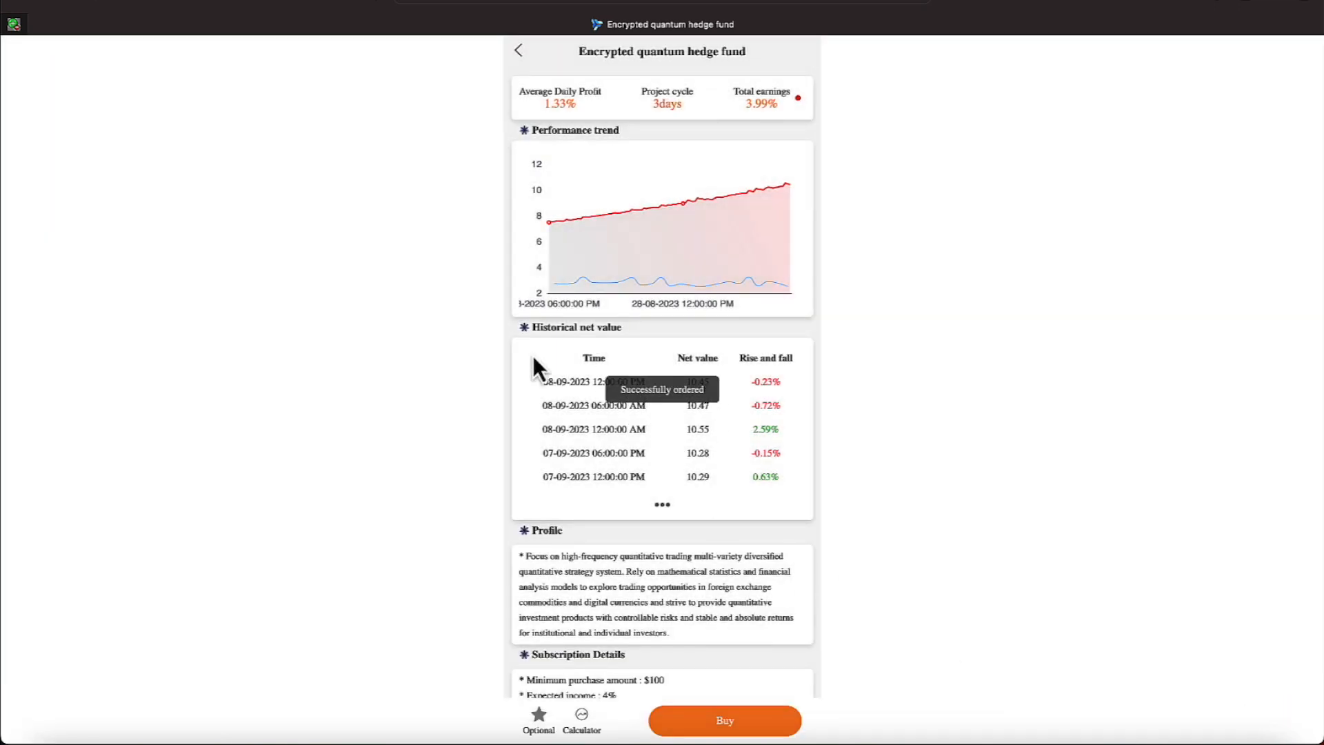
Show the Fund Order list with the new 198.2616 hedge fund order awaiting allocation.
{"action": "left_click", "coordinate": [724, 719]}
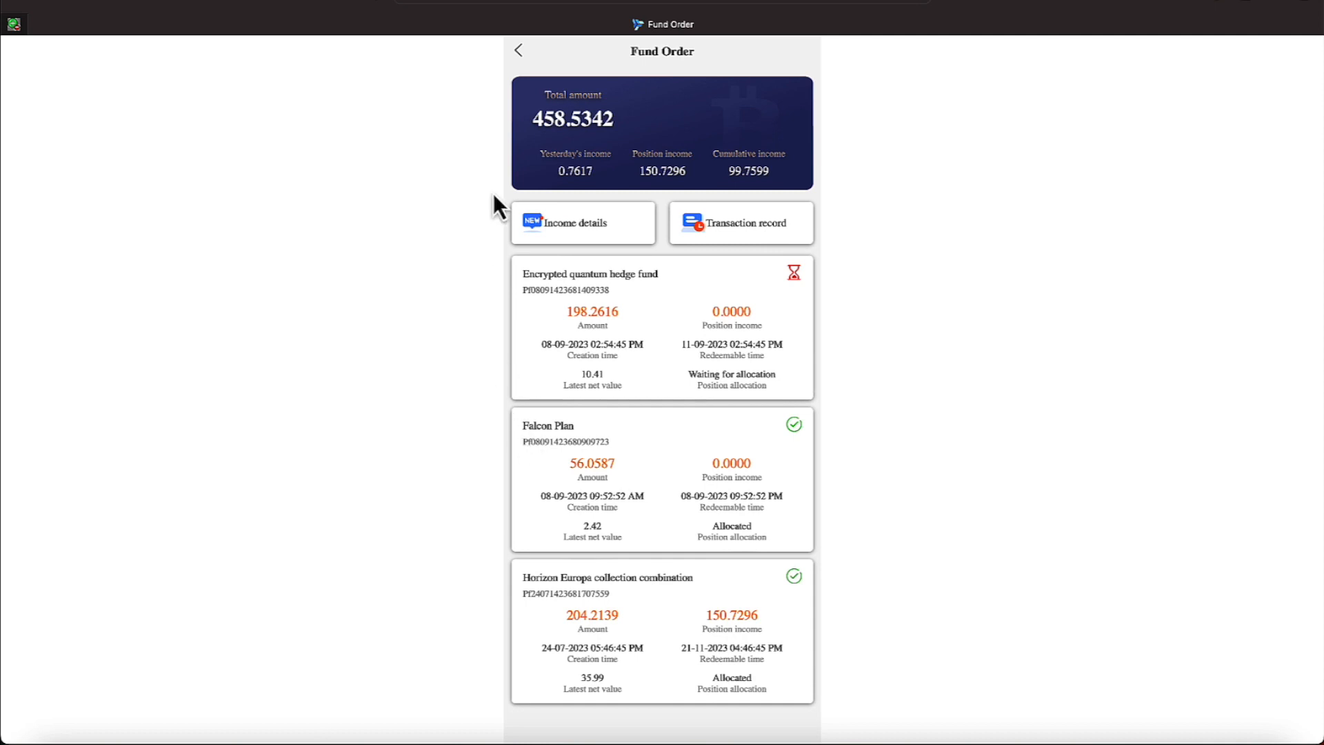
{"action": "mouse_move", "coordinate": [518, 367]}
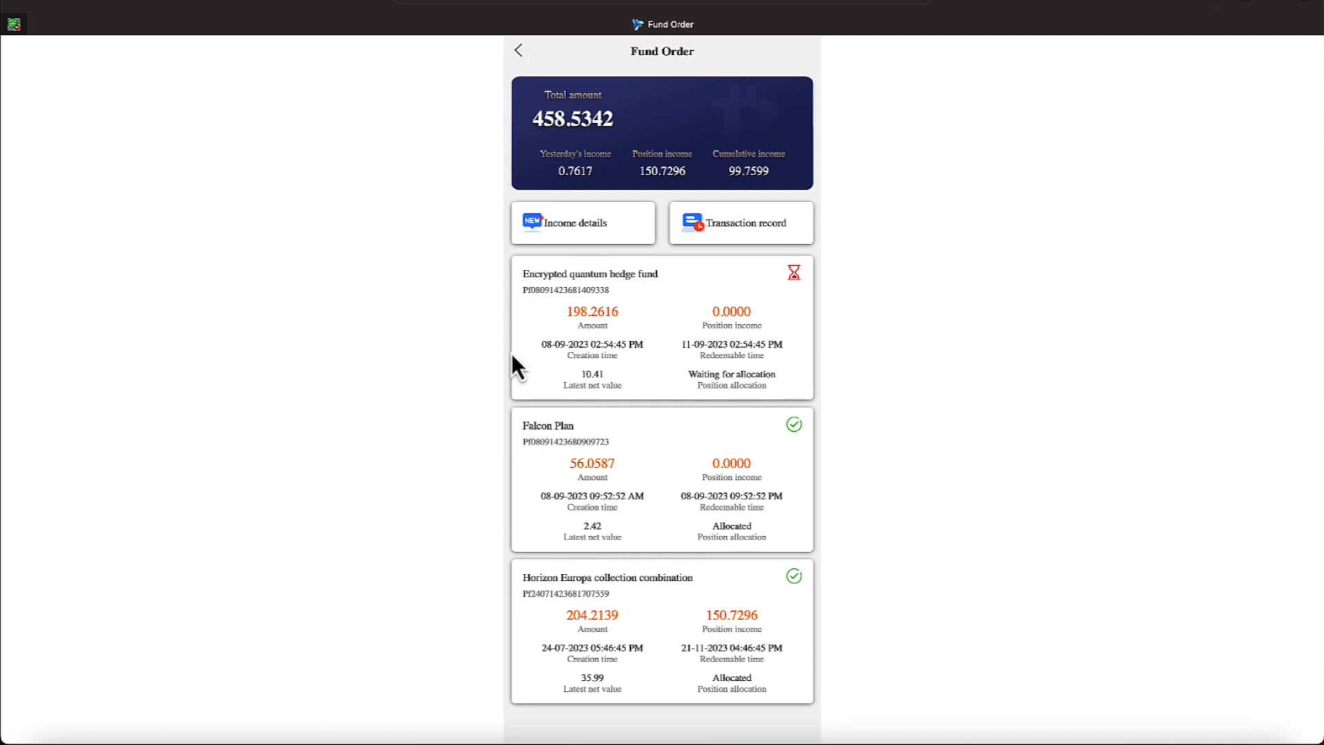
{"action": "mouse_move", "coordinate": [509, 380]}
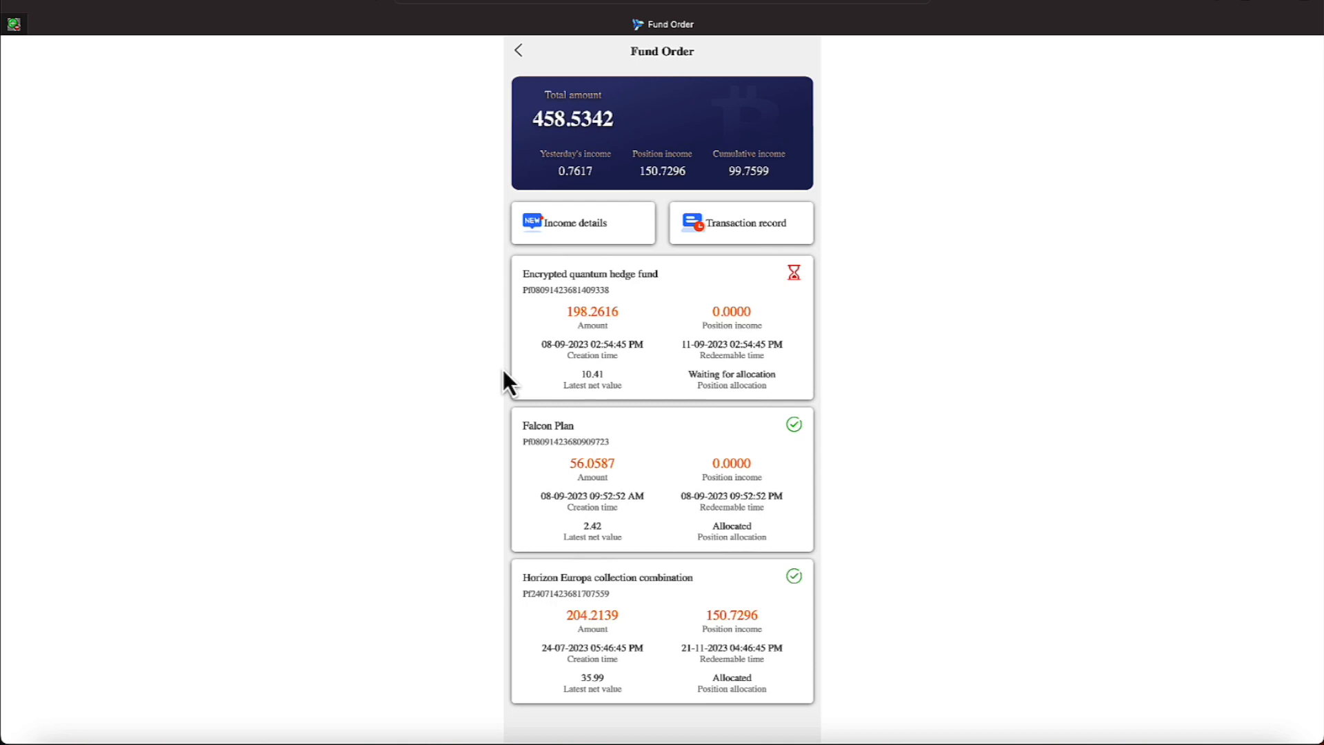
{"action": "mouse_move", "coordinate": [473, 426]}
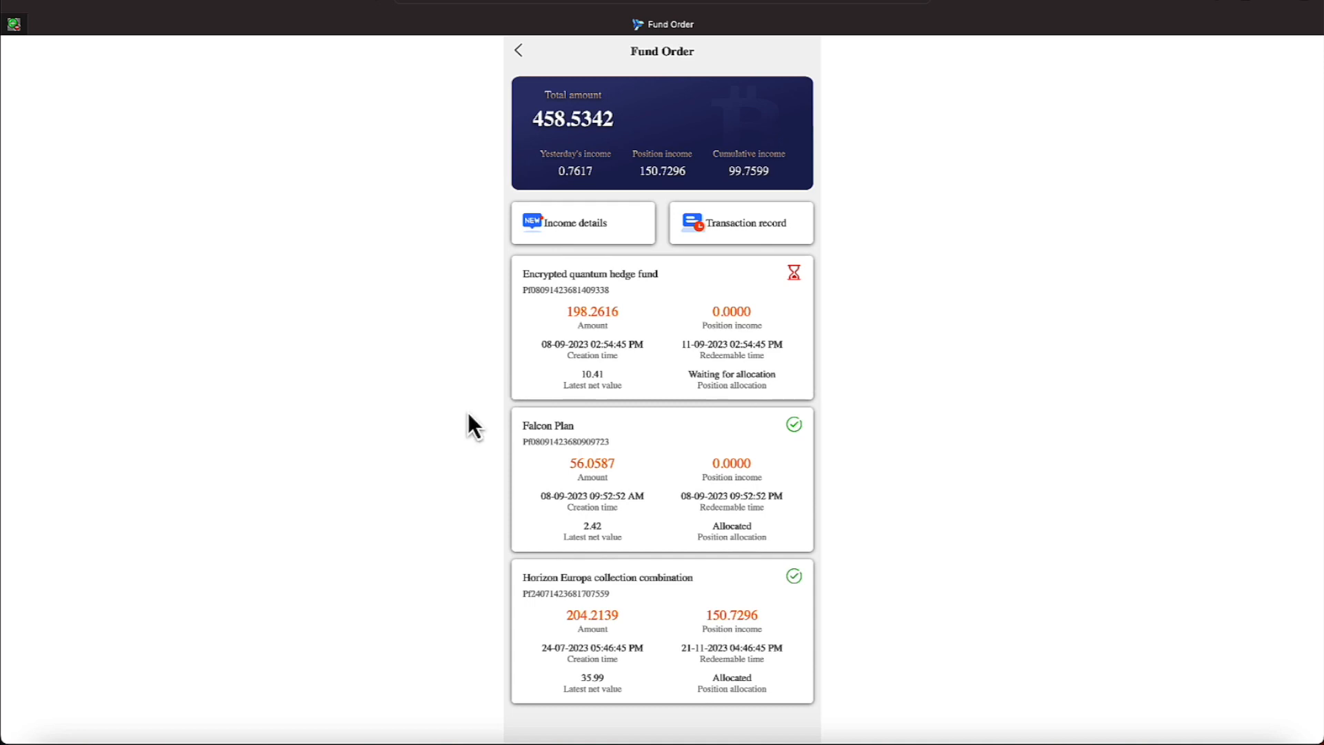
{"action": "mouse_move", "coordinate": [578, 632]}
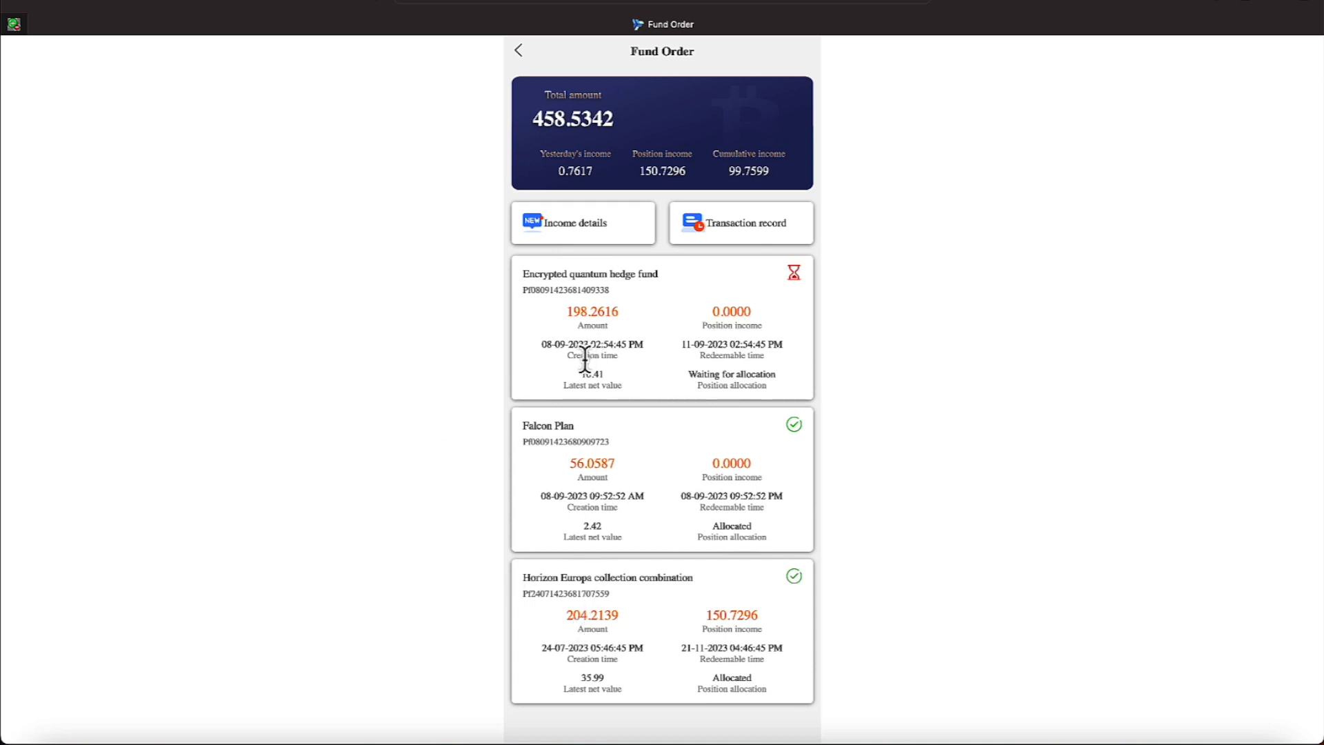
{"action": "mouse_move", "coordinate": [567, 425]}
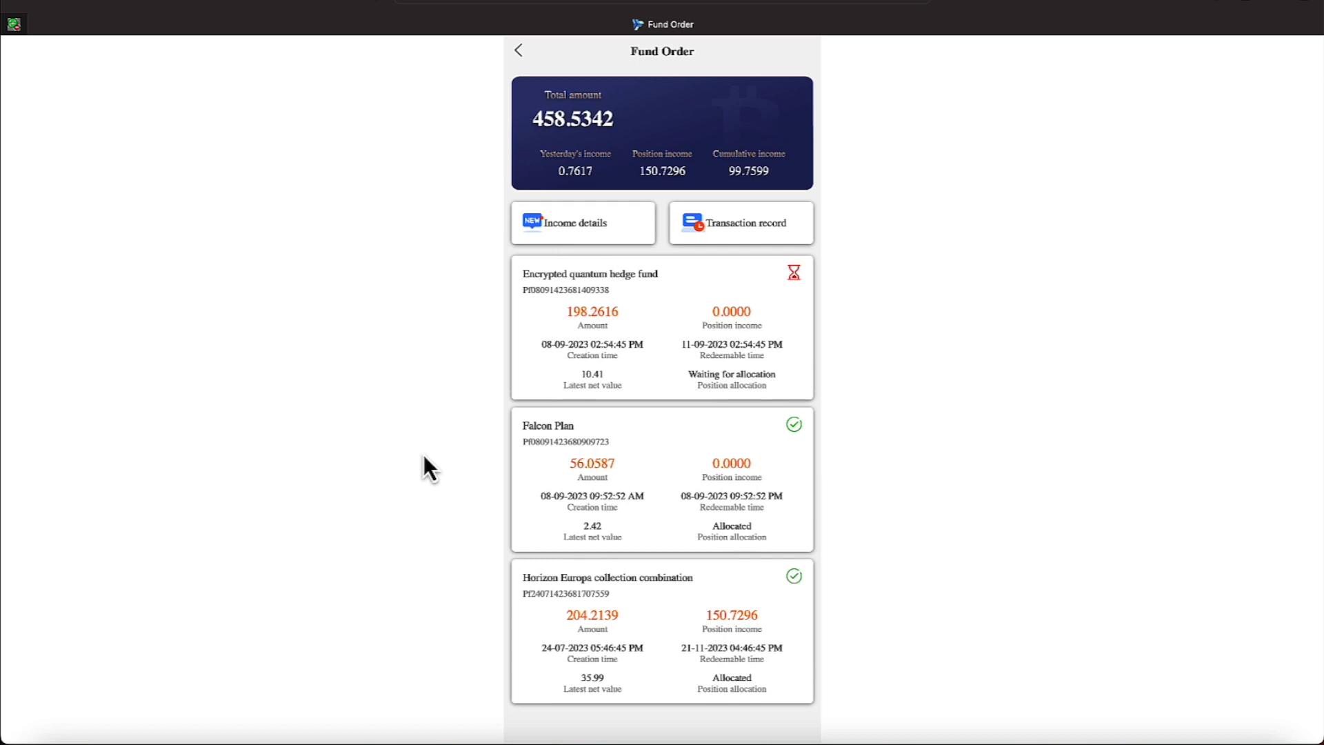
{"action": "mouse_move", "coordinate": [491, 635]}
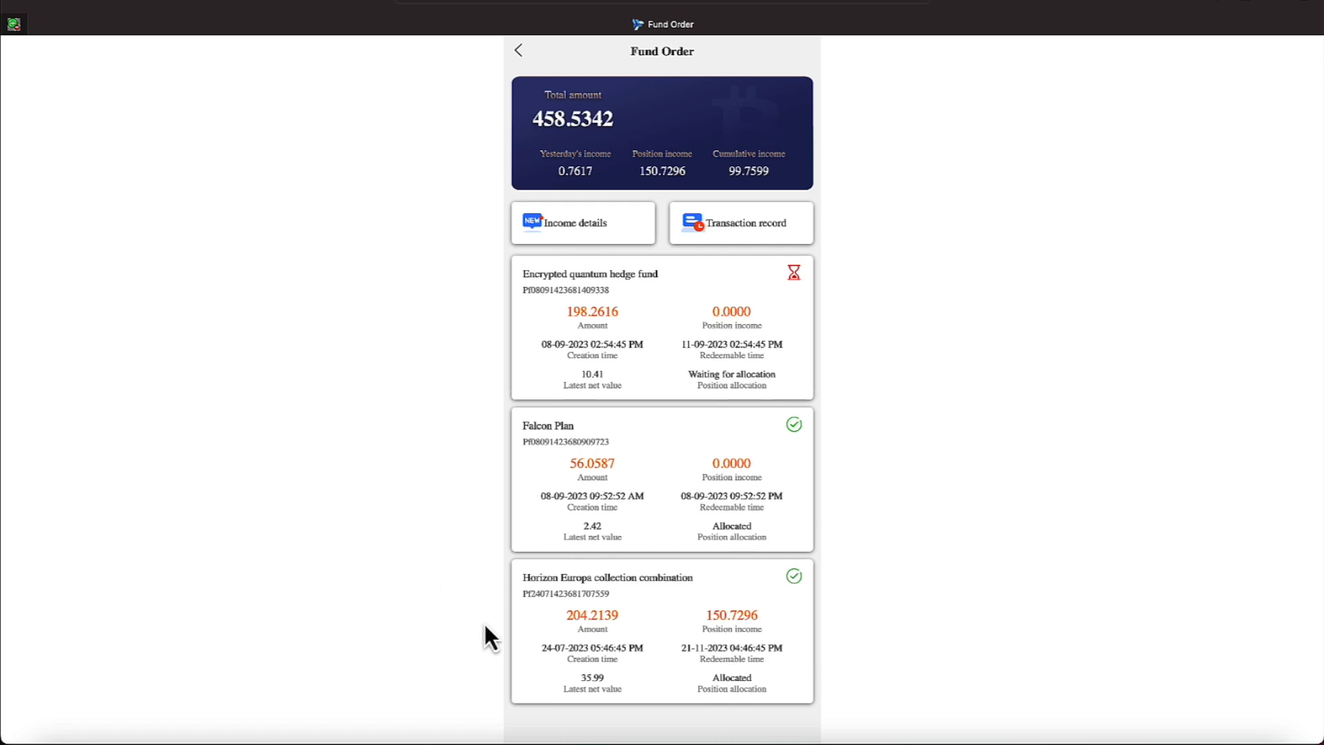
{"action": "mouse_move", "coordinate": [520, 659]}
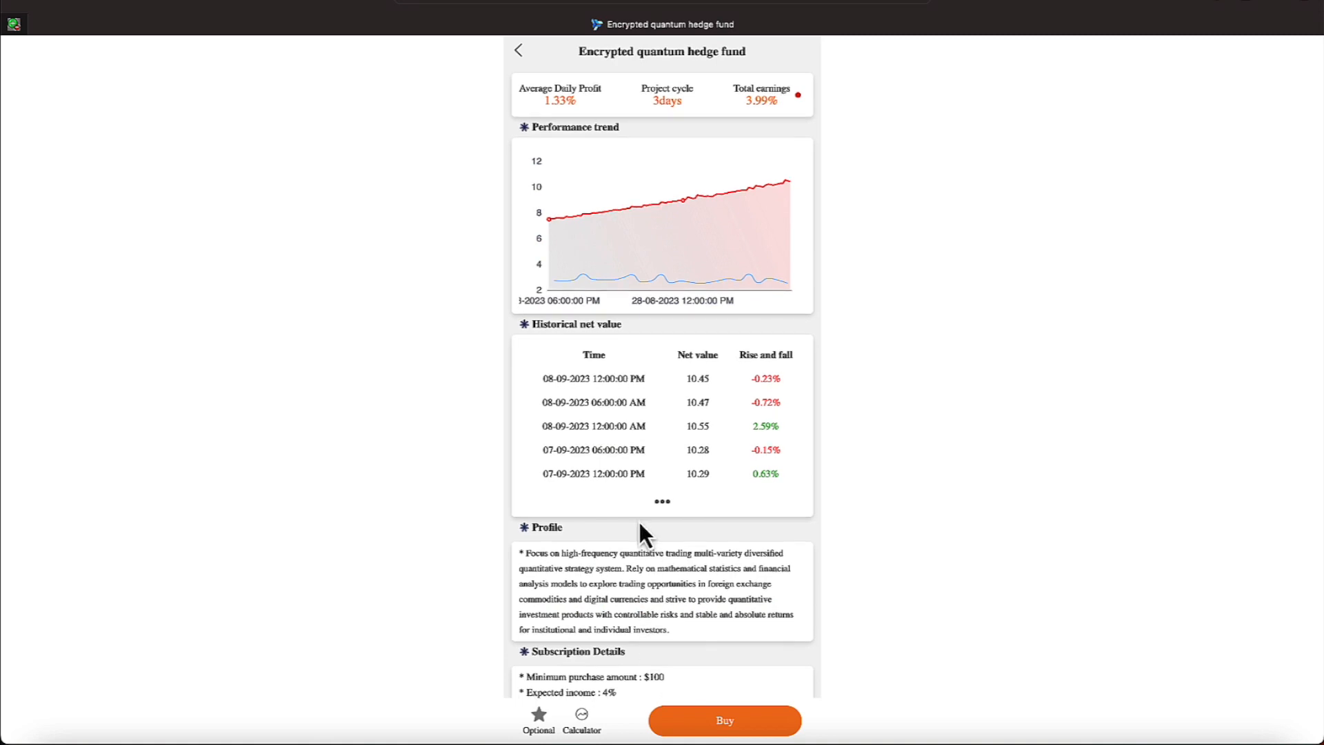
{"action": "mouse_move", "coordinate": [640, 529]}
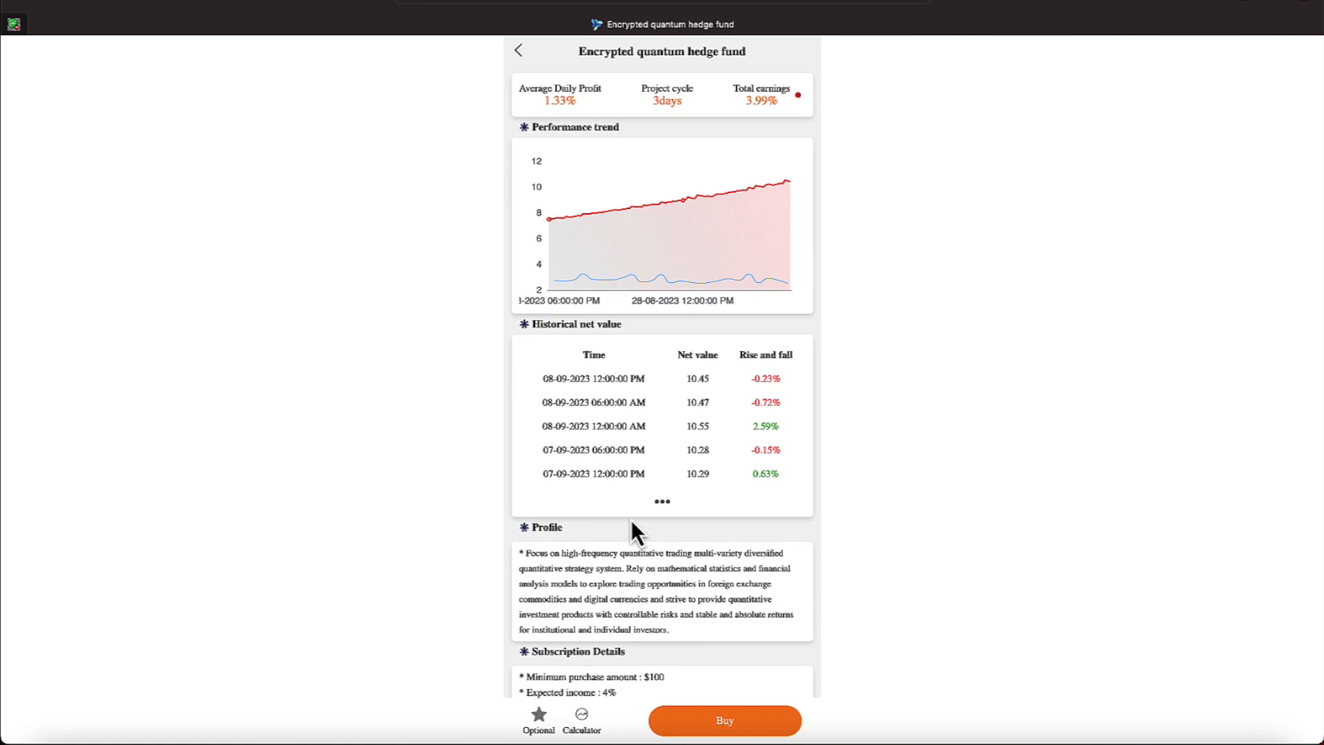
{"action": "mouse_move", "coordinate": [563, 126]}
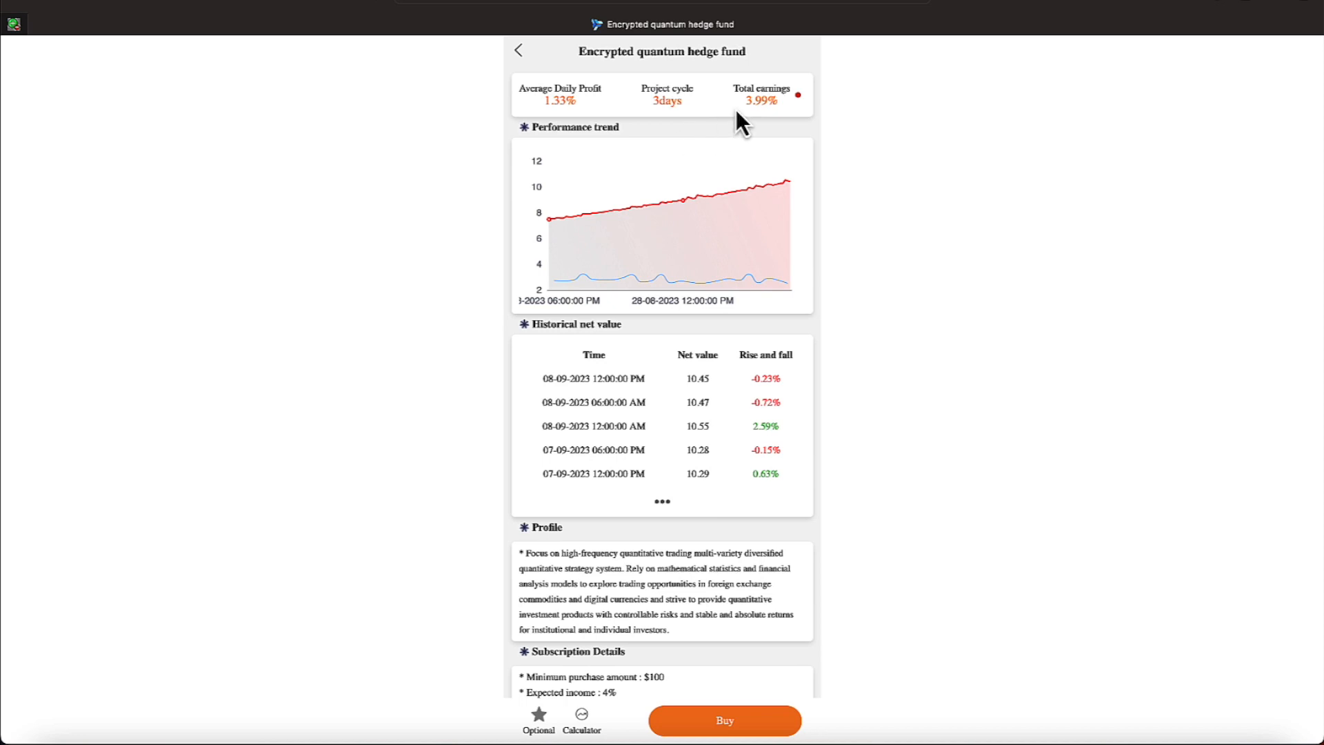
{"action": "mouse_move", "coordinate": [495, 98]}
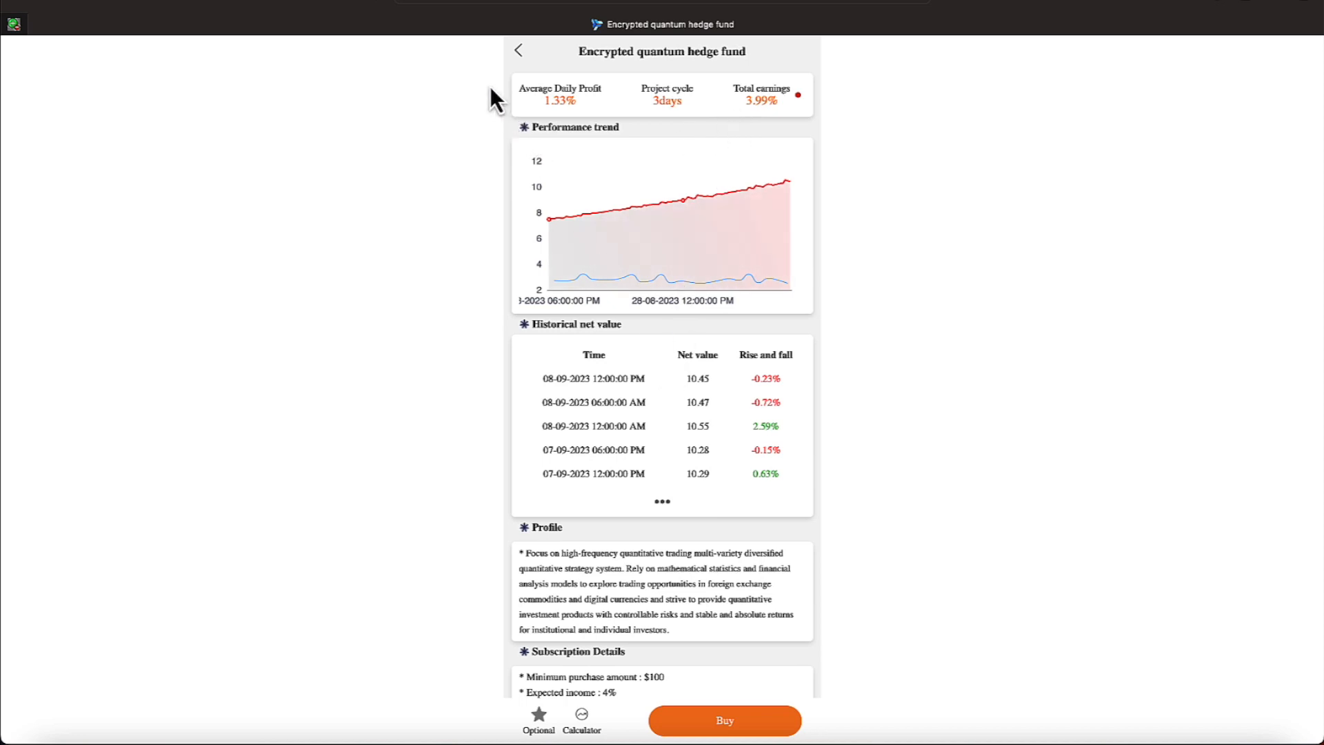
{"action": "mouse_move", "coordinate": [521, 52]}
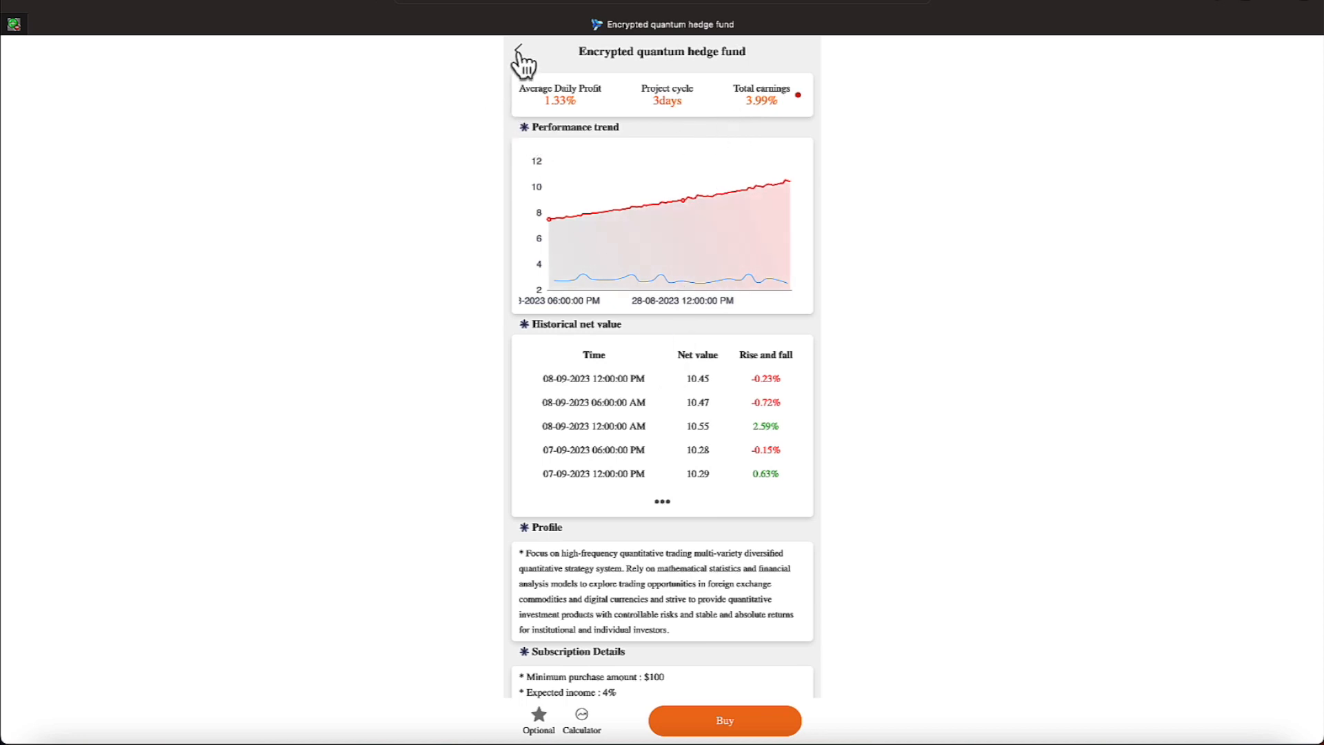
Return from the Encrypted quantum hedge fund details to the fund list.
{"action": "left_click", "coordinate": [520, 53]}
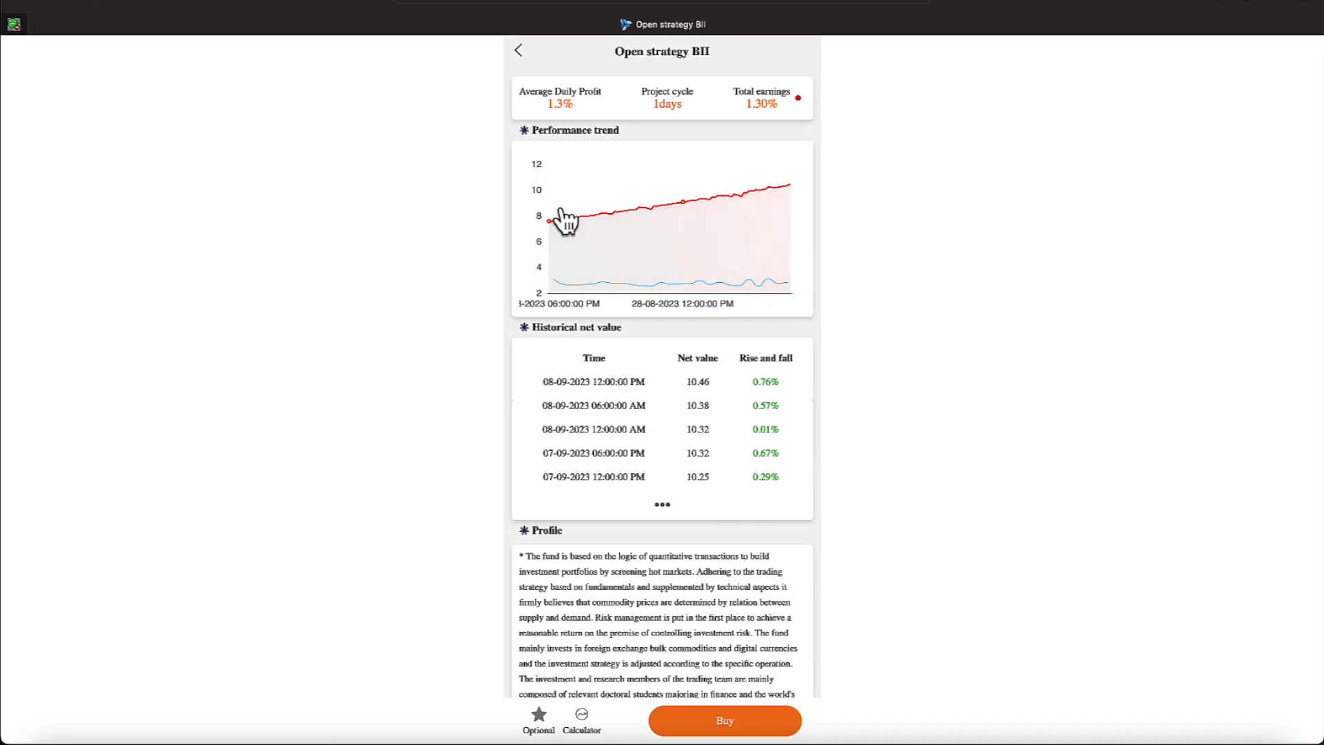
{"action": "scroll", "scroll_direction": "down", "scroll_amount": 3}
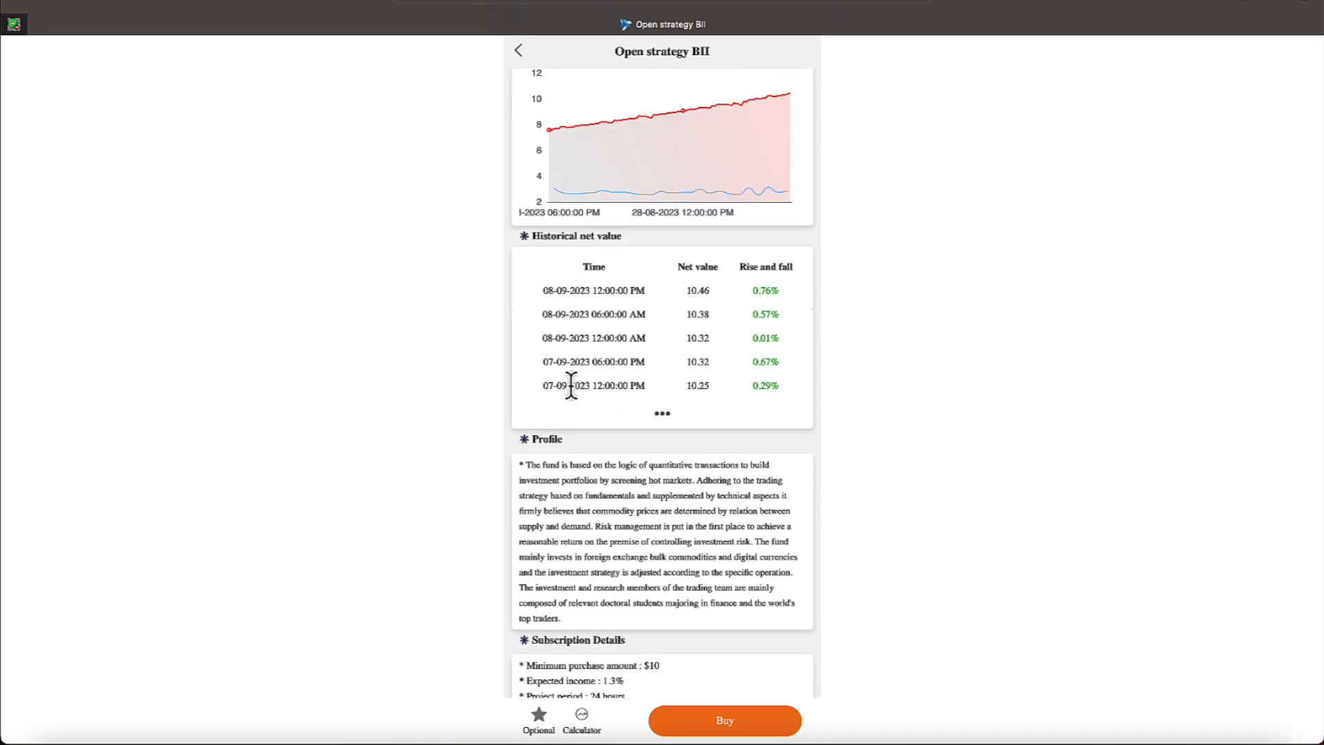
{"action": "scroll", "scroll_direction": "up", "scroll_amount": 3}
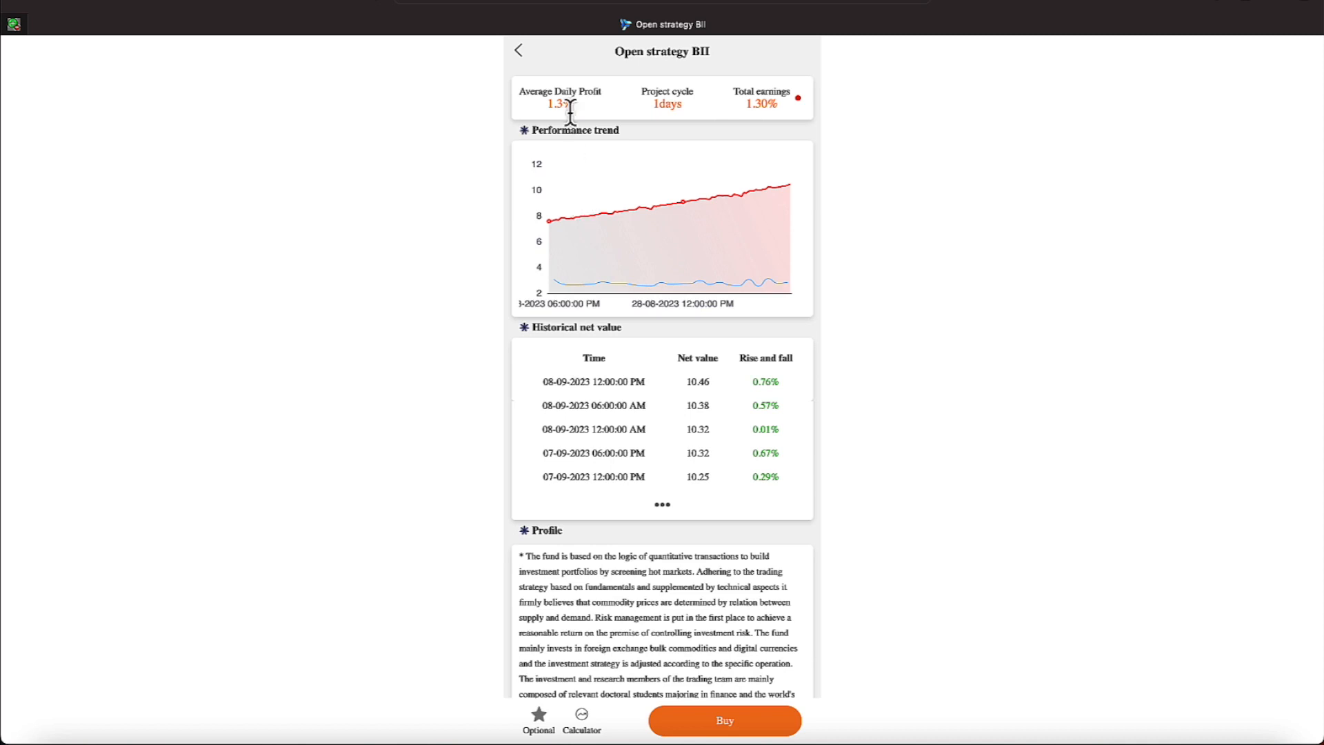
{"action": "mouse_move", "coordinate": [524, 68]}
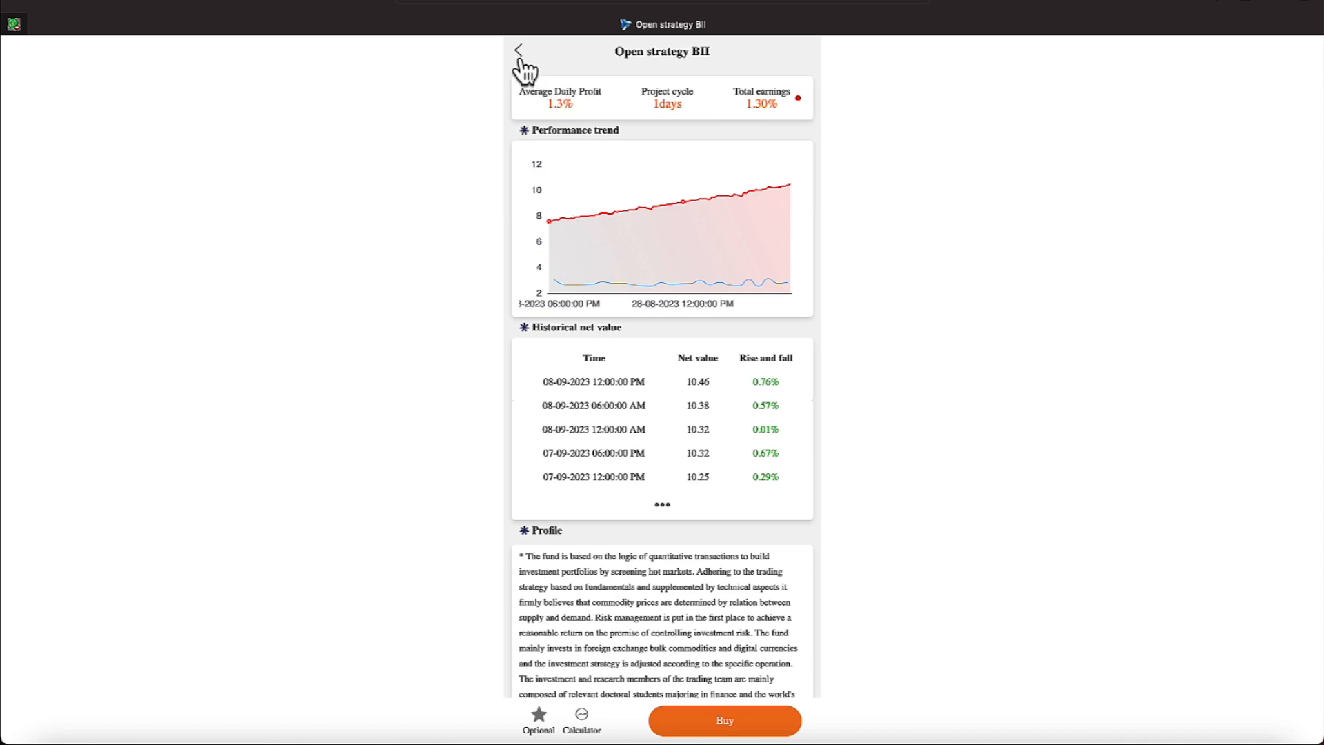
{"action": "left_click", "coordinate": [520, 51]}
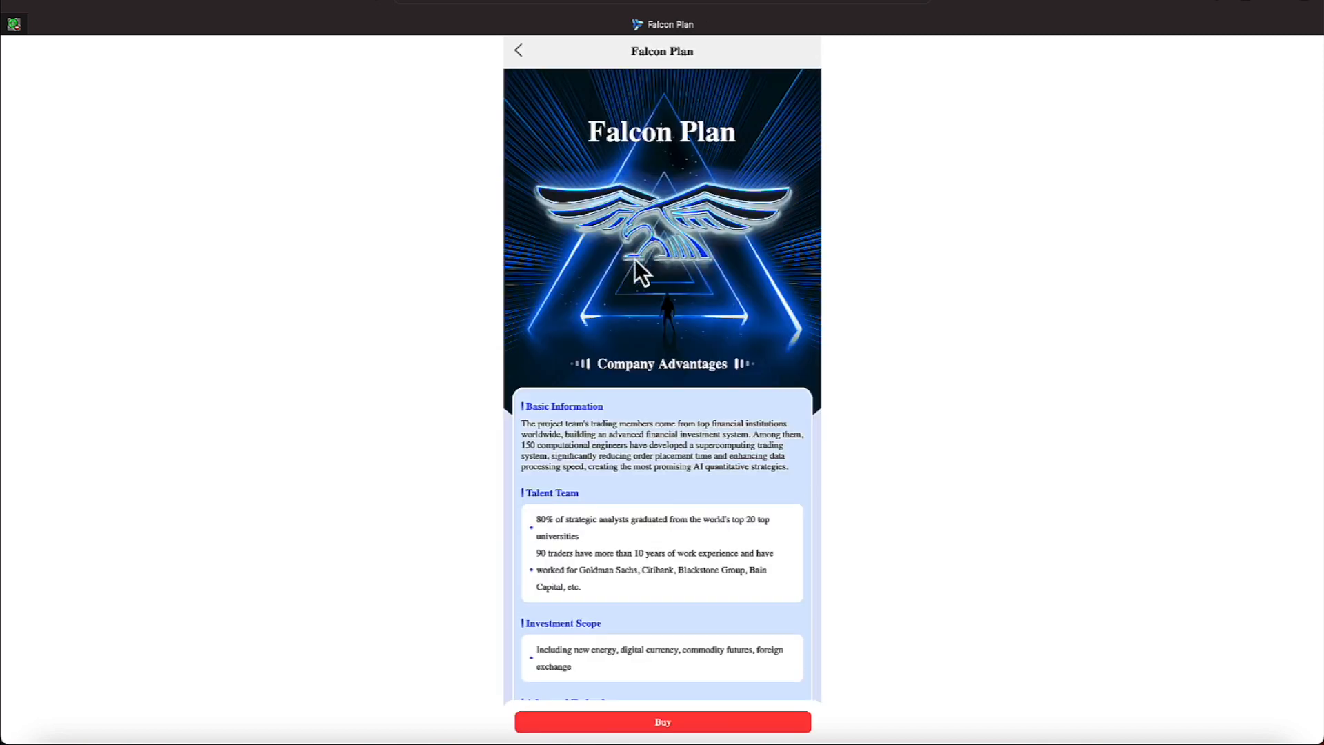
{"action": "scroll", "scroll_direction": "down", "scroll_amount": 3}
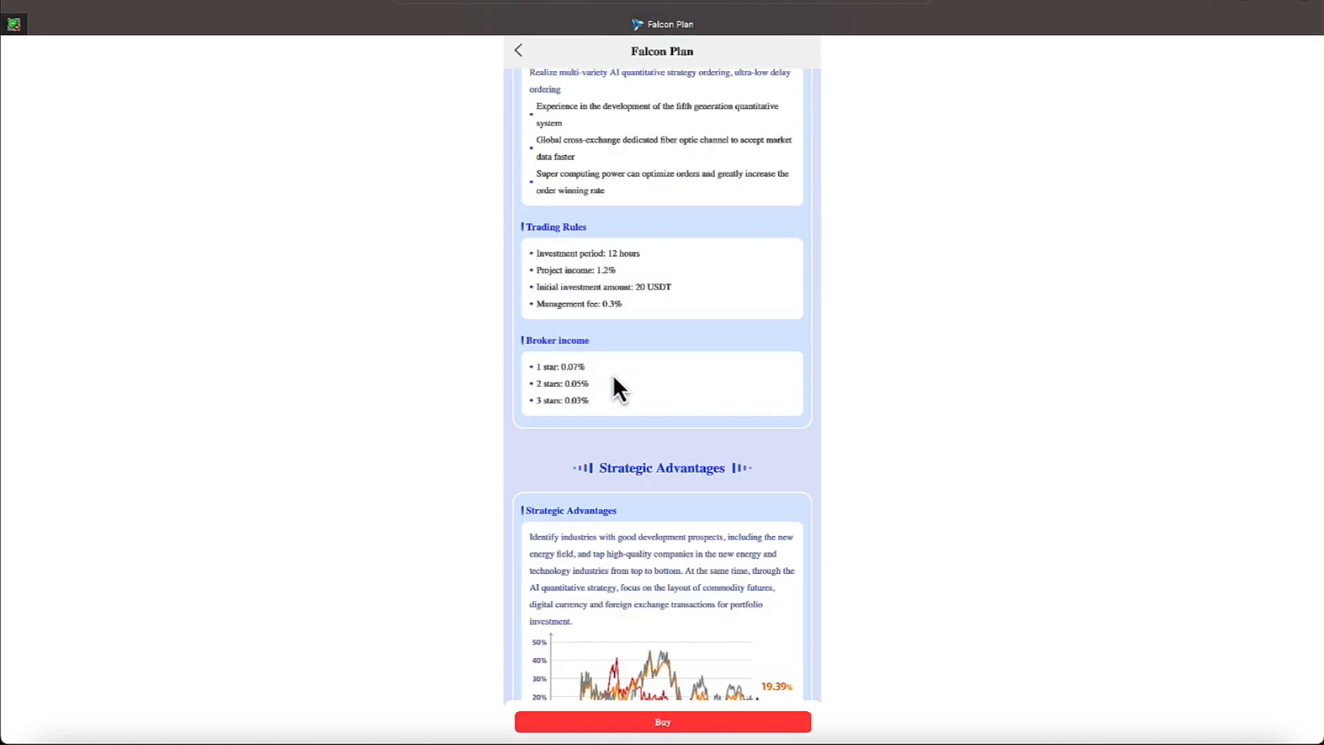
{"action": "mouse_move", "coordinate": [437, 303]}
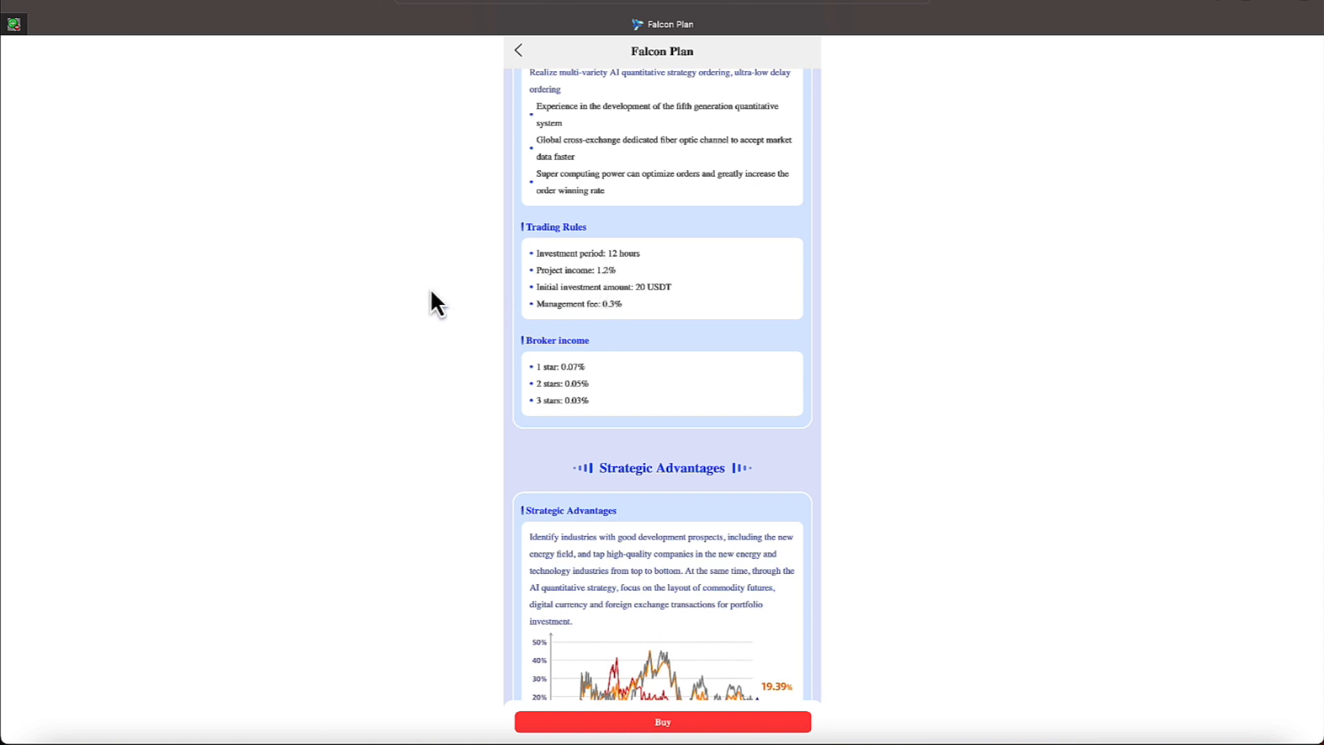
{"action": "mouse_move", "coordinate": [435, 313]}
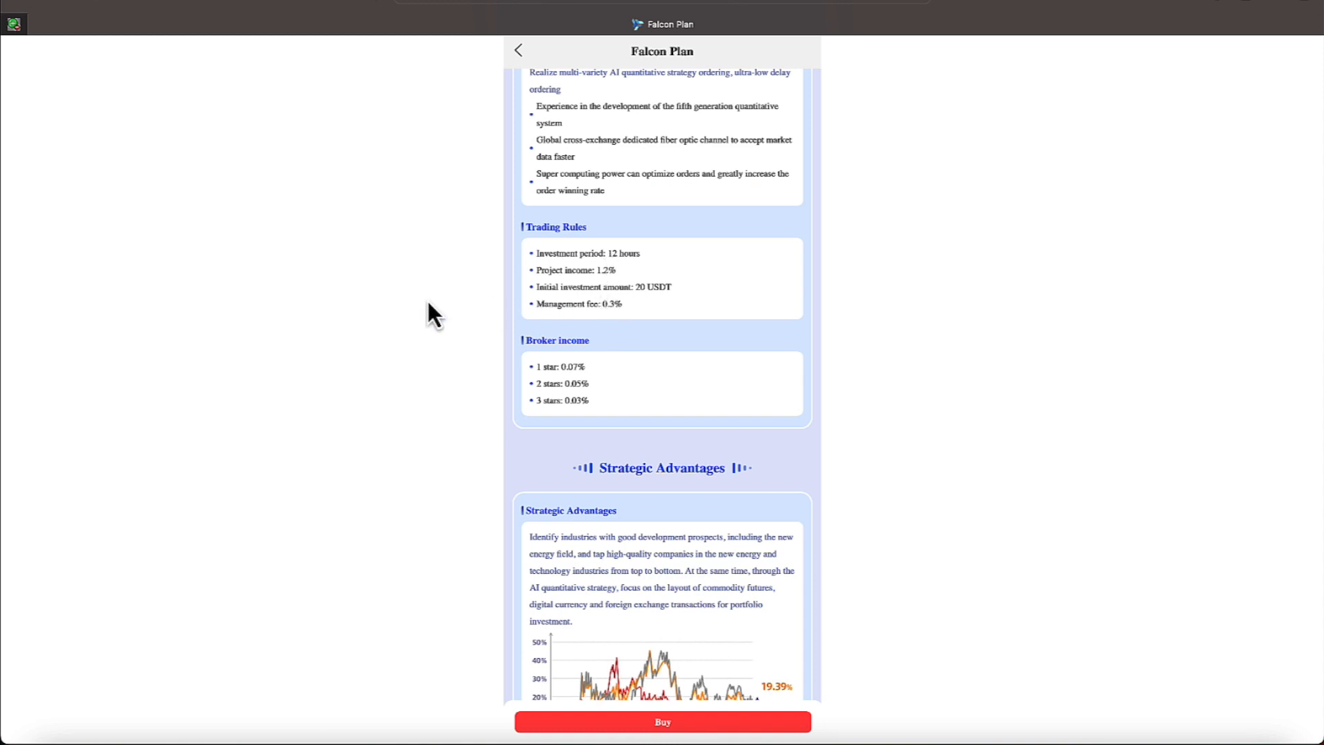
{"action": "mouse_move", "coordinate": [349, 321]}
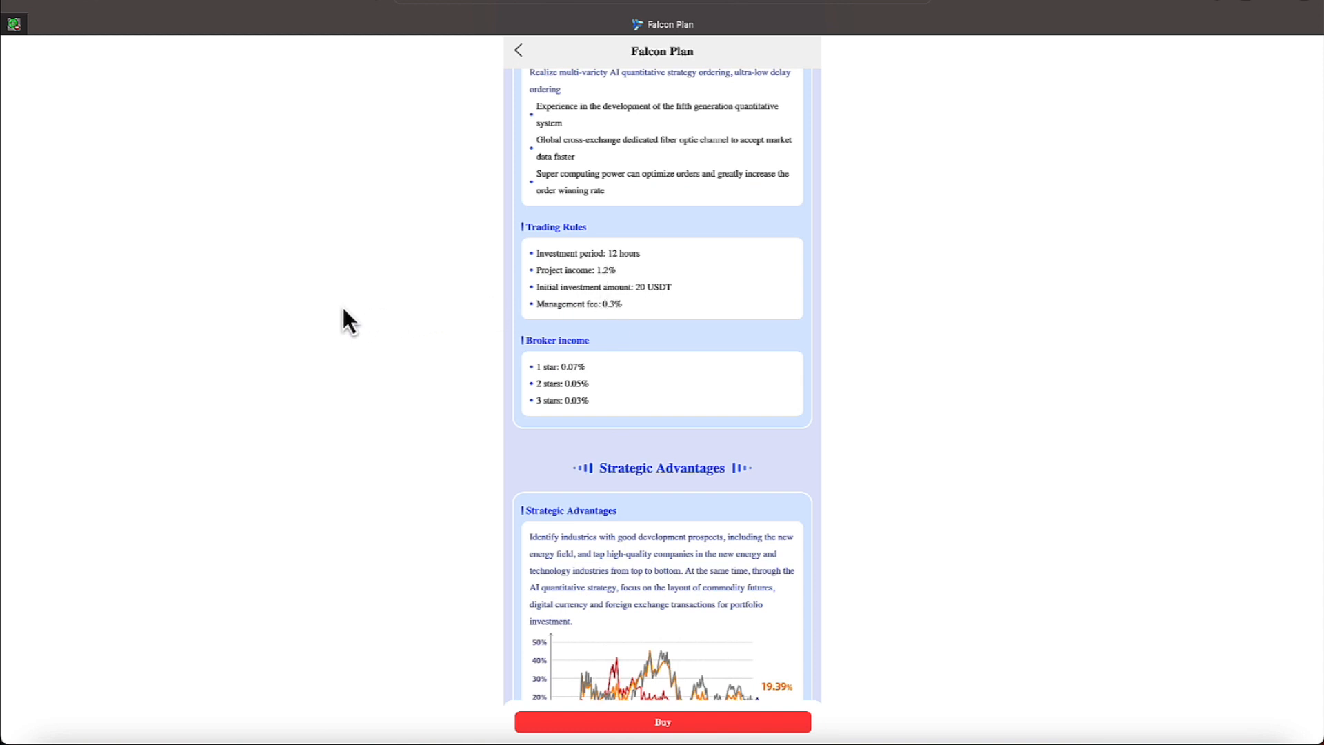
{"action": "scroll", "scroll_direction": "down", "scroll_amount": 3}
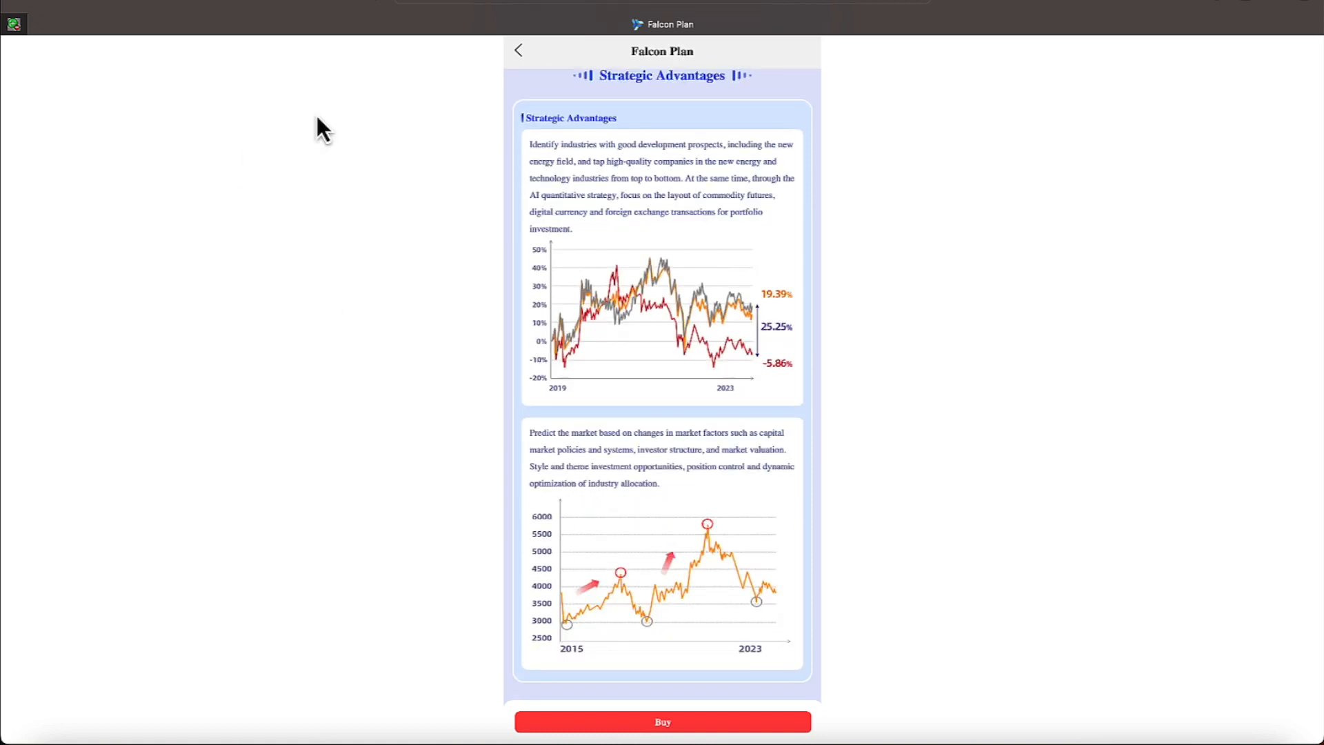
{"action": "left_click", "coordinate": [519, 50]}
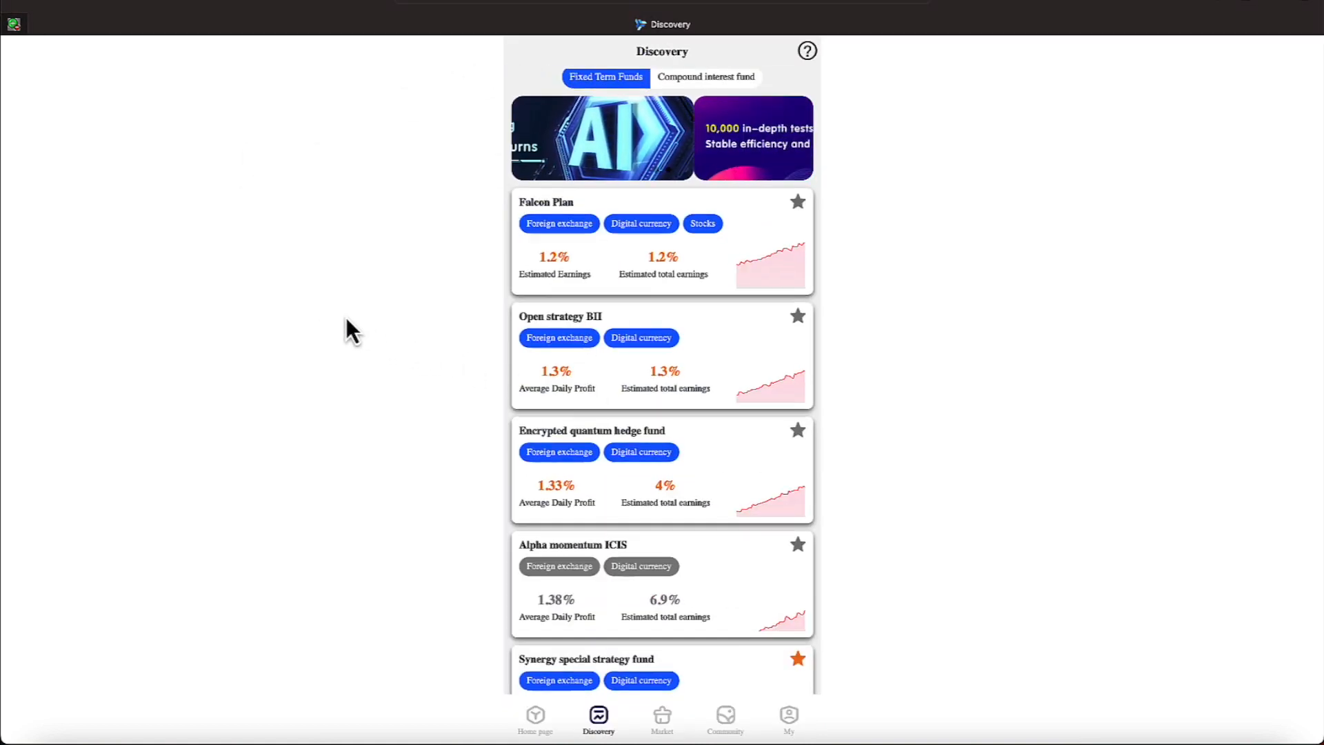
{"action": "scroll", "scroll_direction": "down", "scroll_amount": 3}
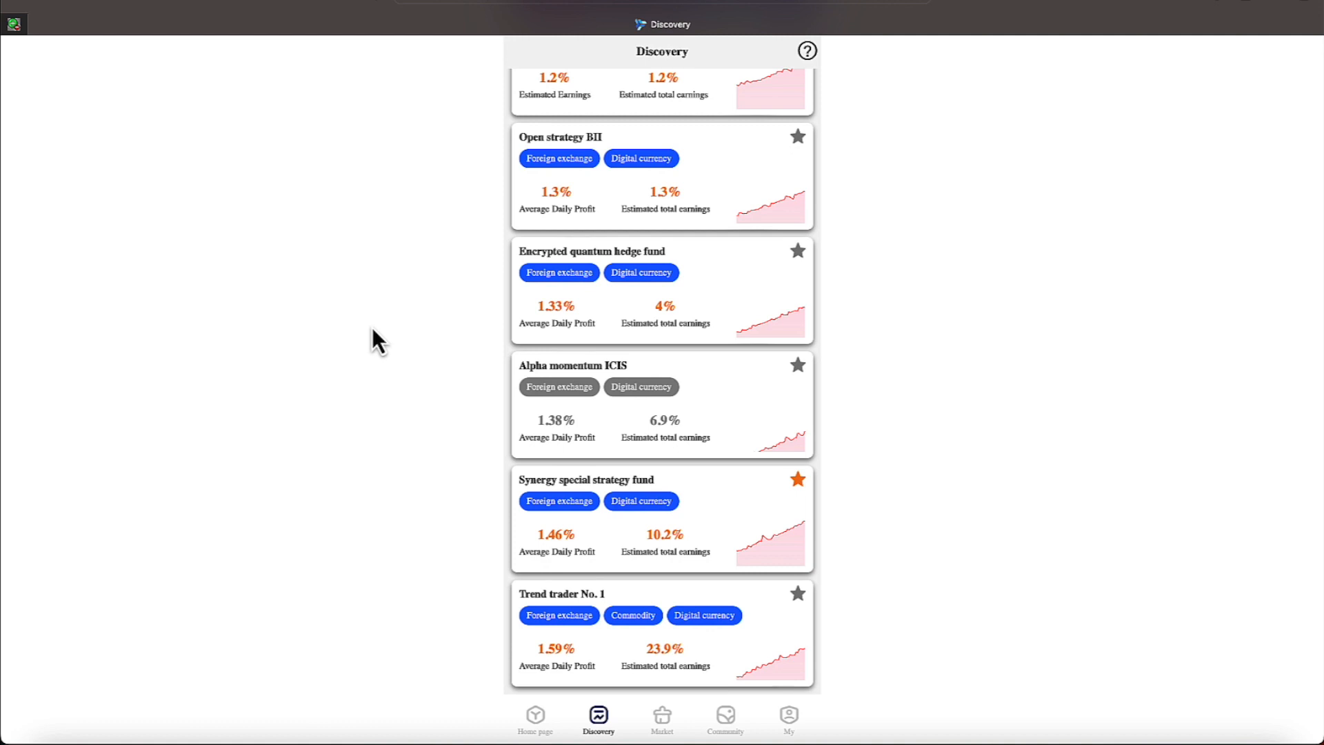
{"action": "mouse_move", "coordinate": [504, 614]}
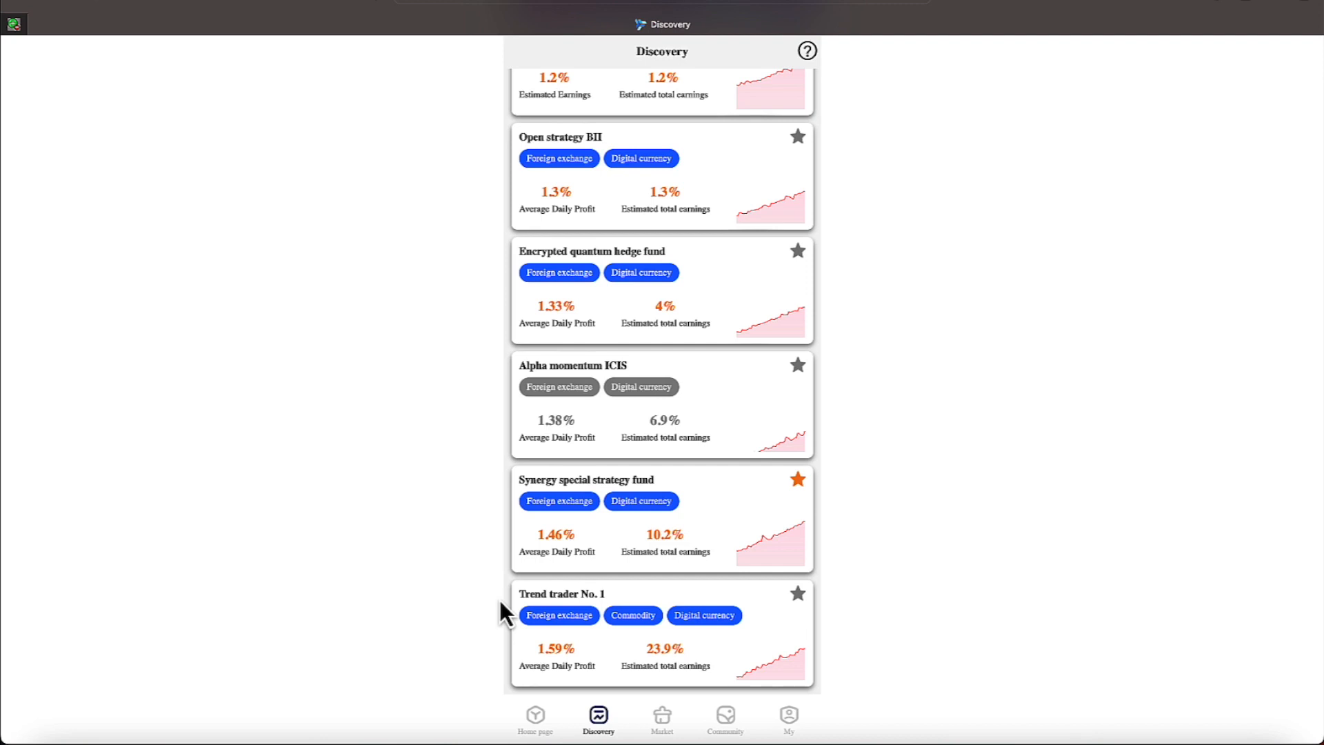
{"action": "mouse_move", "coordinate": [574, 532]}
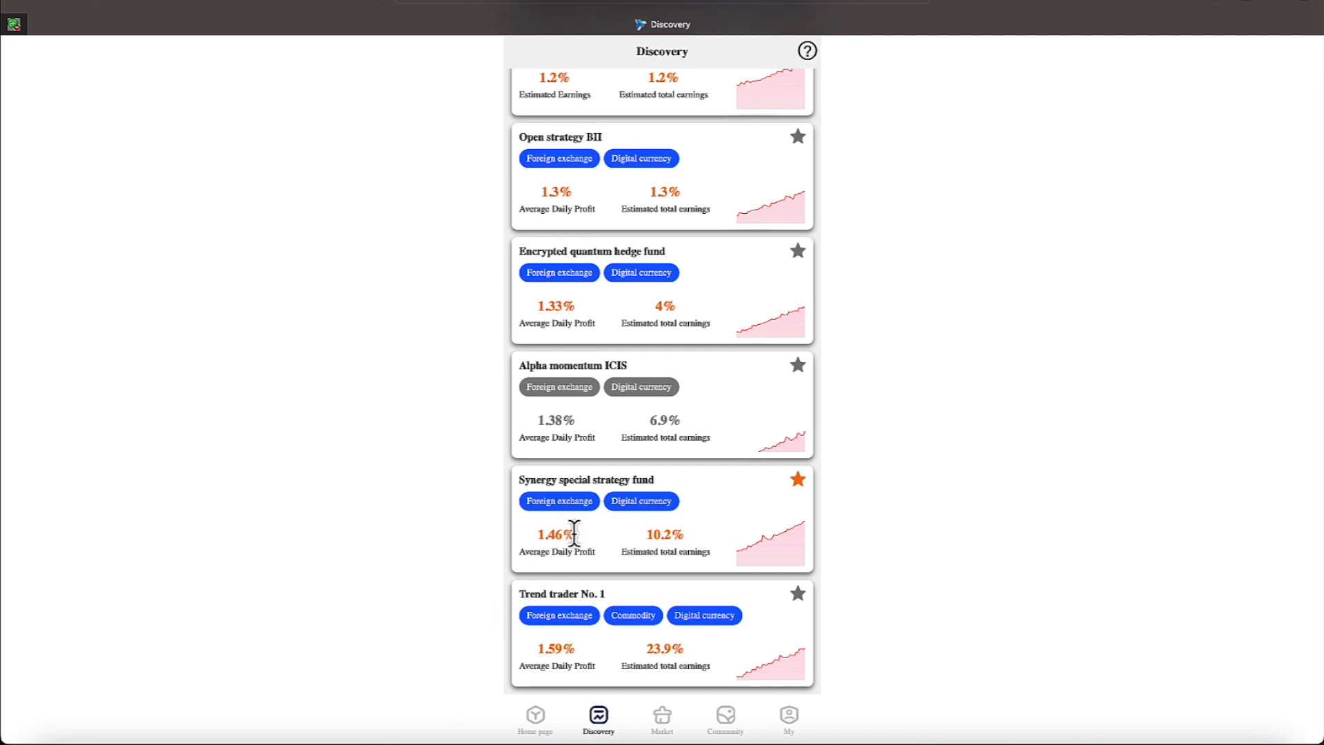
{"action": "mouse_move", "coordinate": [576, 524]}
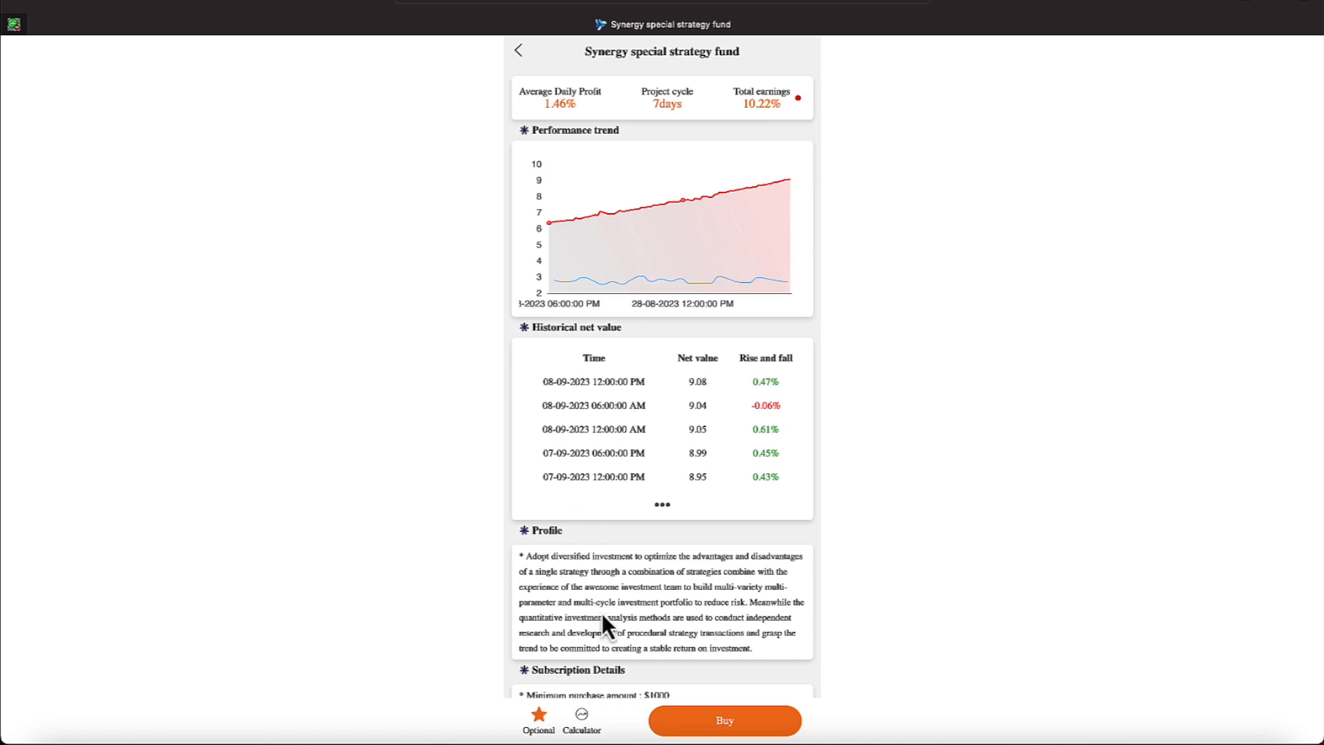
{"action": "scroll", "scroll_direction": "down", "scroll_amount": 3}
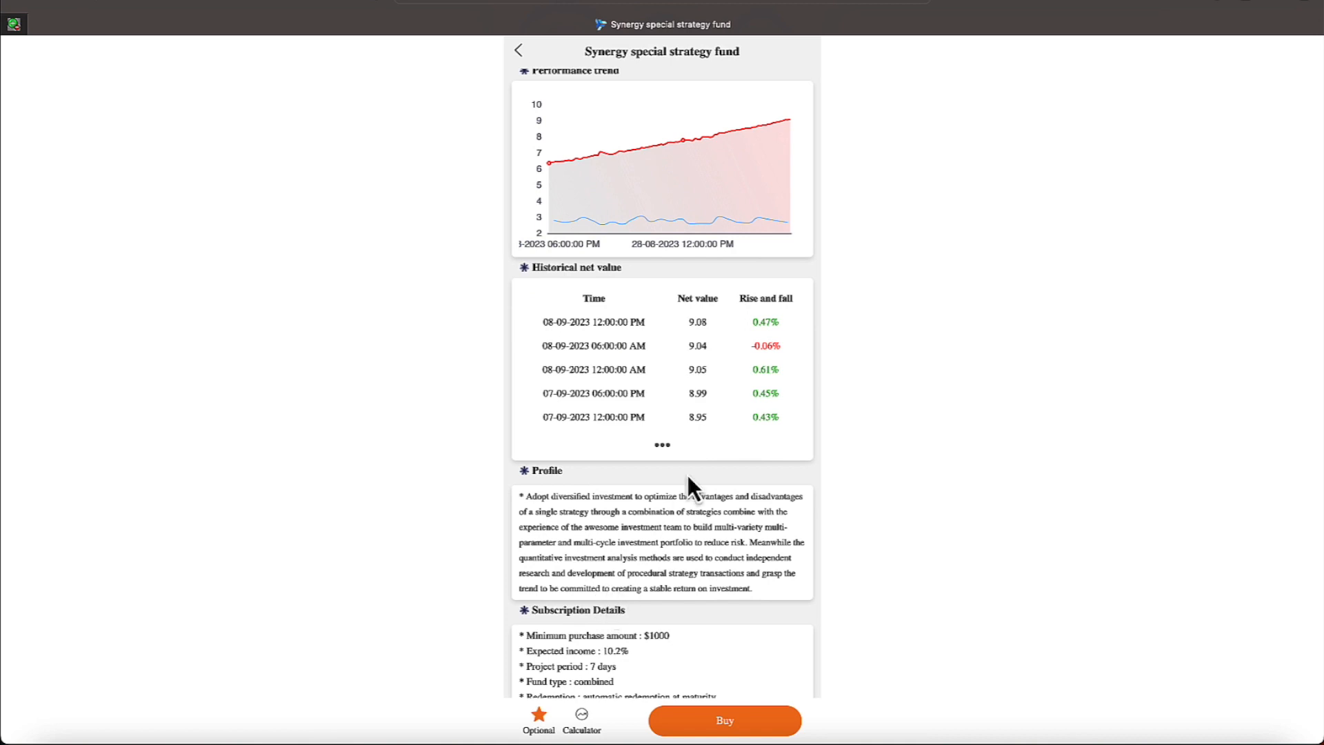
{"action": "left_click", "coordinate": [518, 51]}
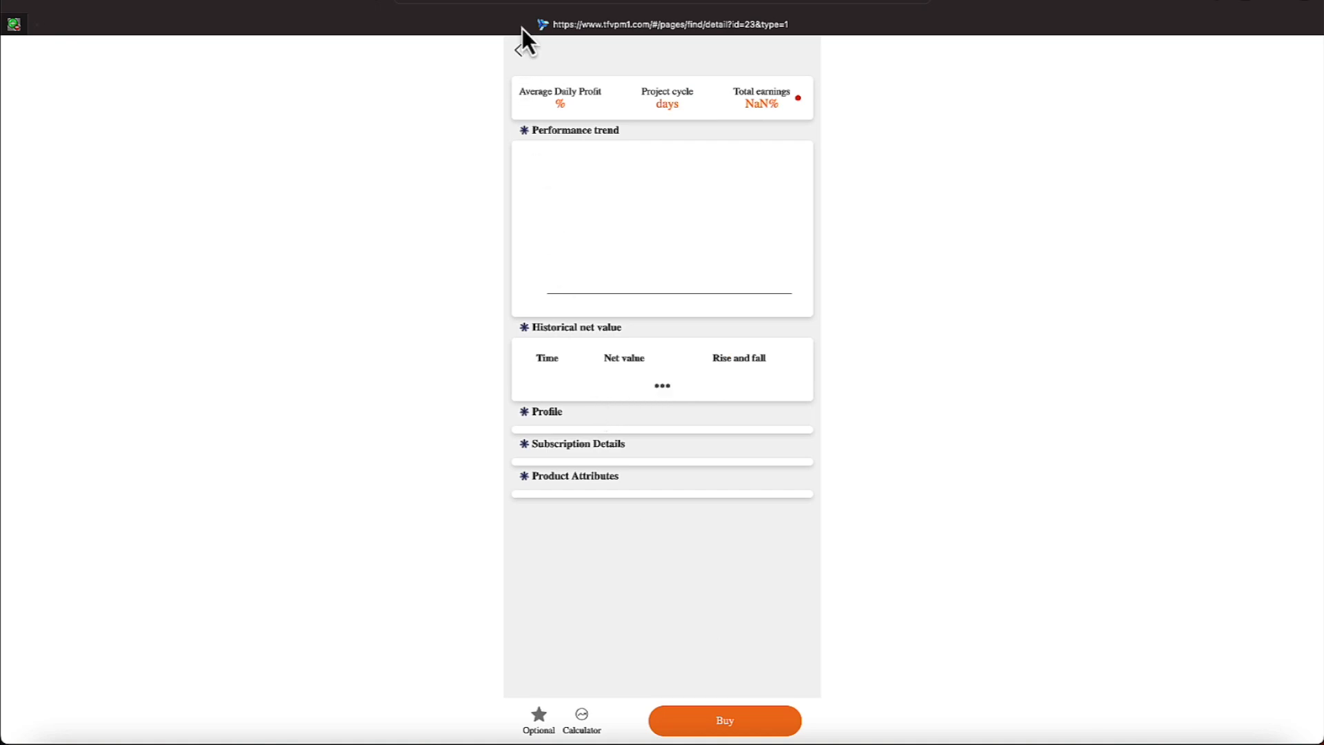
{"action": "left_click", "coordinate": [518, 50]}
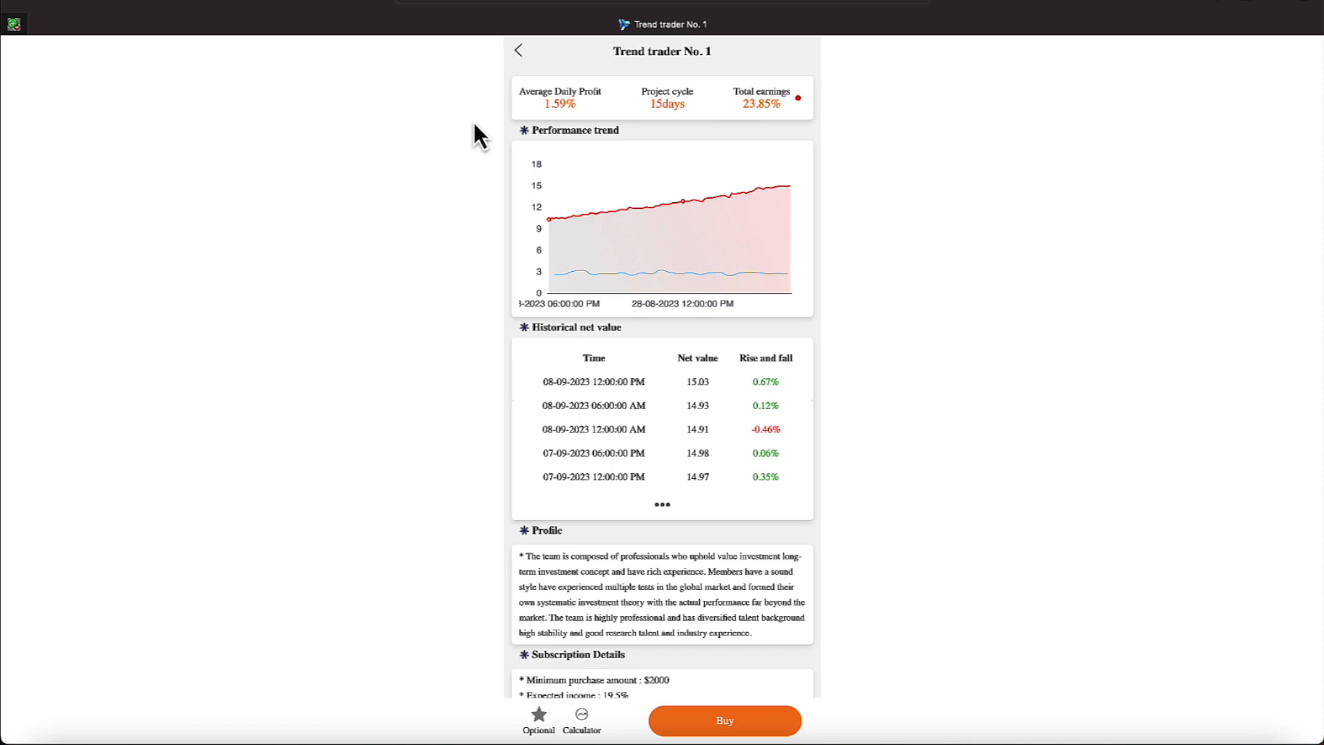
{"action": "left_click", "coordinate": [518, 51]}
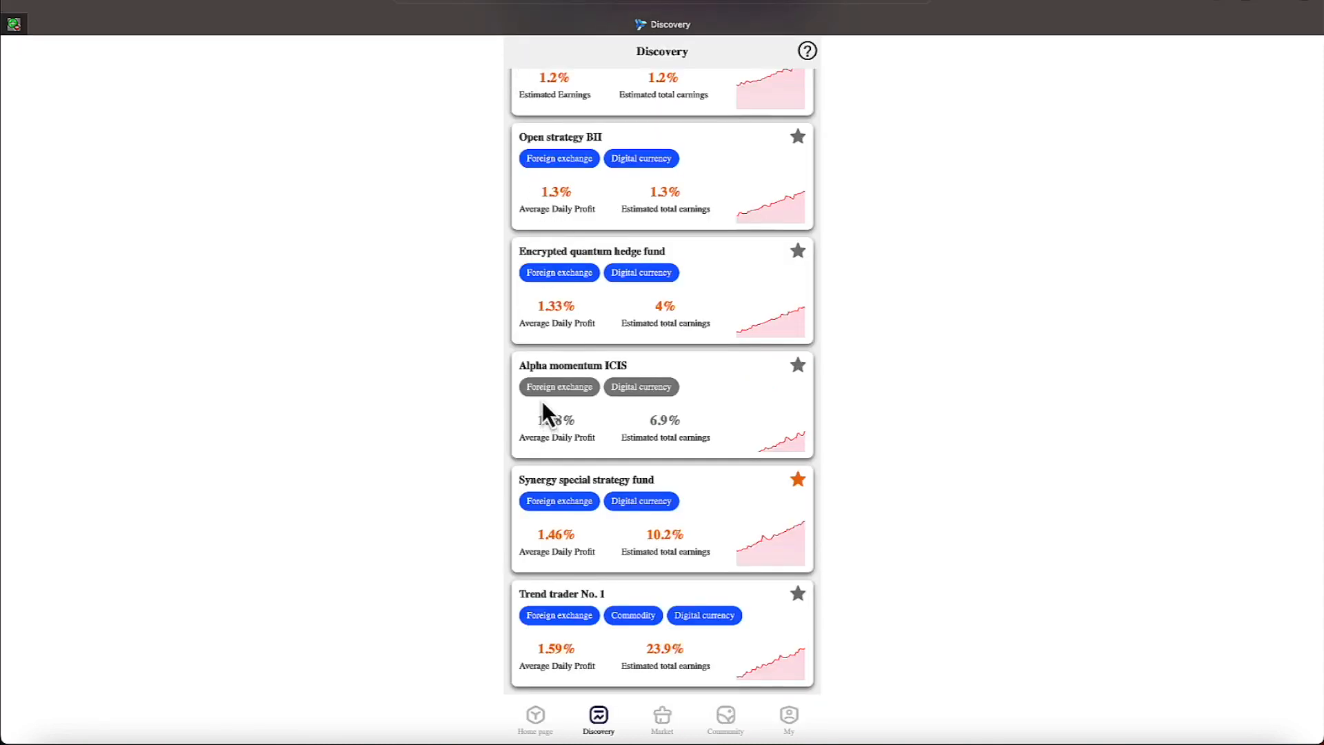
{"action": "mouse_move", "coordinate": [592, 323]}
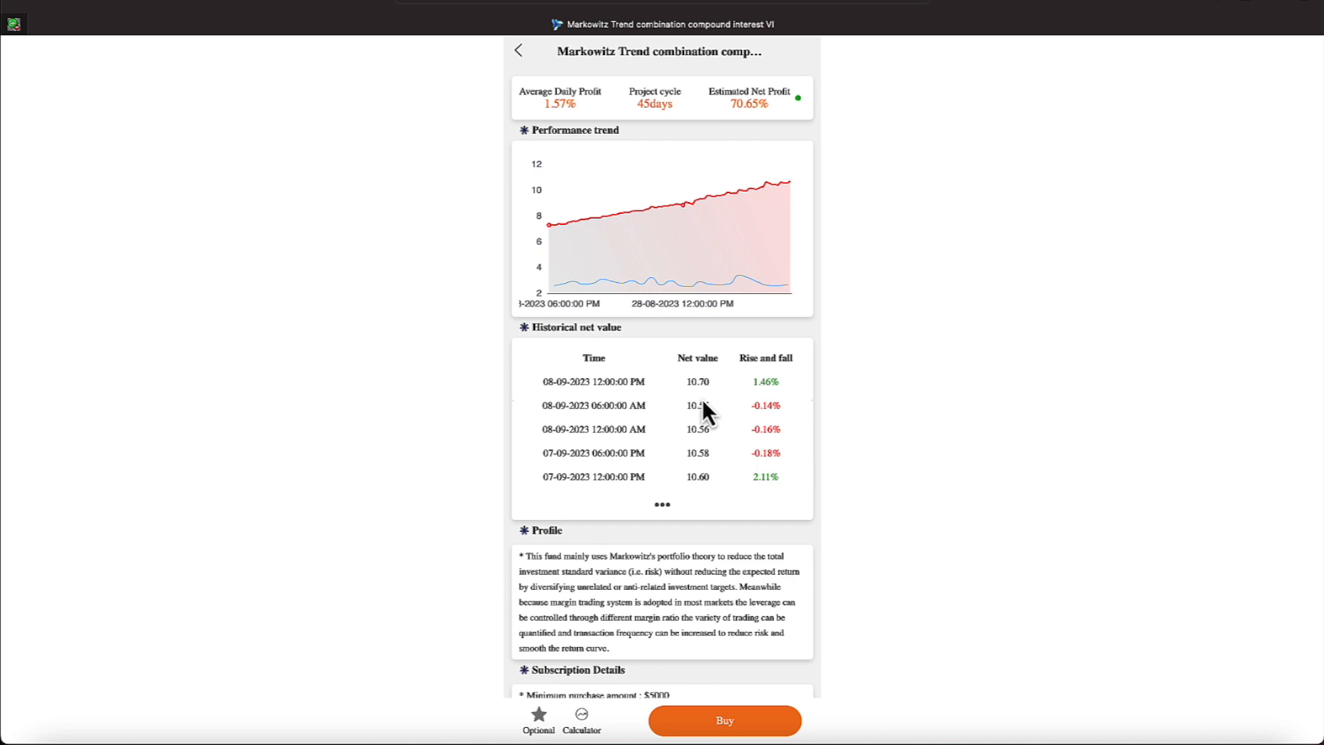
{"action": "mouse_move", "coordinate": [481, 68]}
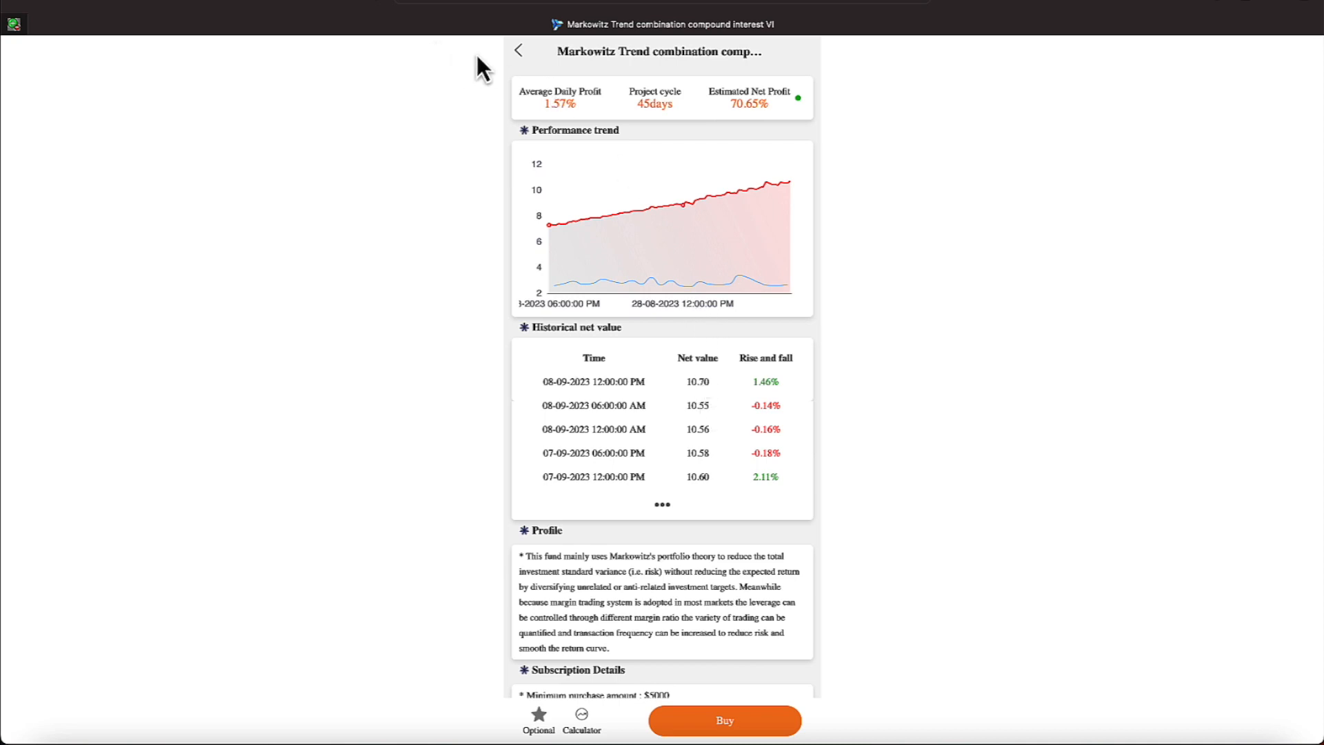
Return from the Markowitz Trend combination and Stellar HFT fund details to the compound interest list.
{"action": "left_click", "coordinate": [518, 51]}
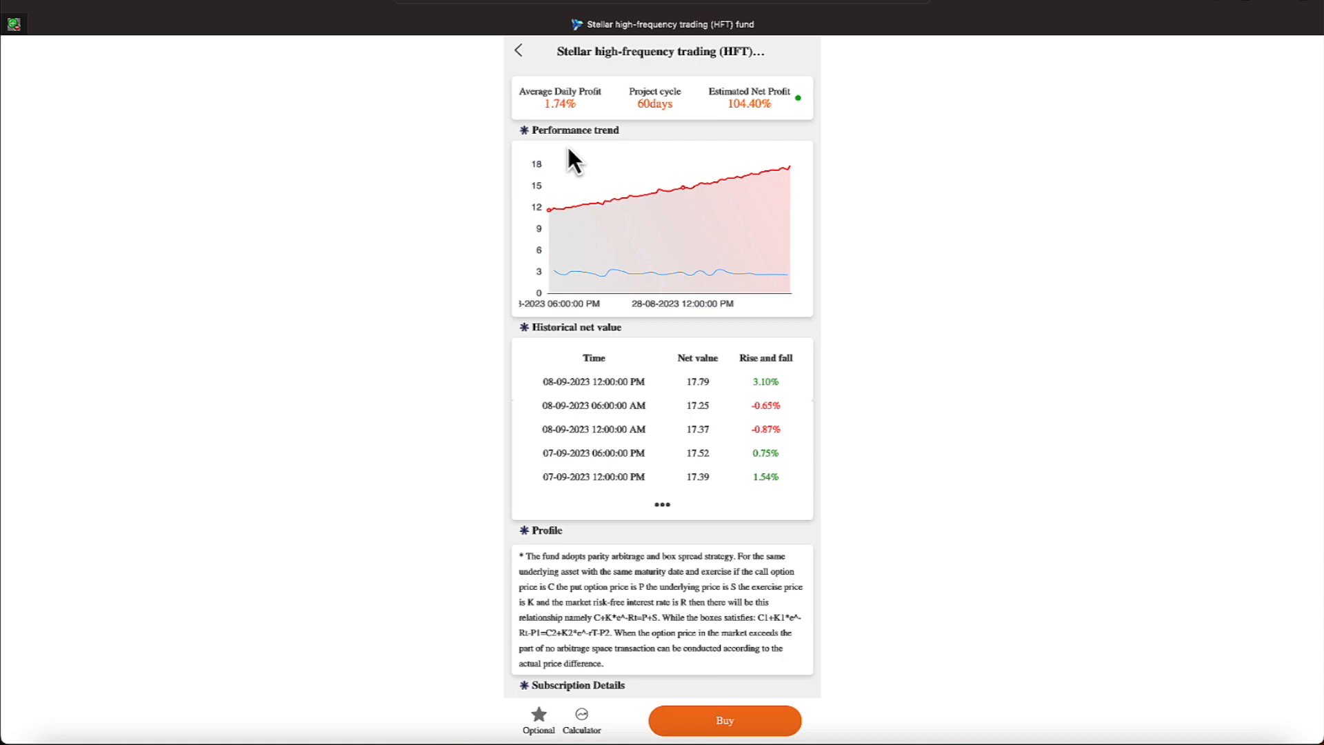
{"action": "mouse_move", "coordinate": [573, 152]}
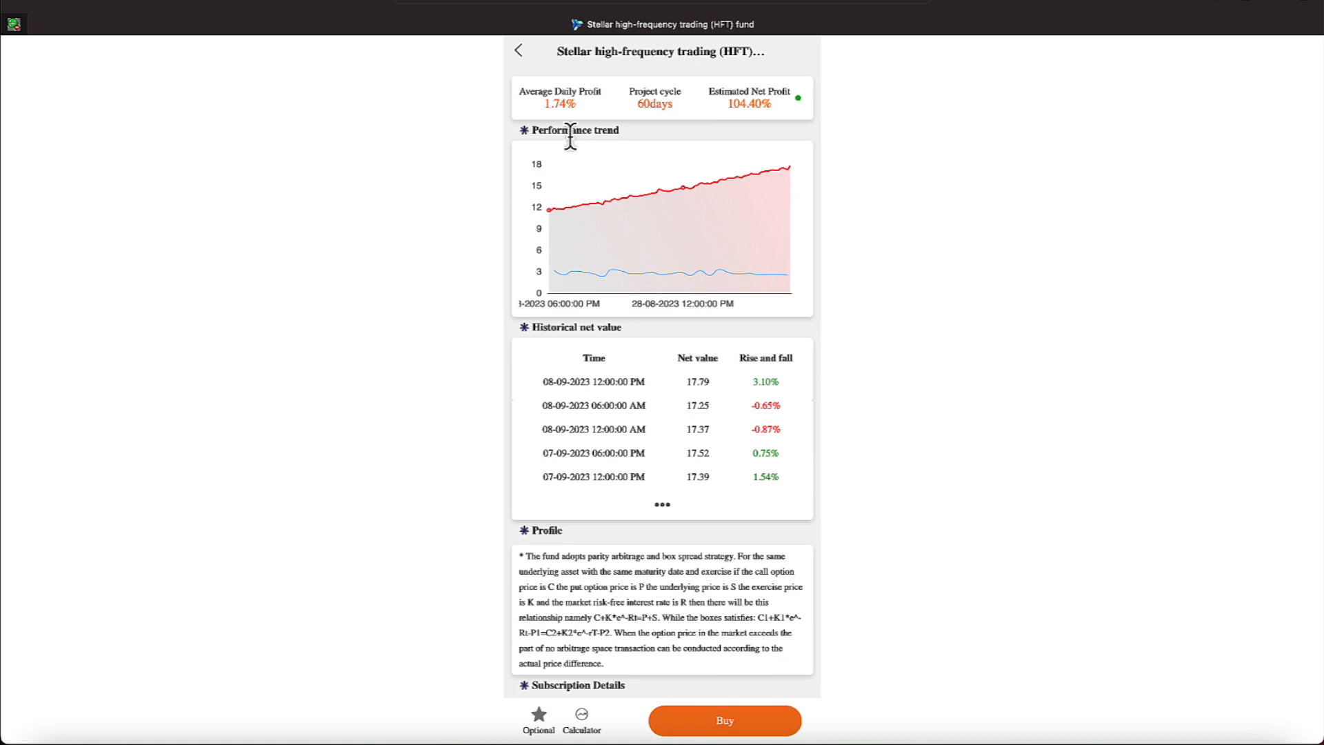
{"action": "mouse_move", "coordinate": [574, 159]}
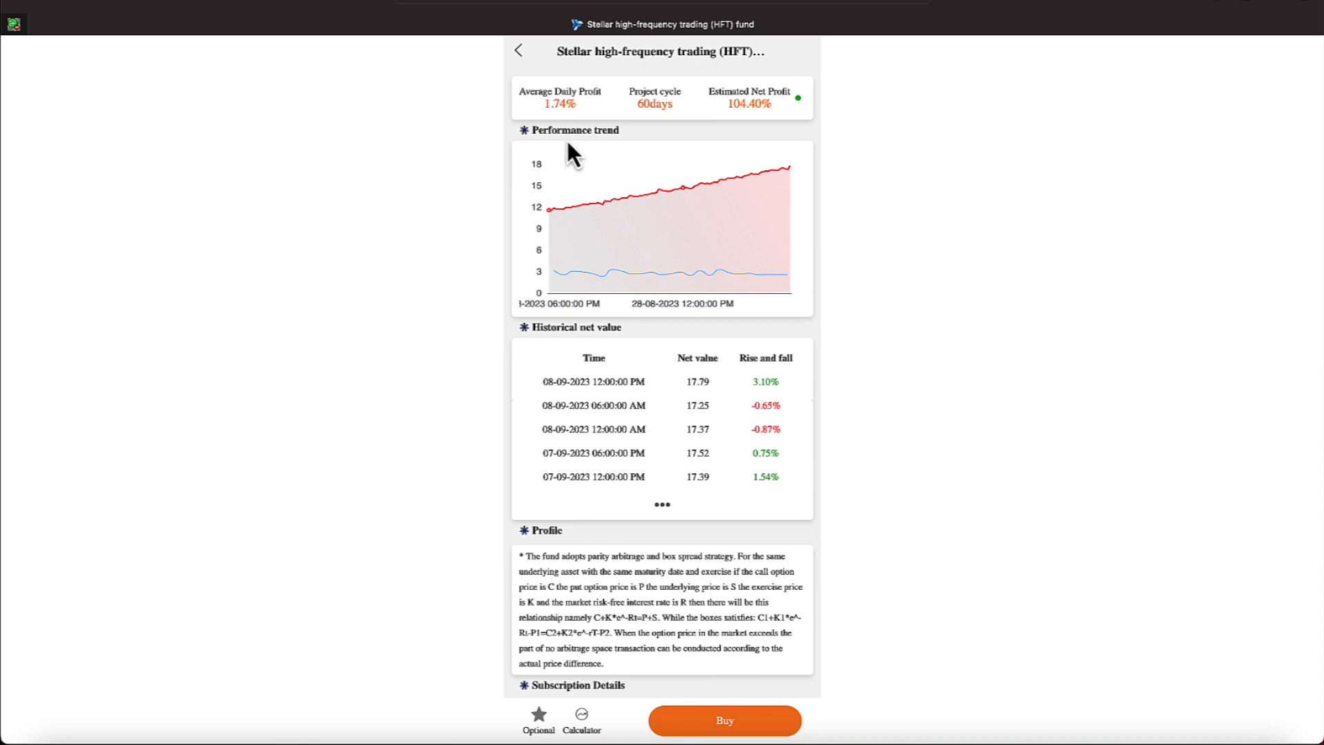
{"action": "scroll", "scroll_direction": "down", "scroll_amount": 3}
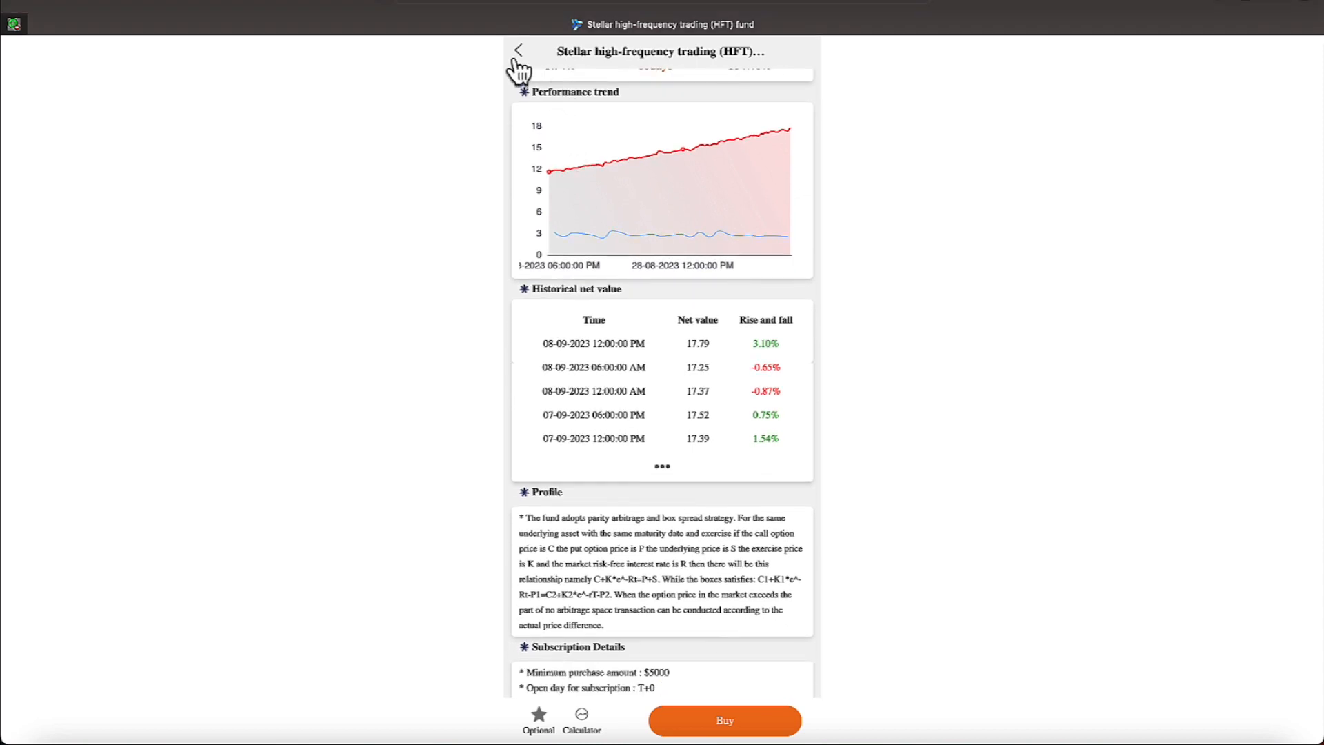
{"action": "left_click", "coordinate": [519, 51]}
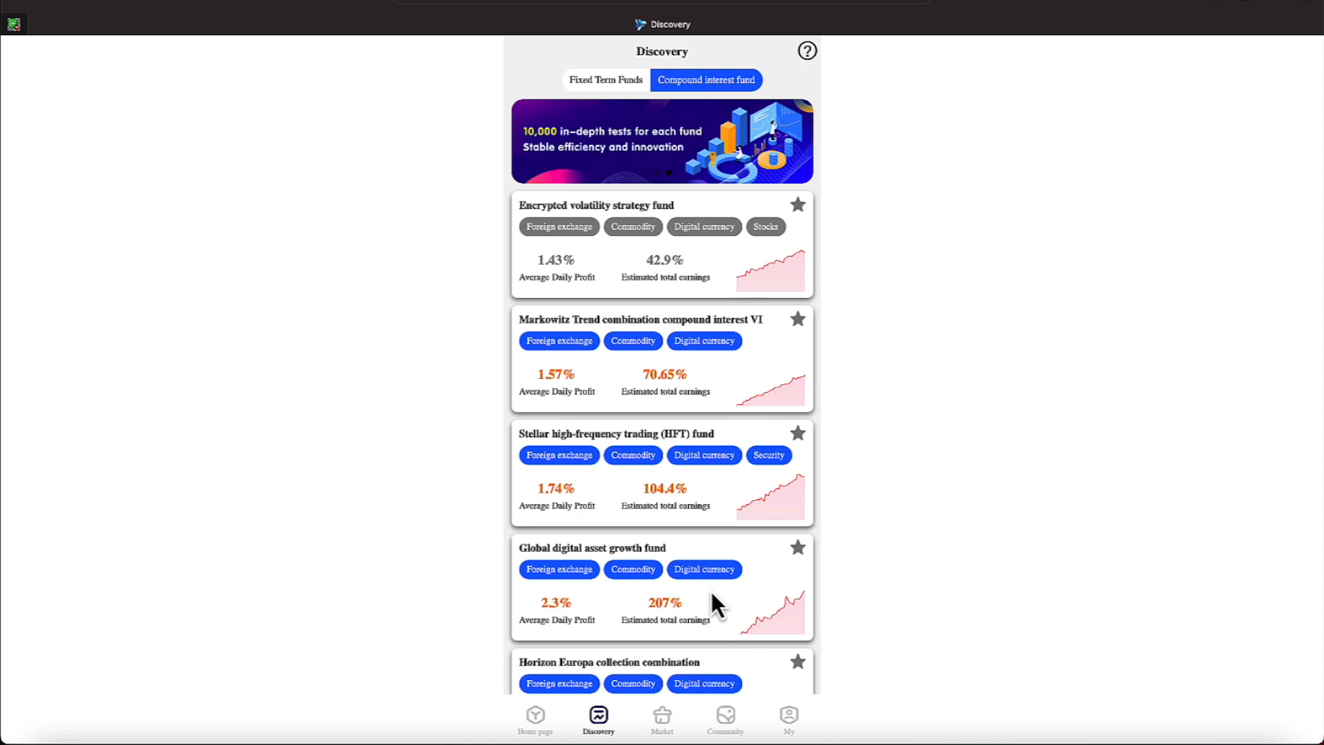
Leave the Global digital asset growth fund, review Horizon Europa collection combination, and return to Discovery.
{"action": "scroll", "scroll_direction": "down", "scroll_amount": 3}
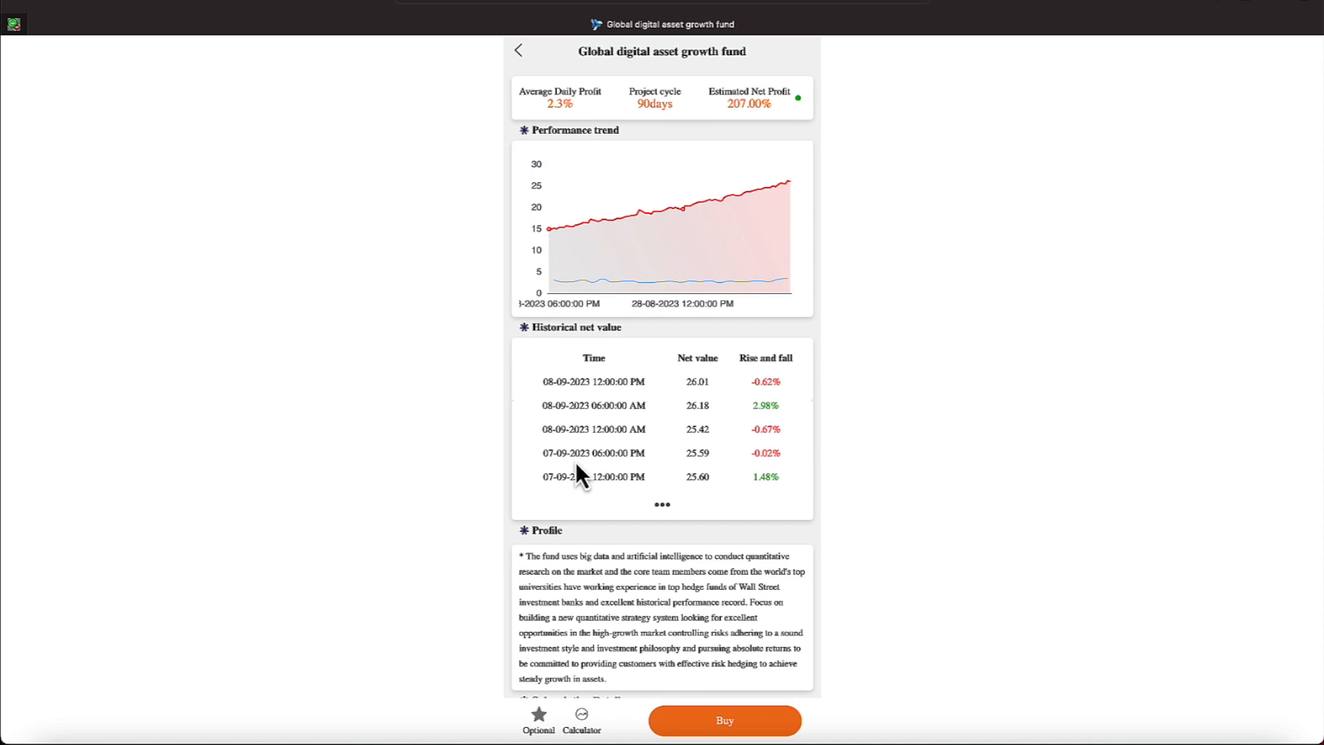
{"action": "mouse_move", "coordinate": [574, 457]}
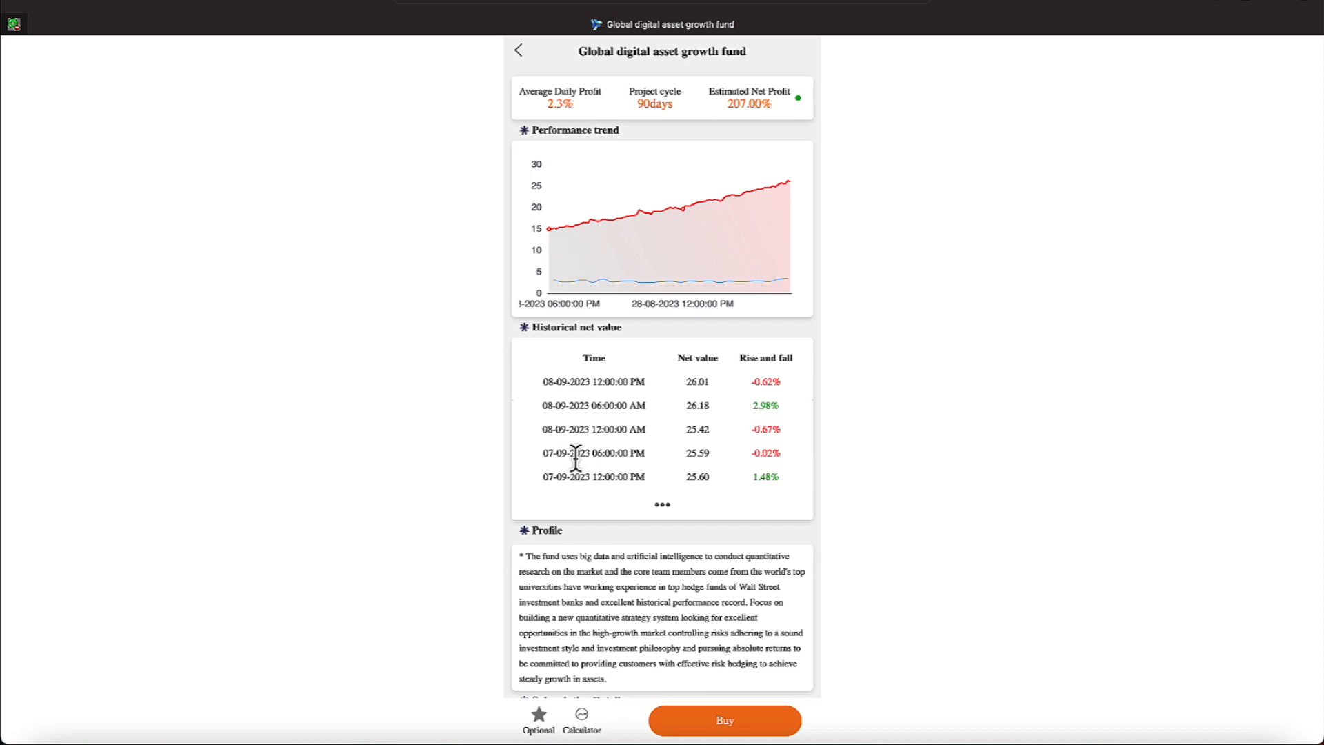
{"action": "mouse_move", "coordinate": [575, 257]}
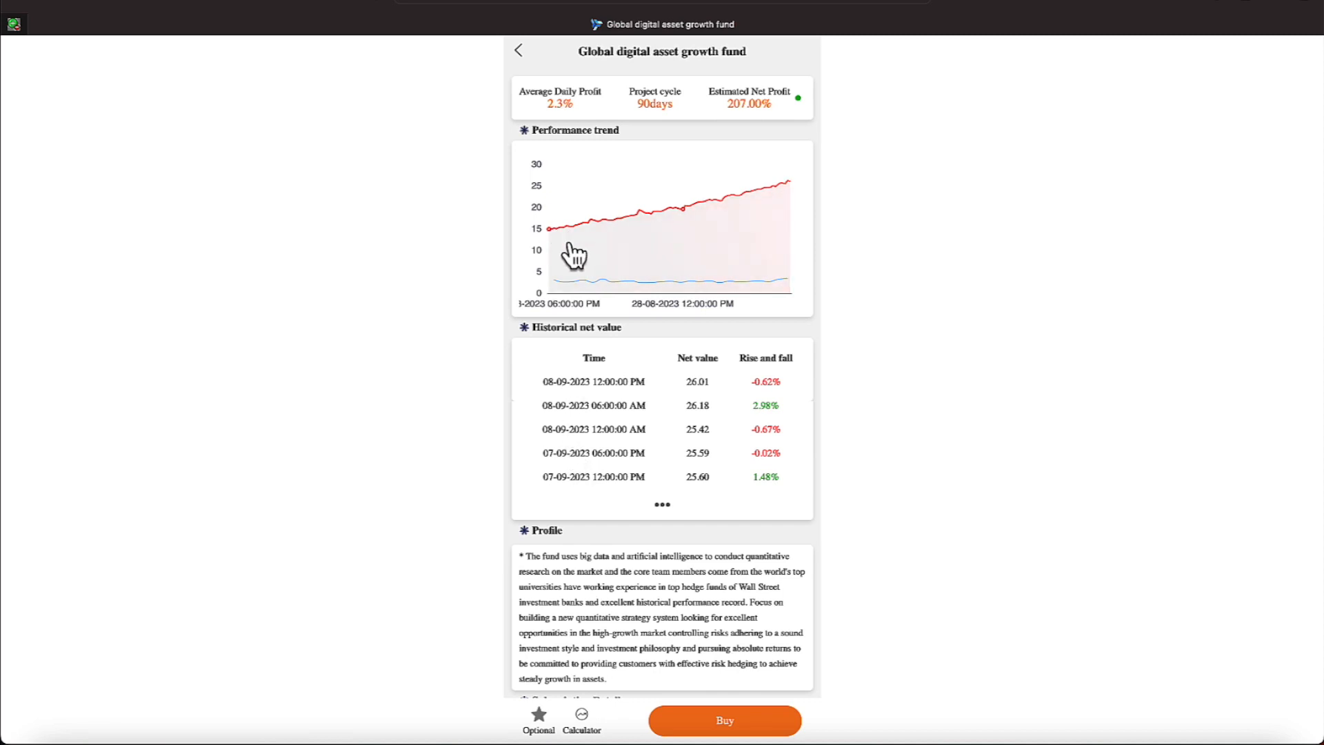
{"action": "mouse_move", "coordinate": [681, 131]}
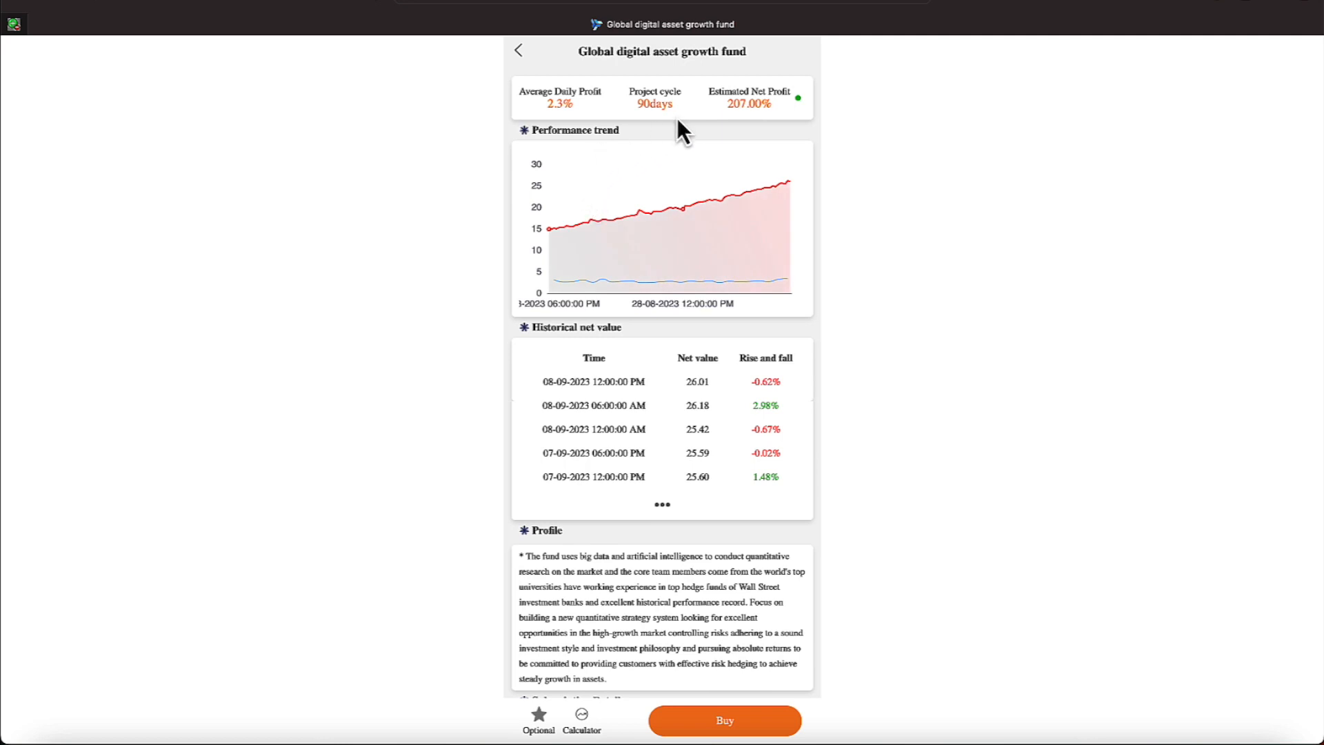
{"action": "mouse_move", "coordinate": [677, 159]}
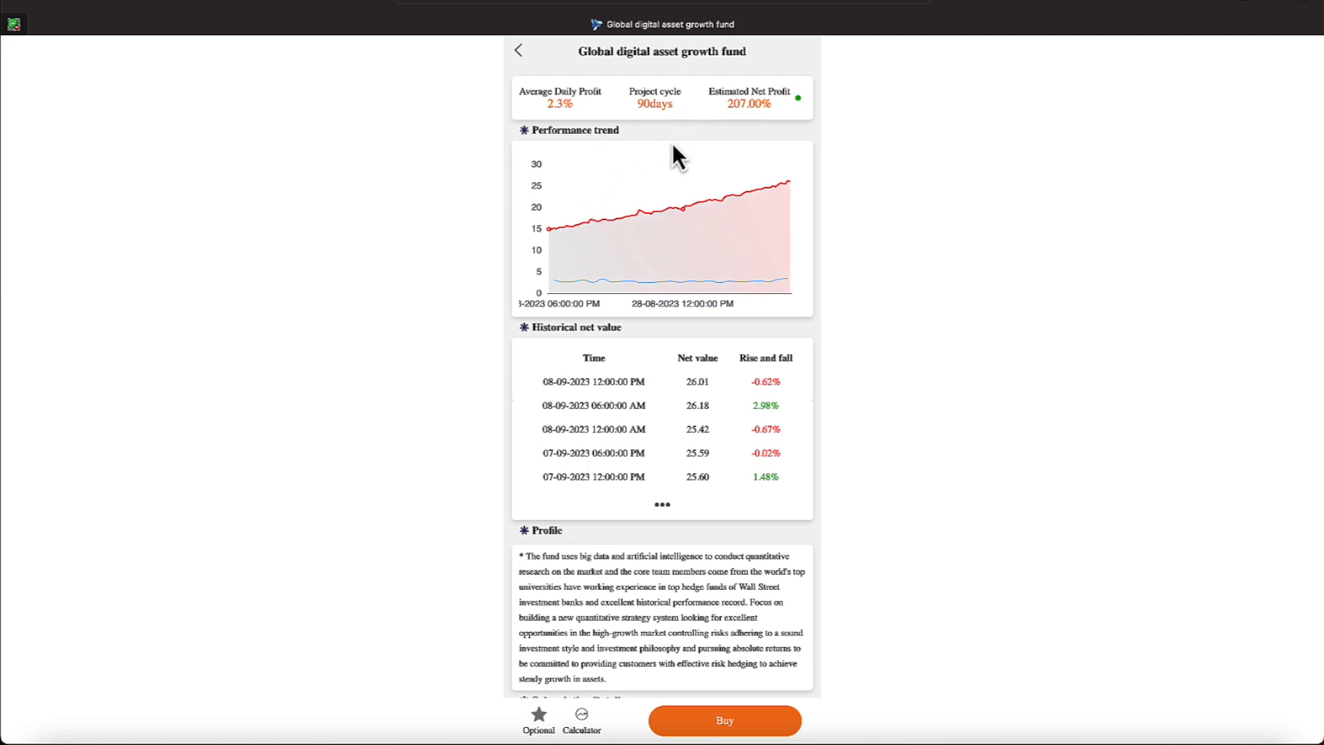
{"action": "mouse_move", "coordinate": [754, 135]}
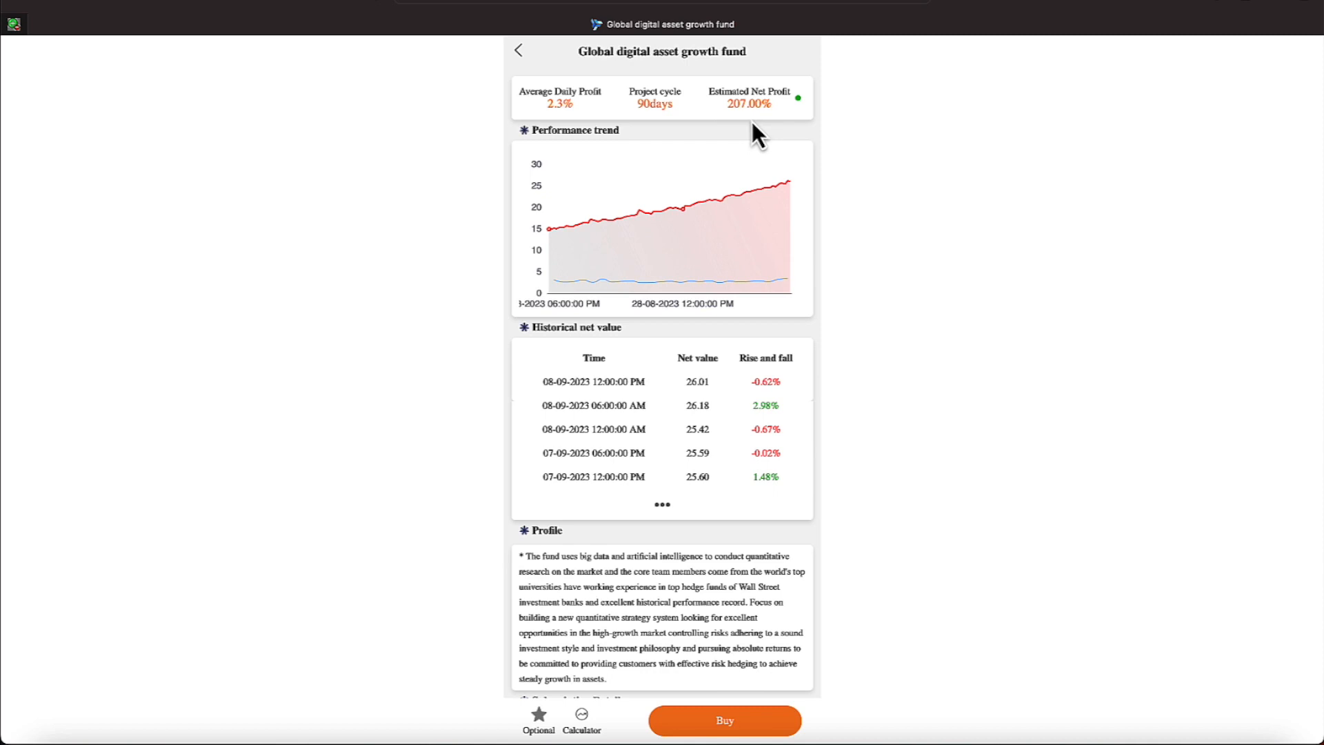
{"action": "mouse_move", "coordinate": [682, 336]}
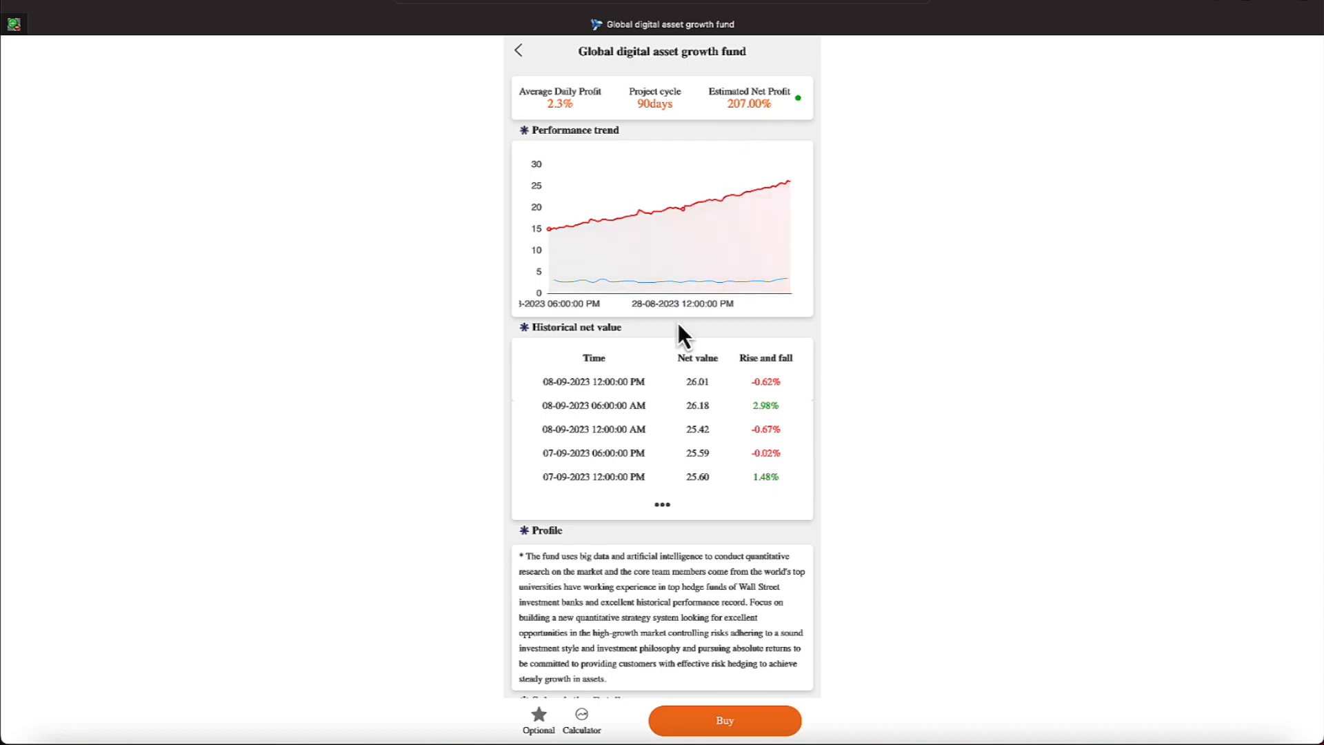
{"action": "scroll", "scroll_direction": "down", "scroll_amount": 3}
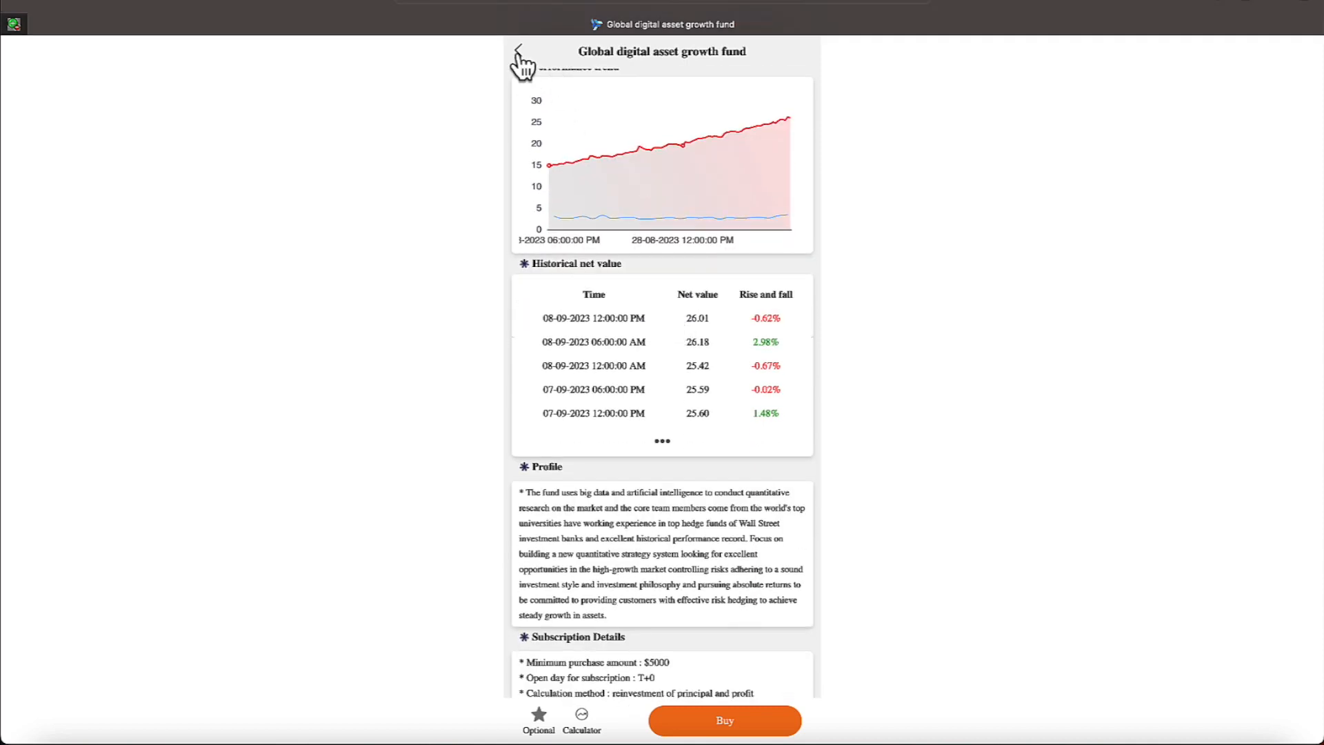
{"action": "left_click", "coordinate": [520, 52]}
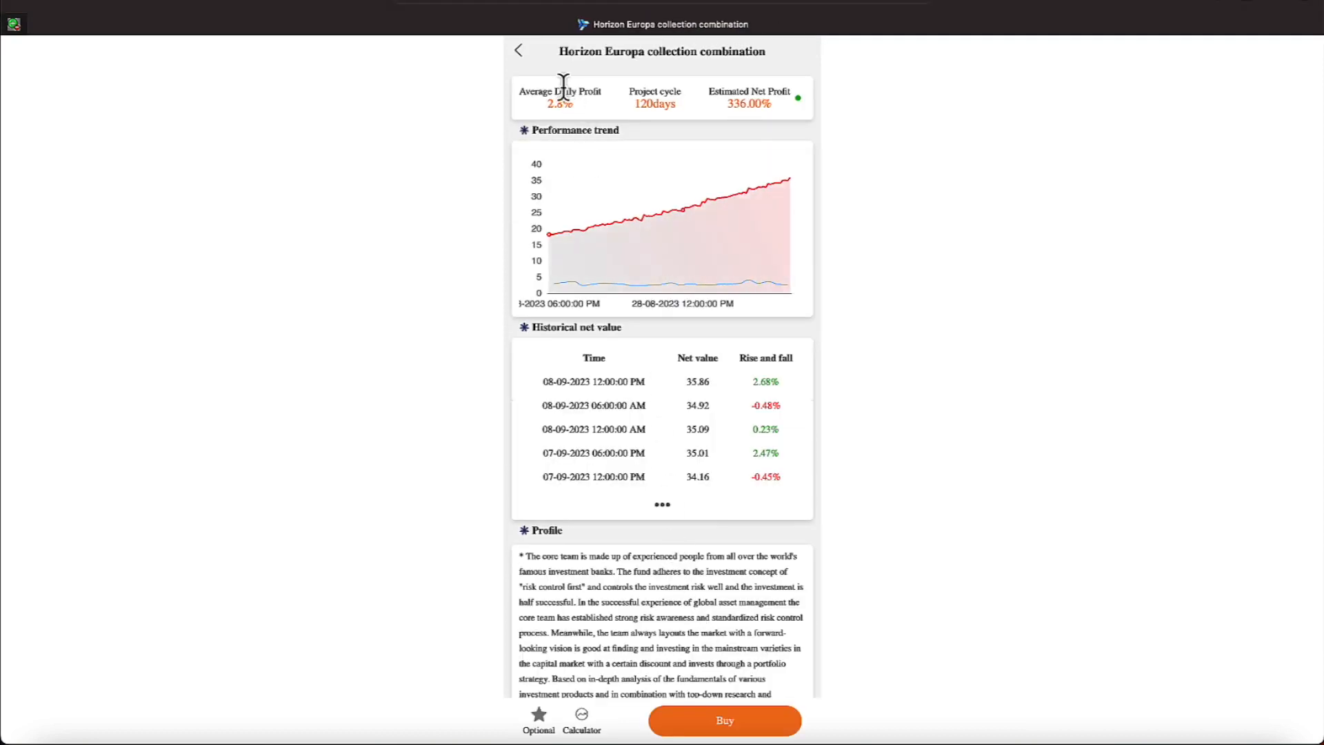
{"action": "mouse_move", "coordinate": [546, 182]}
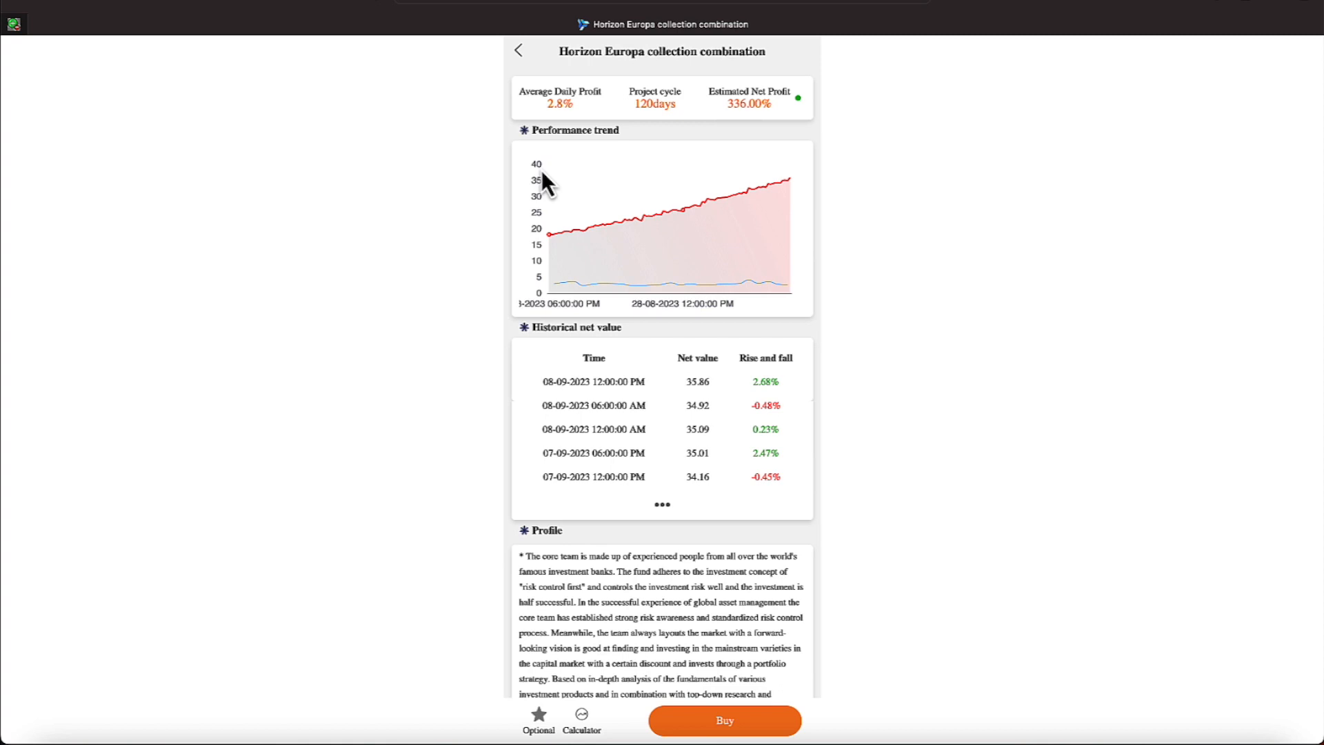
{"action": "mouse_move", "coordinate": [644, 54]}
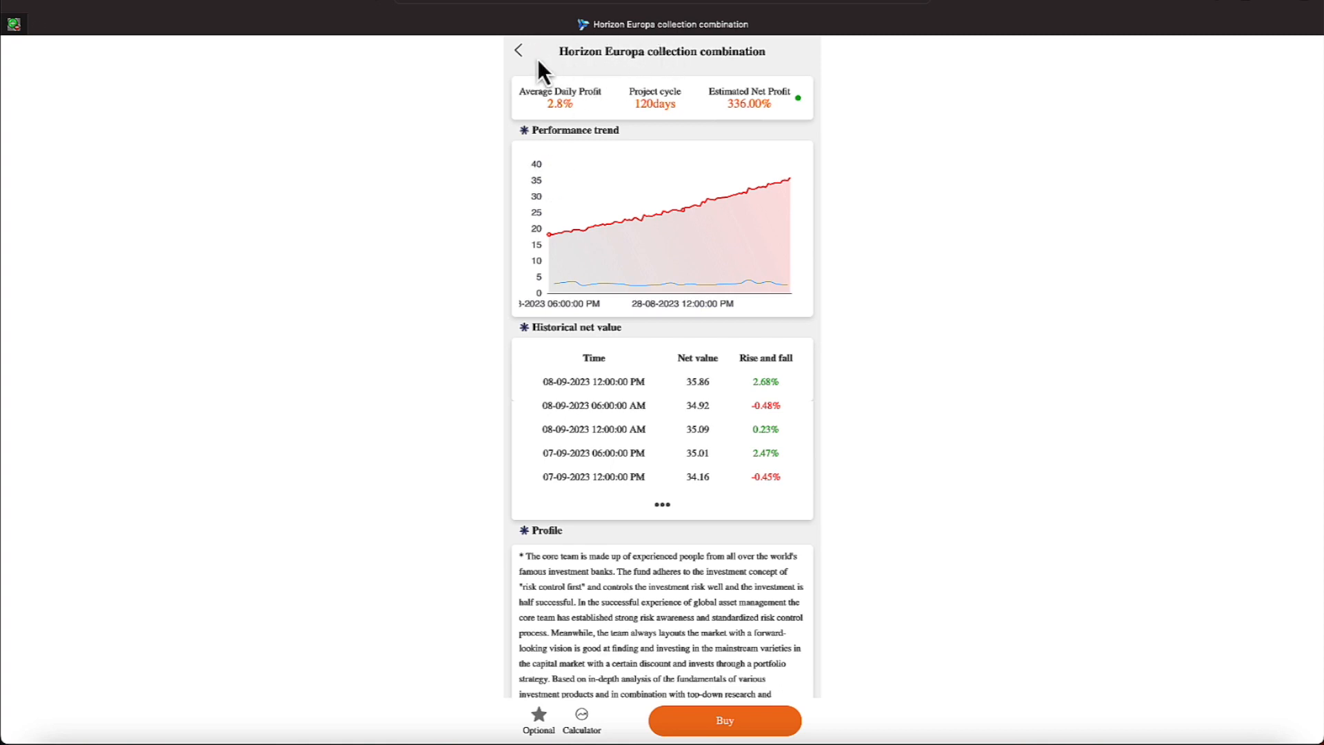
{"action": "left_click", "coordinate": [518, 51]}
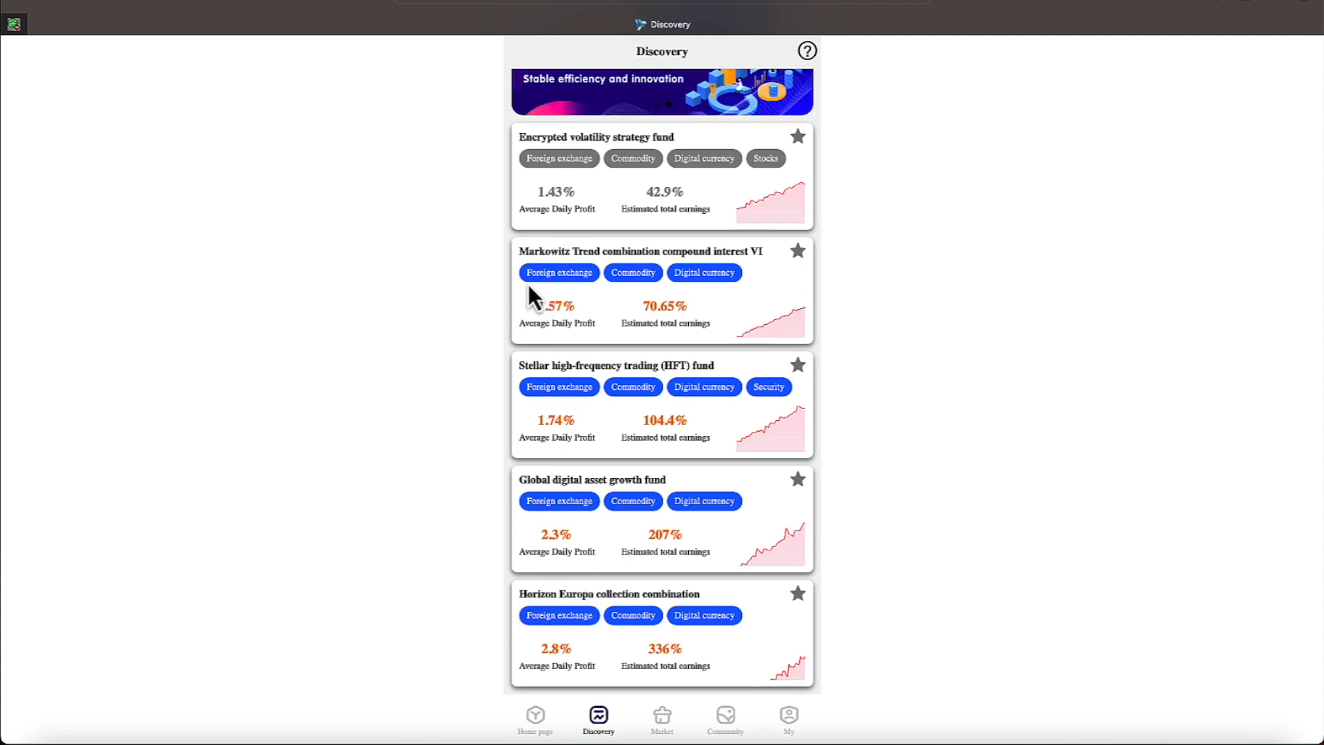
Review the three Fund Order positions totalling 458.5342 from the home page, then return home.
{"action": "left_click", "coordinate": [535, 718]}
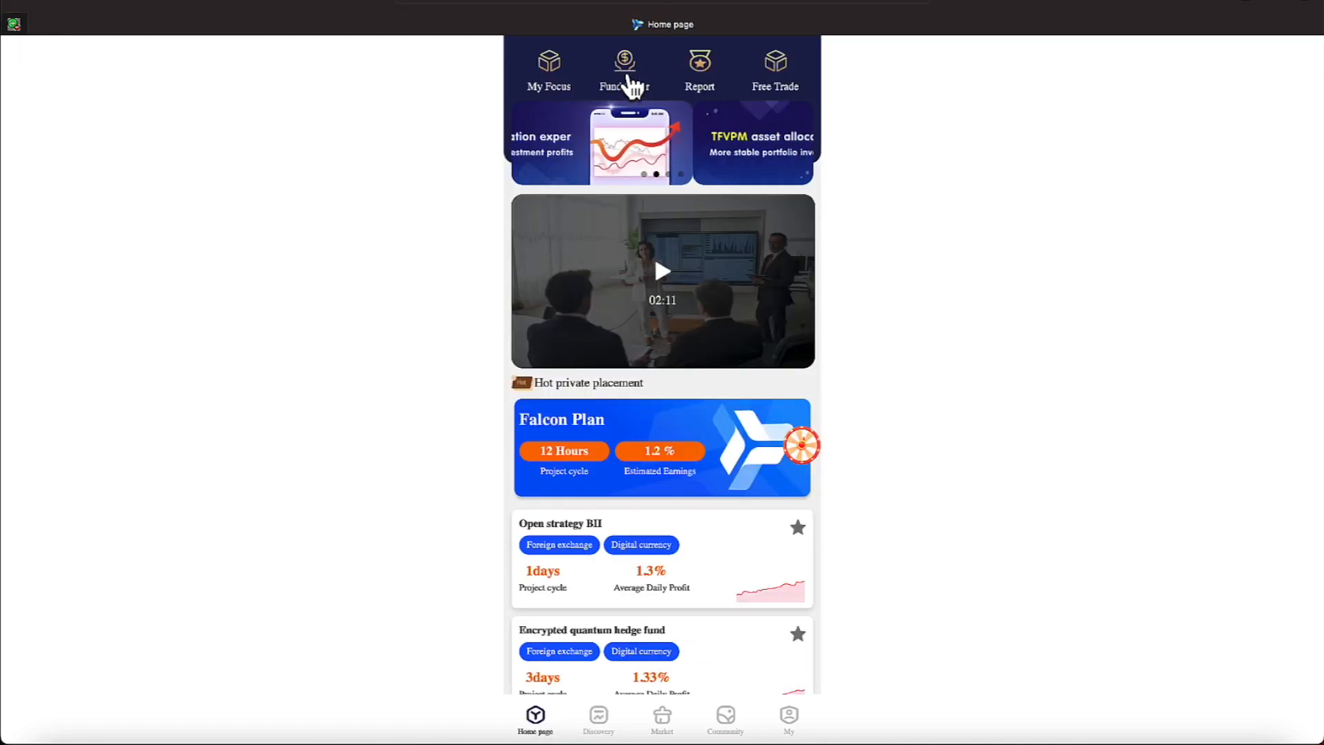
{"action": "left_click", "coordinate": [623, 69]}
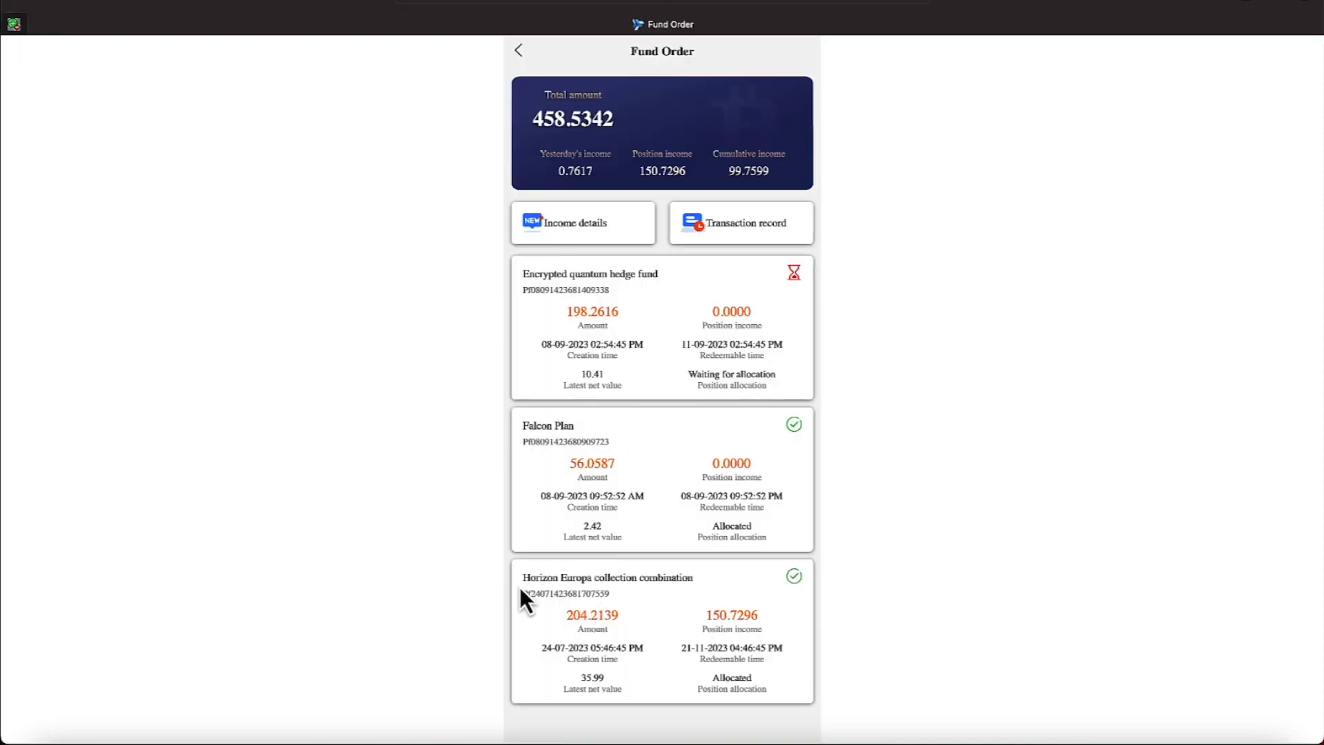
{"action": "mouse_move", "coordinate": [582, 577]}
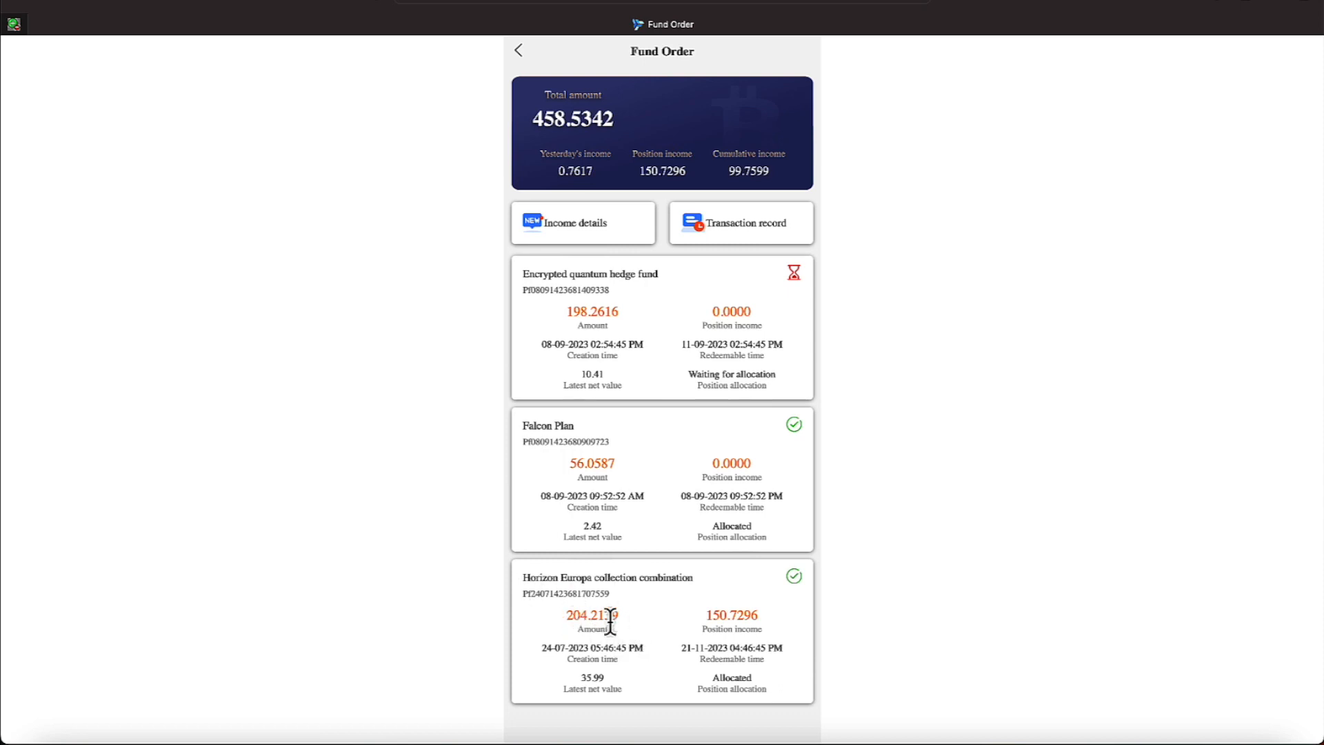
{"action": "mouse_move", "coordinate": [553, 582]}
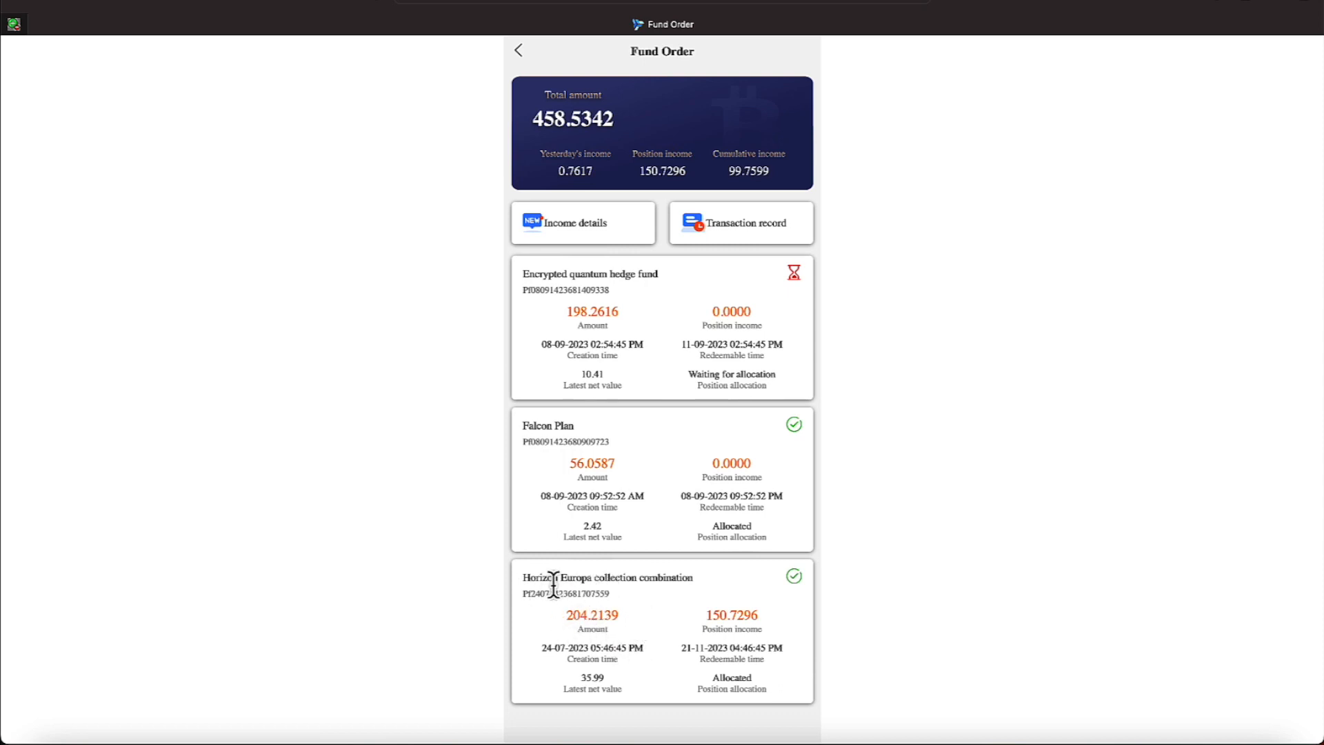
{"action": "mouse_move", "coordinate": [669, 639]}
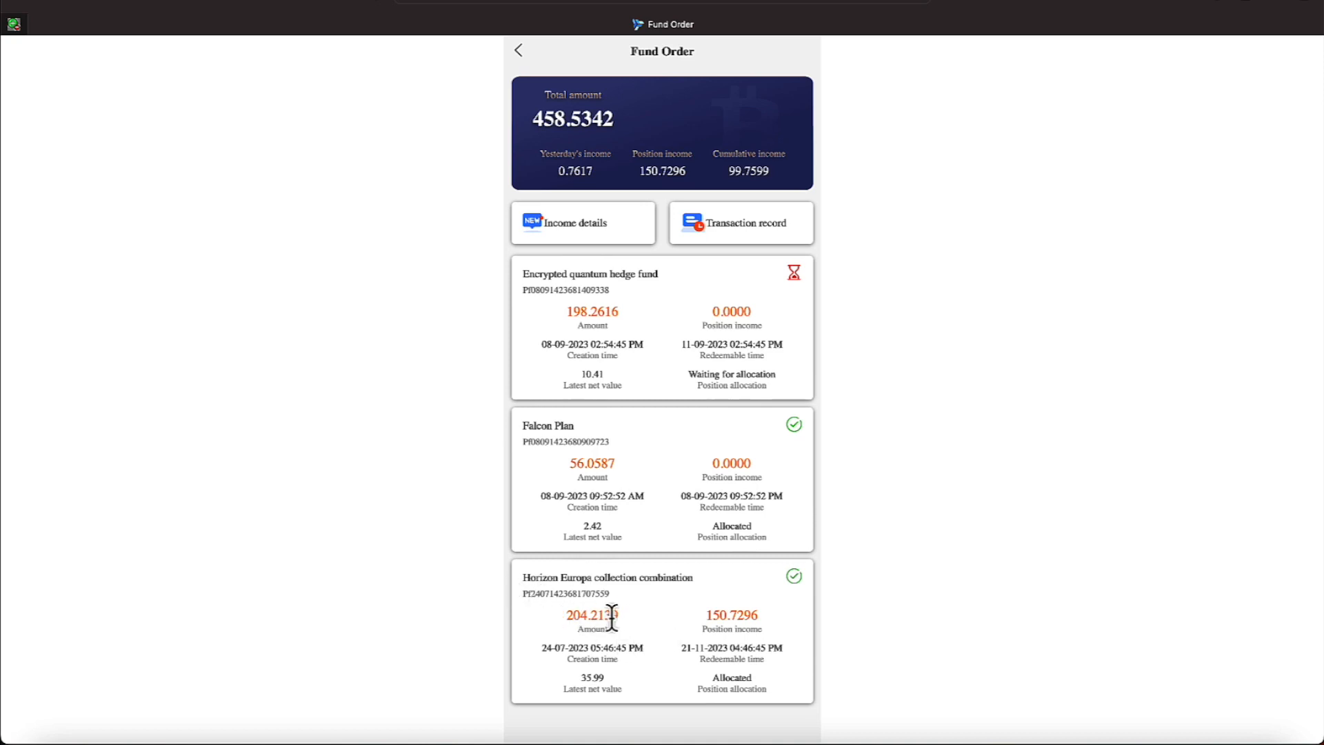
{"action": "mouse_move", "coordinate": [657, 665]}
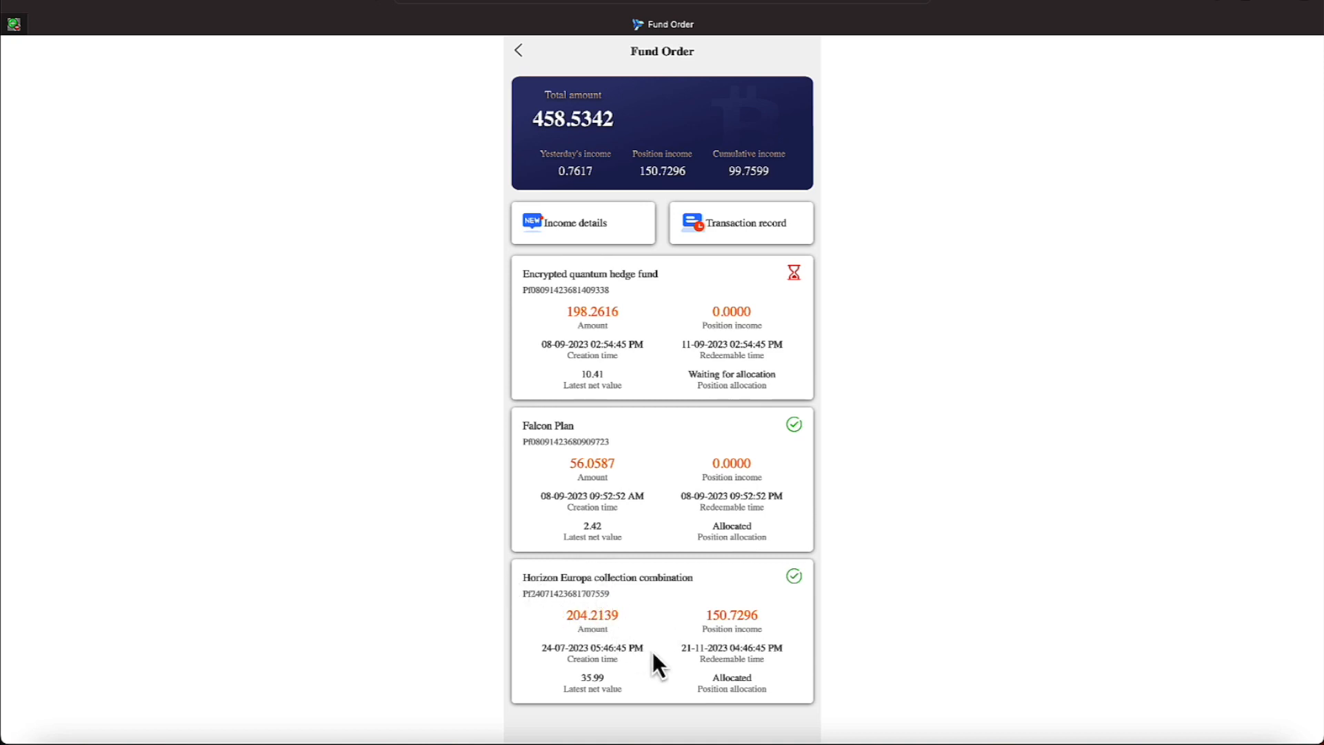
{"action": "mouse_move", "coordinate": [731, 624]}
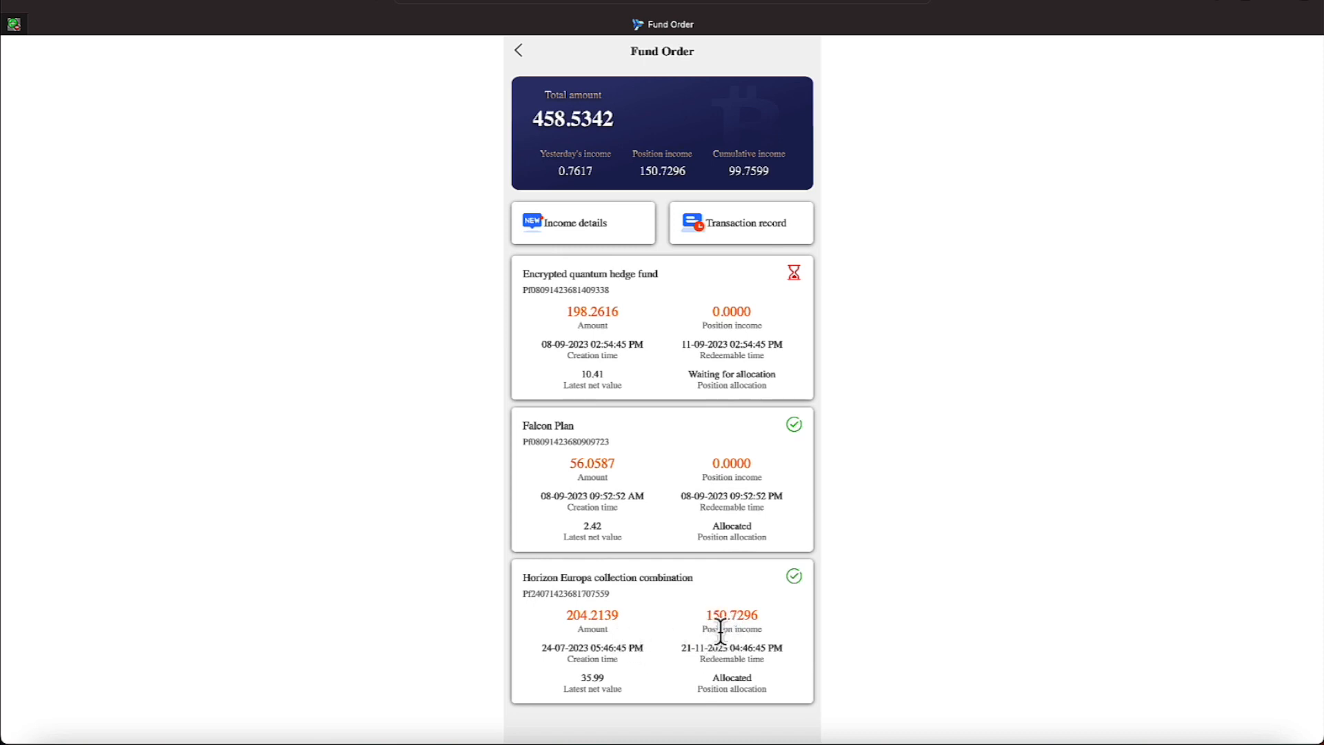
{"action": "mouse_move", "coordinate": [576, 636]}
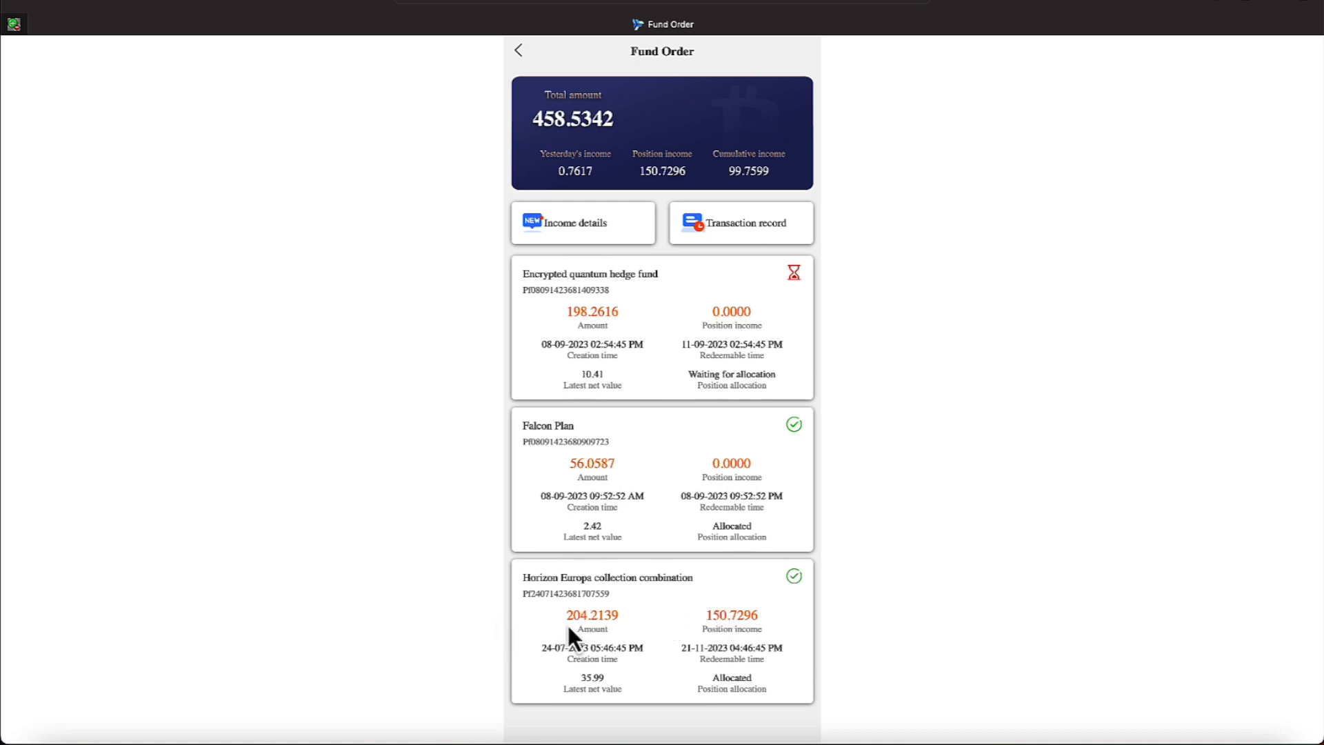
{"action": "mouse_move", "coordinate": [591, 634]}
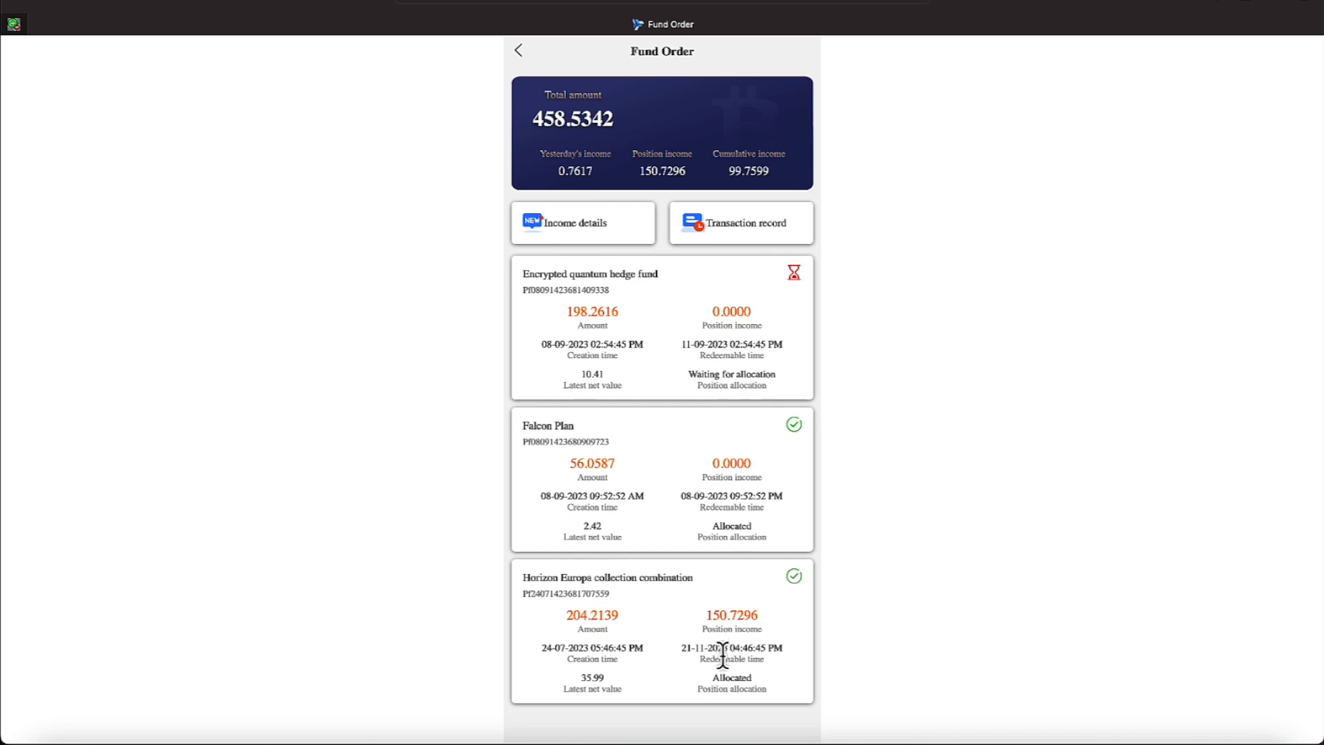
{"action": "mouse_move", "coordinate": [718, 524]}
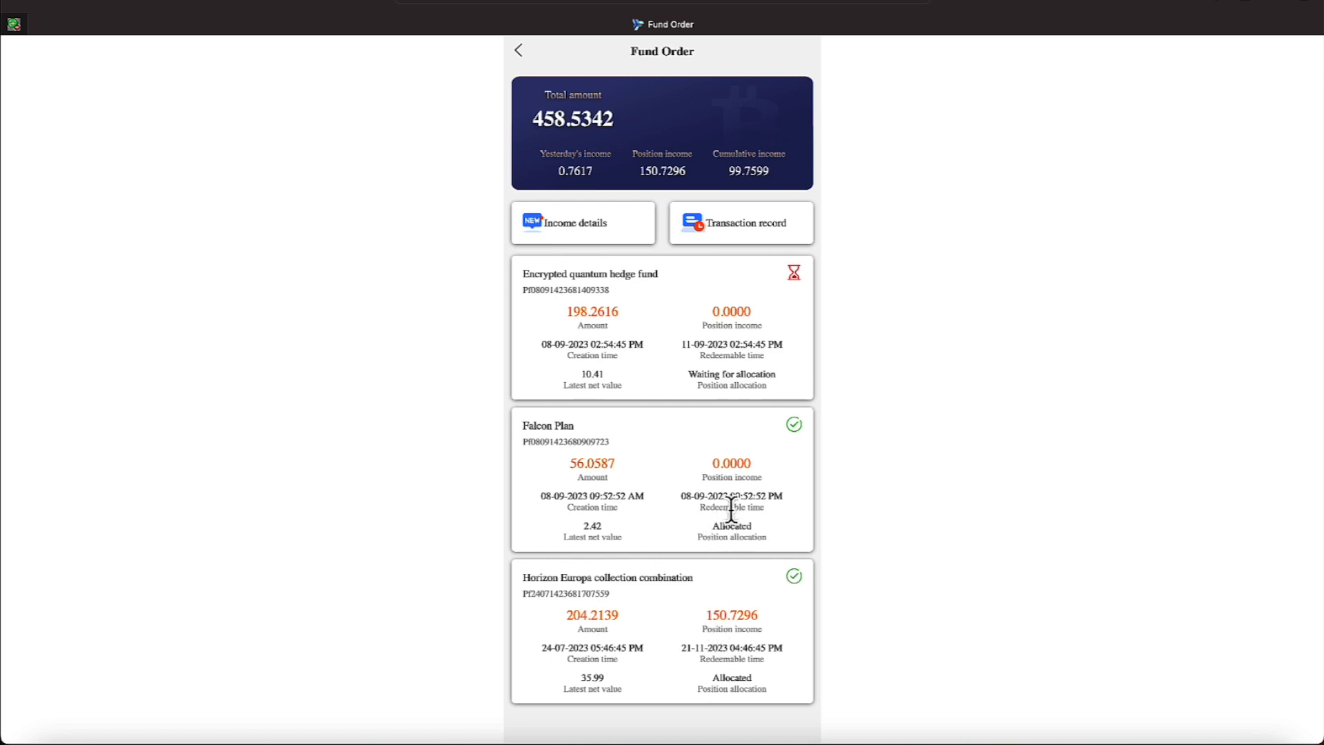
{"action": "mouse_move", "coordinate": [705, 502]}
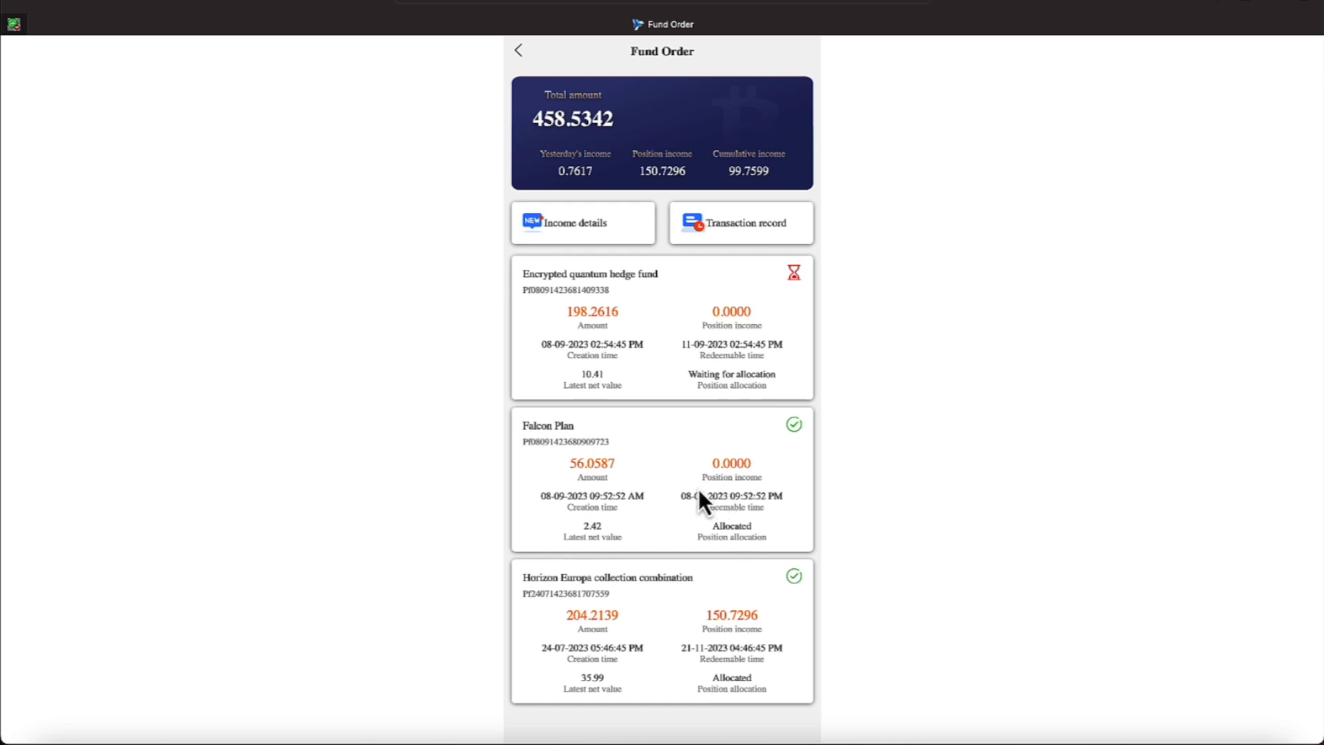
{"action": "mouse_move", "coordinate": [587, 210]}
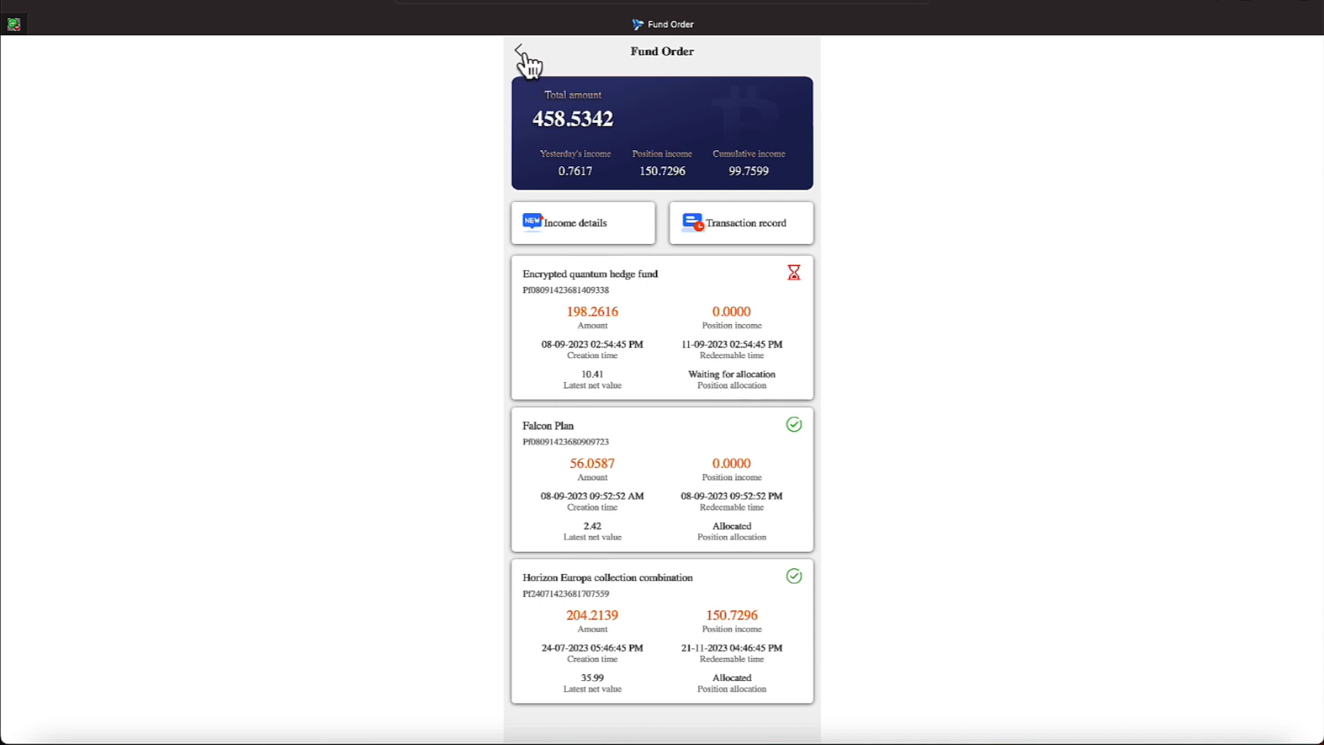
{"action": "mouse_move", "coordinate": [524, 61]}
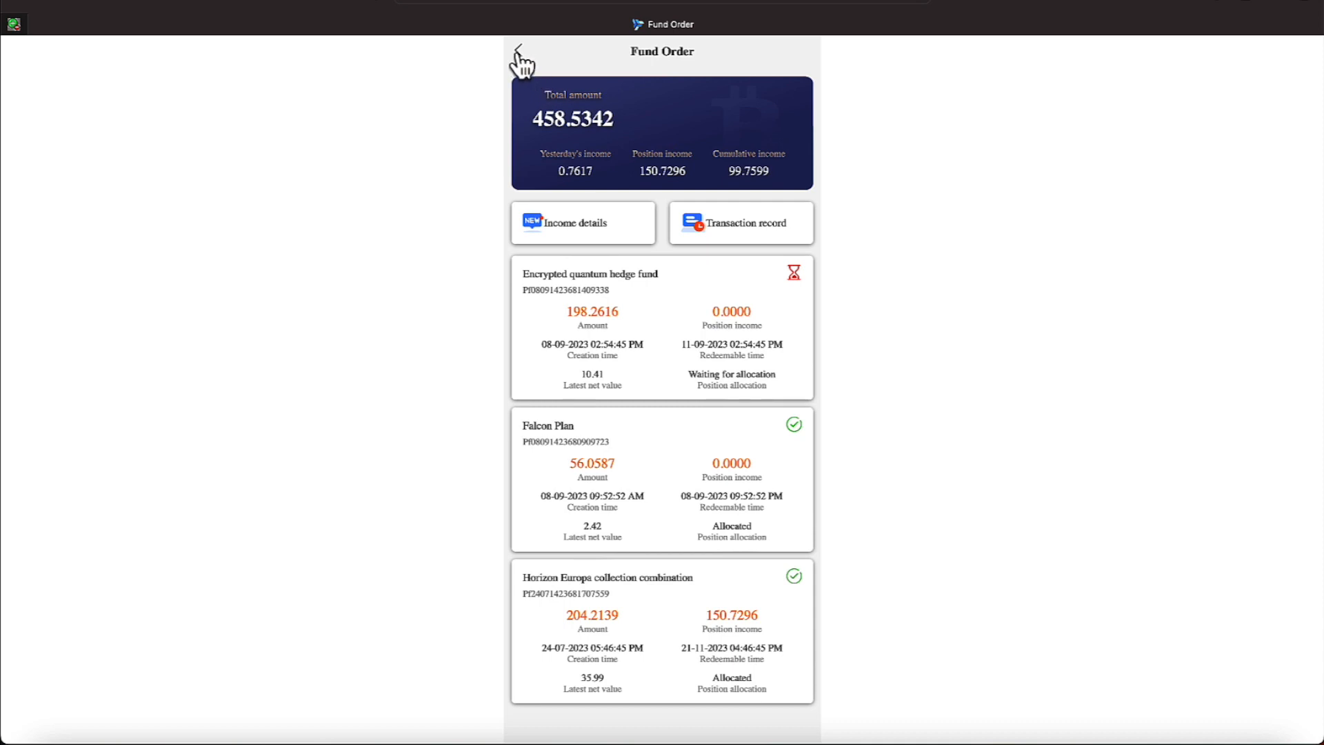
{"action": "left_click", "coordinate": [519, 53]}
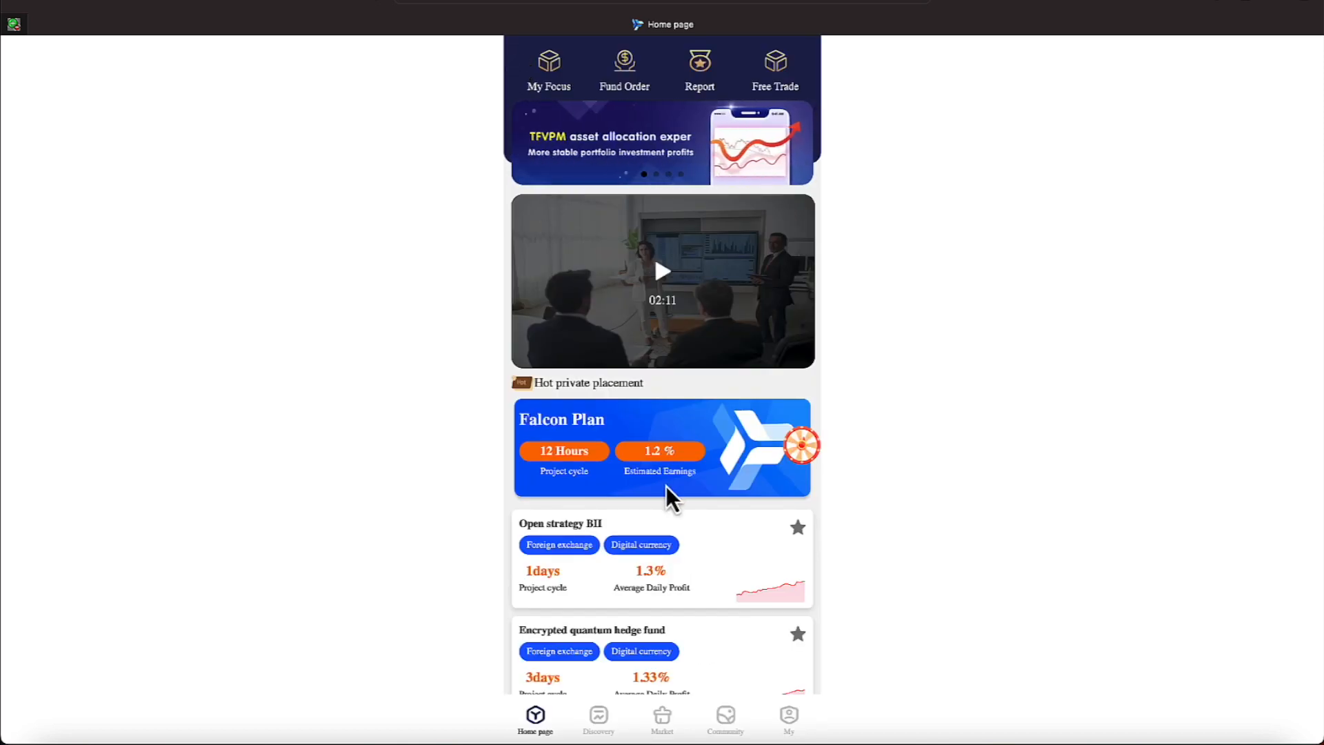
{"action": "mouse_move", "coordinate": [720, 524]}
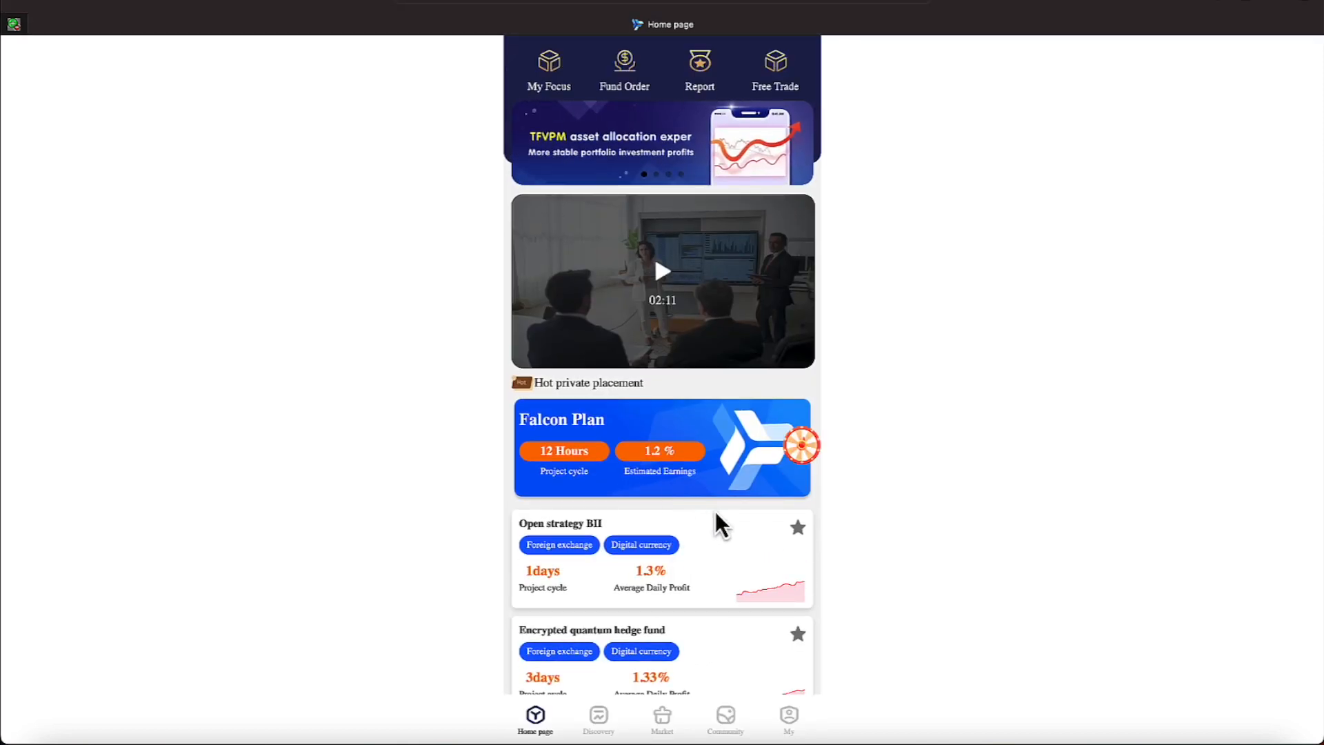